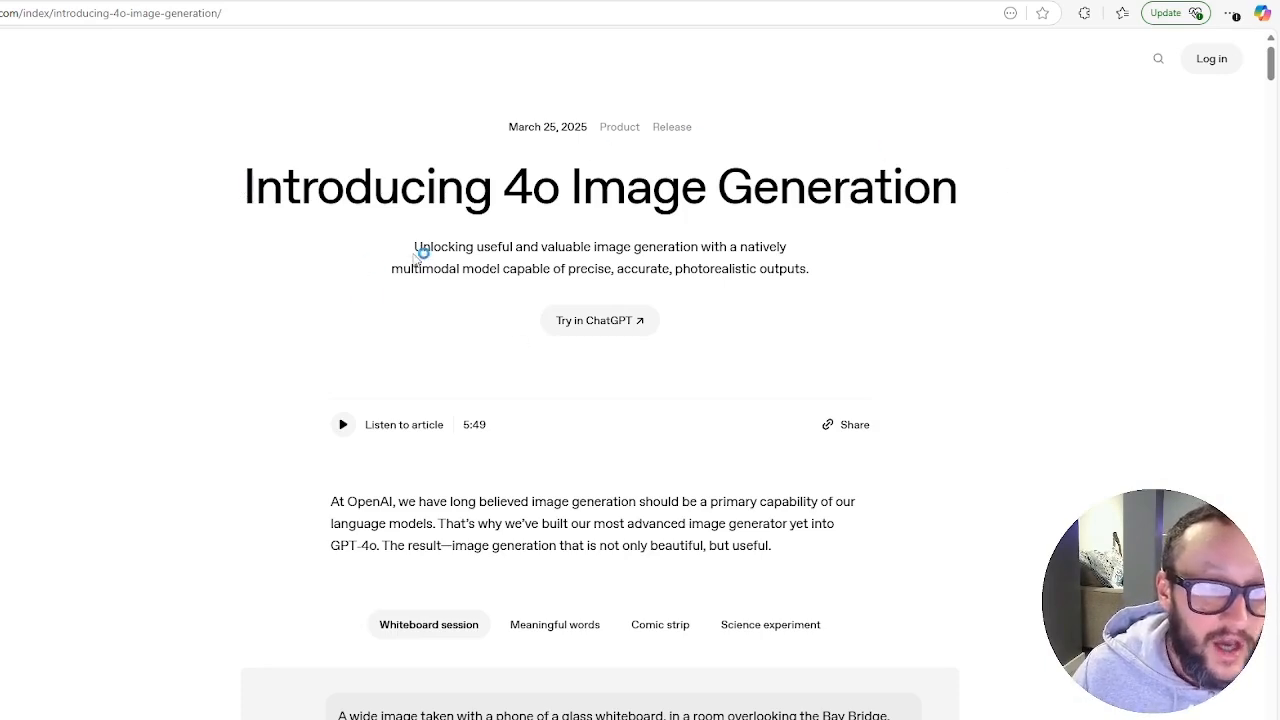
- Highlight the article subtitle sentence and scroll down to the Whiteboard session prompt
left_click_drag(412, 246, 700, 246)
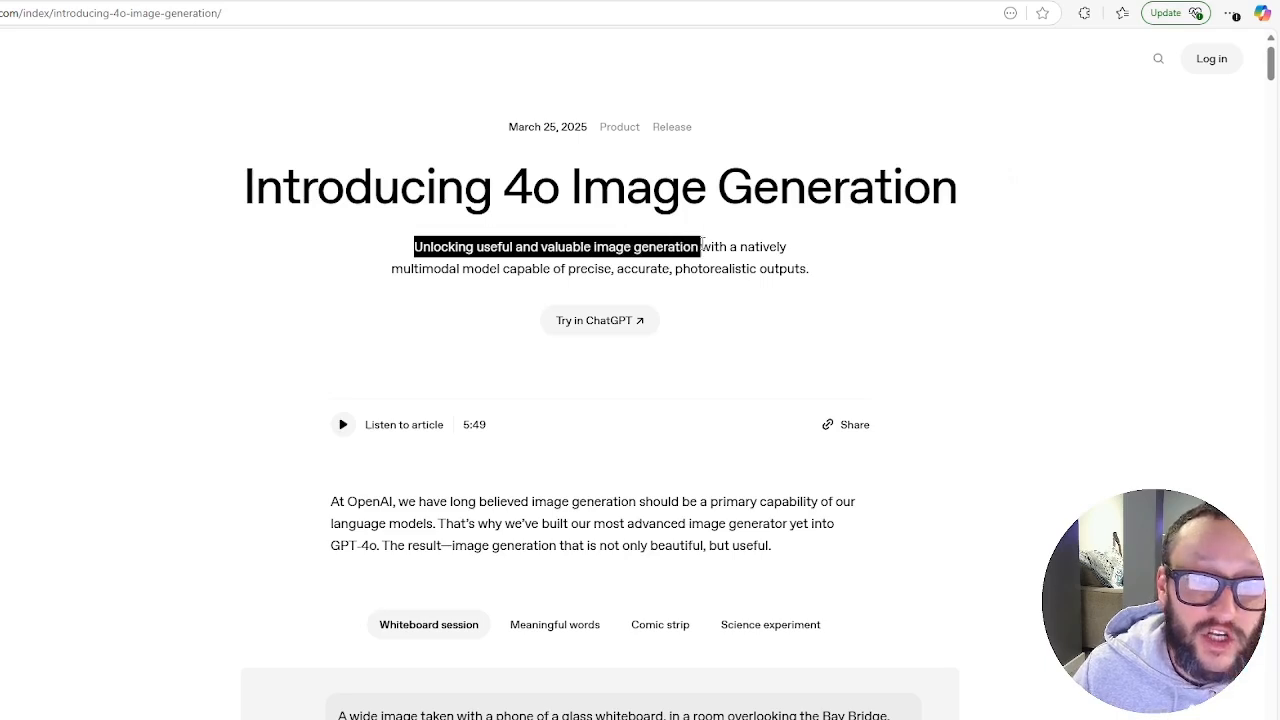
left_click_drag(700, 246, 464, 268)
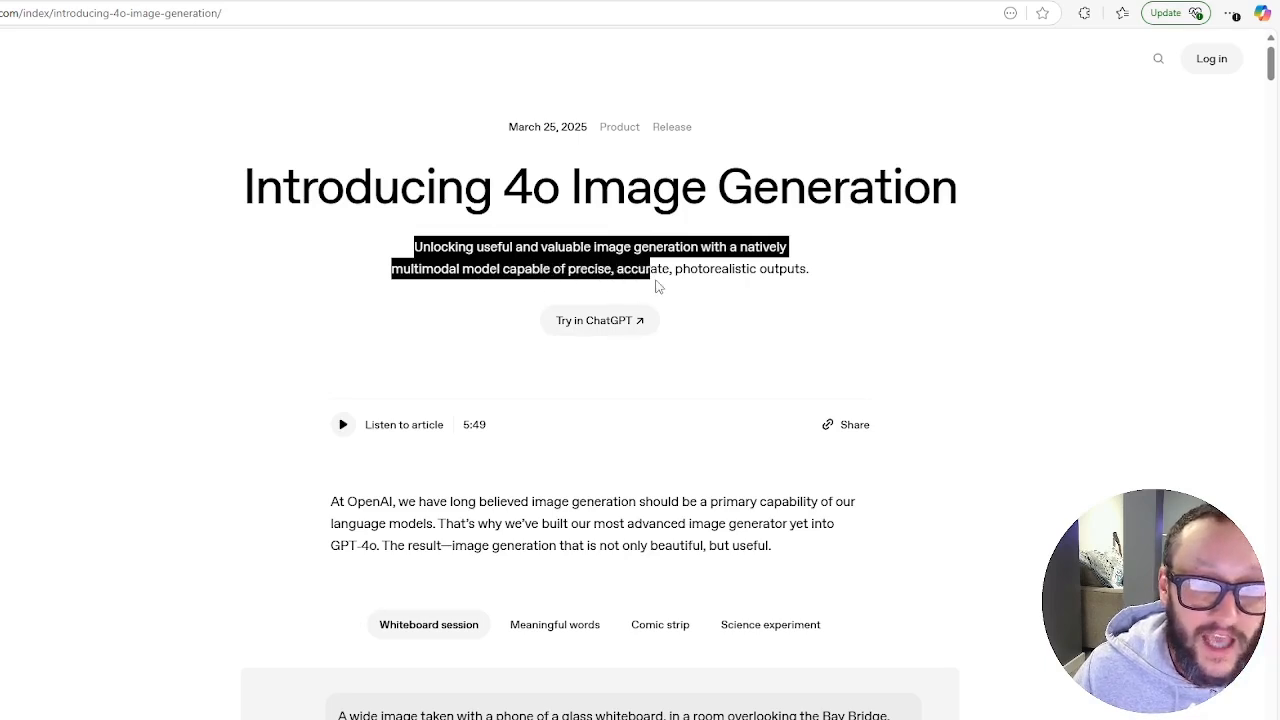
scroll("down", 3)
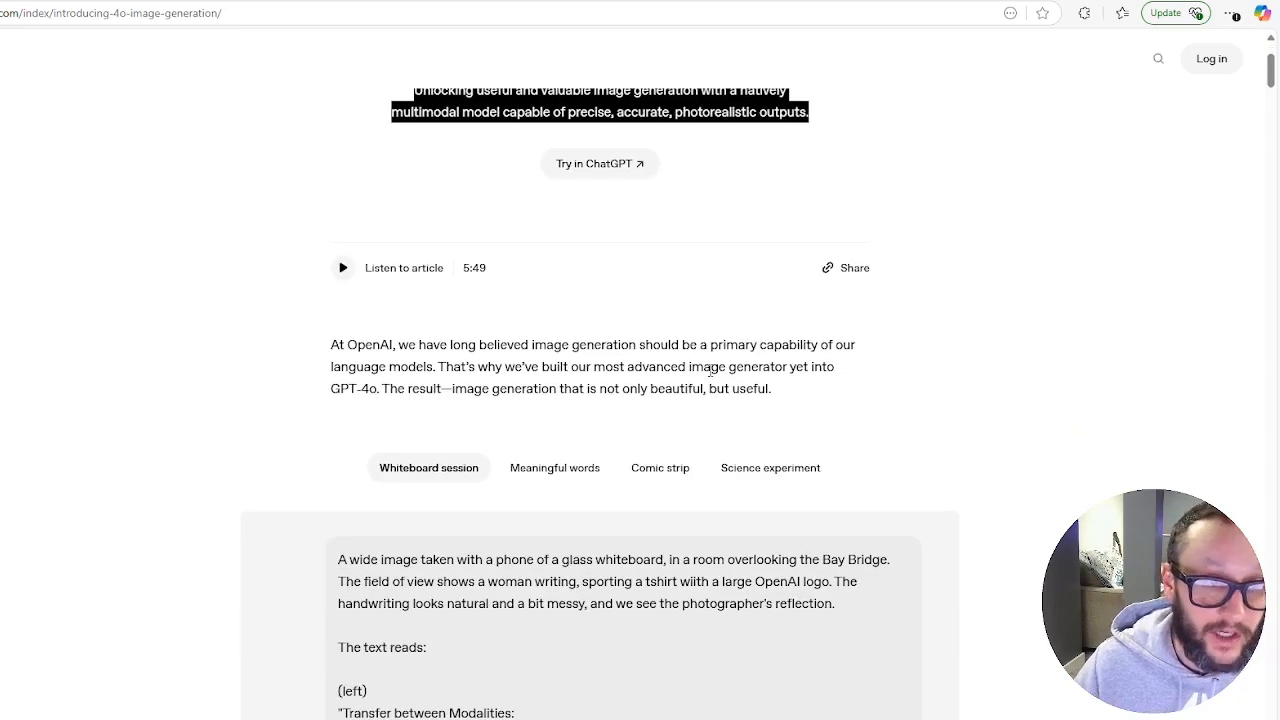
scroll("down", 3)
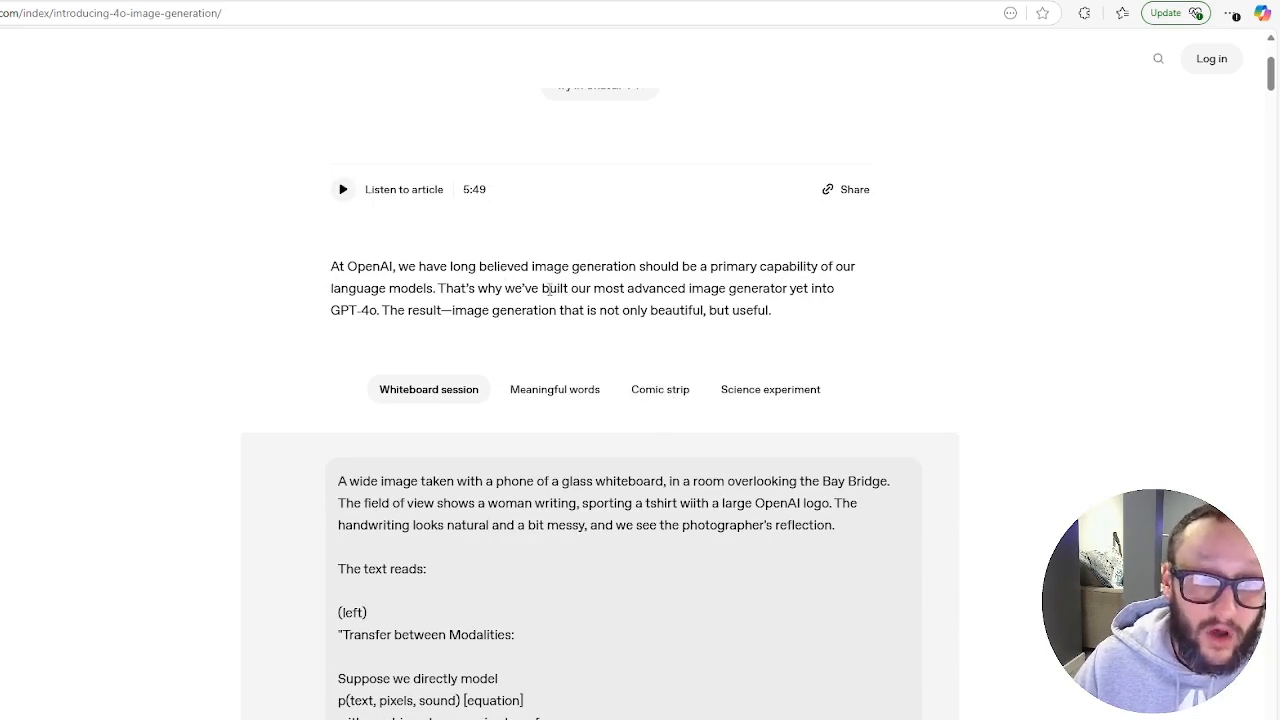
mouse_move(844, 292)
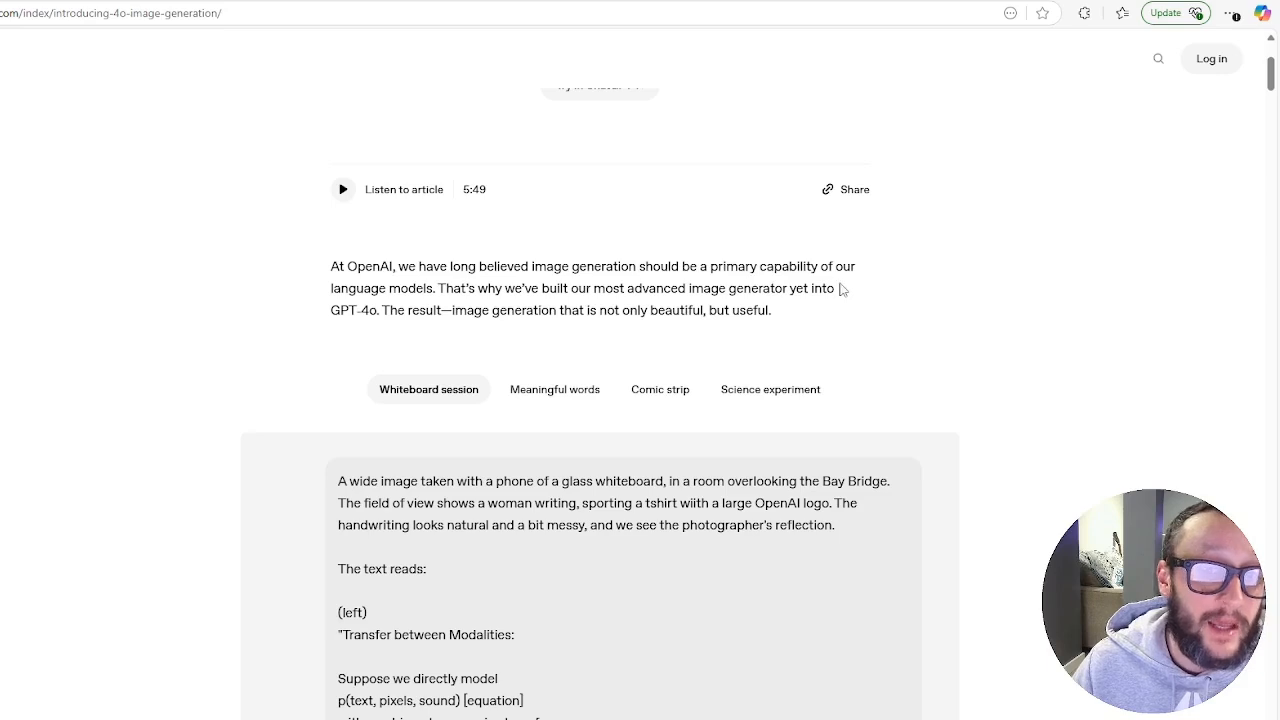
mouse_move(532, 304)
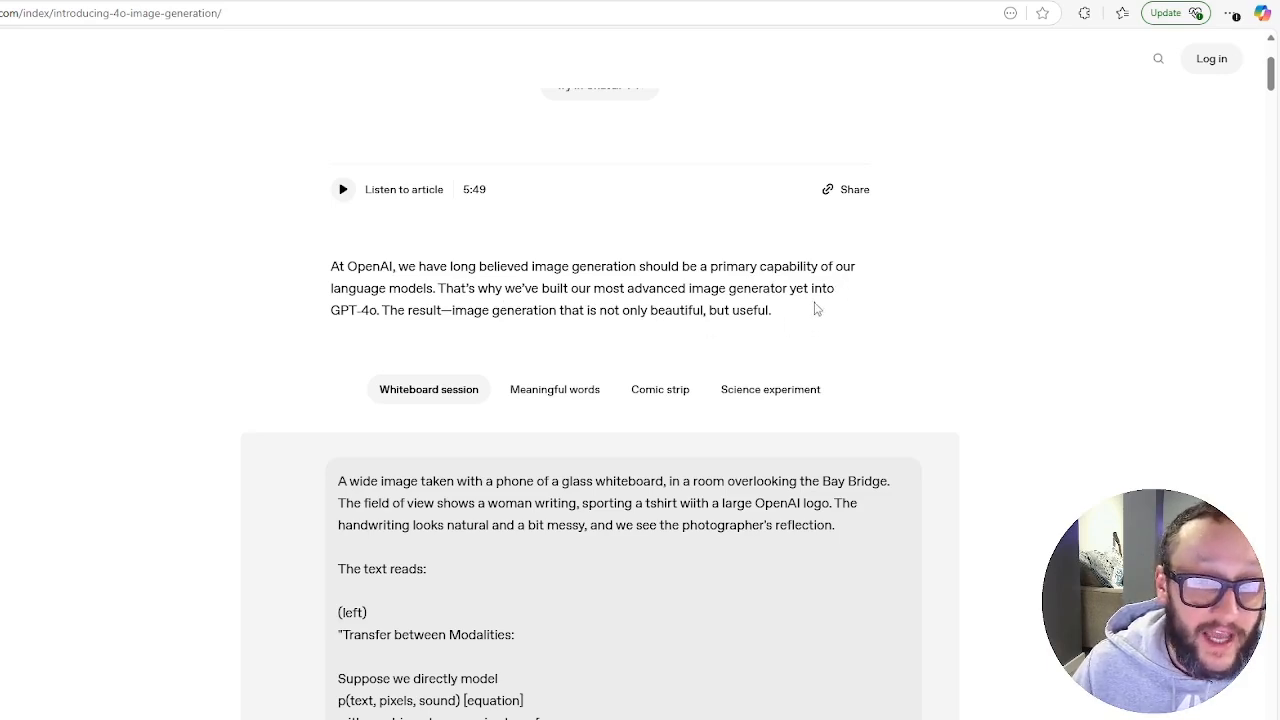
mouse_move(436, 356)
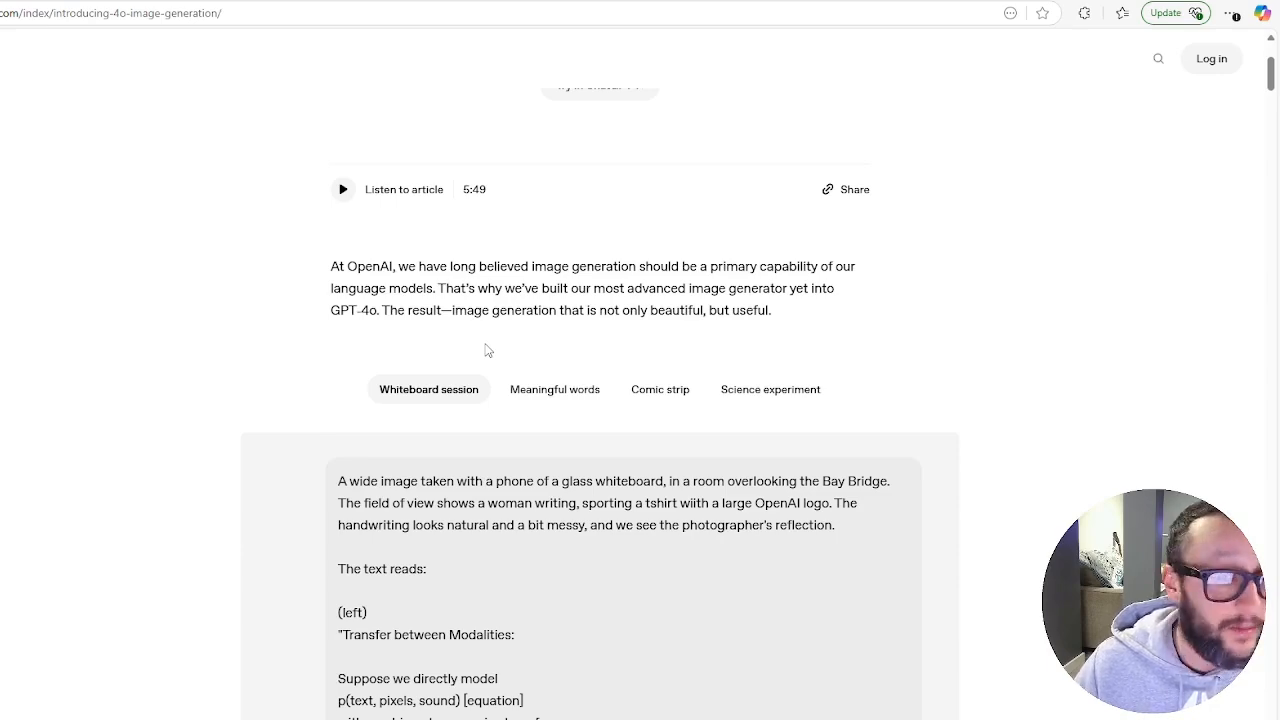
- Scroll past the whiteboard prompt to bring its generated whiteboard photo into view
scroll("down", 3)
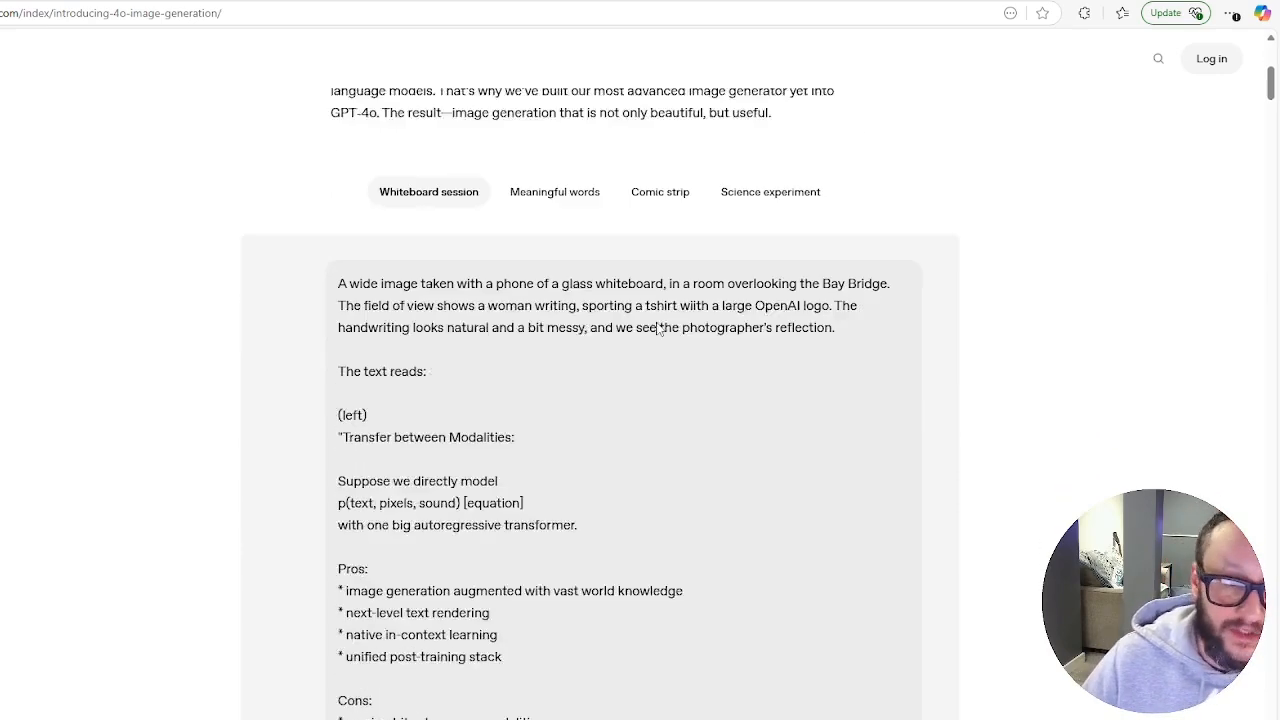
scroll("down", 3)
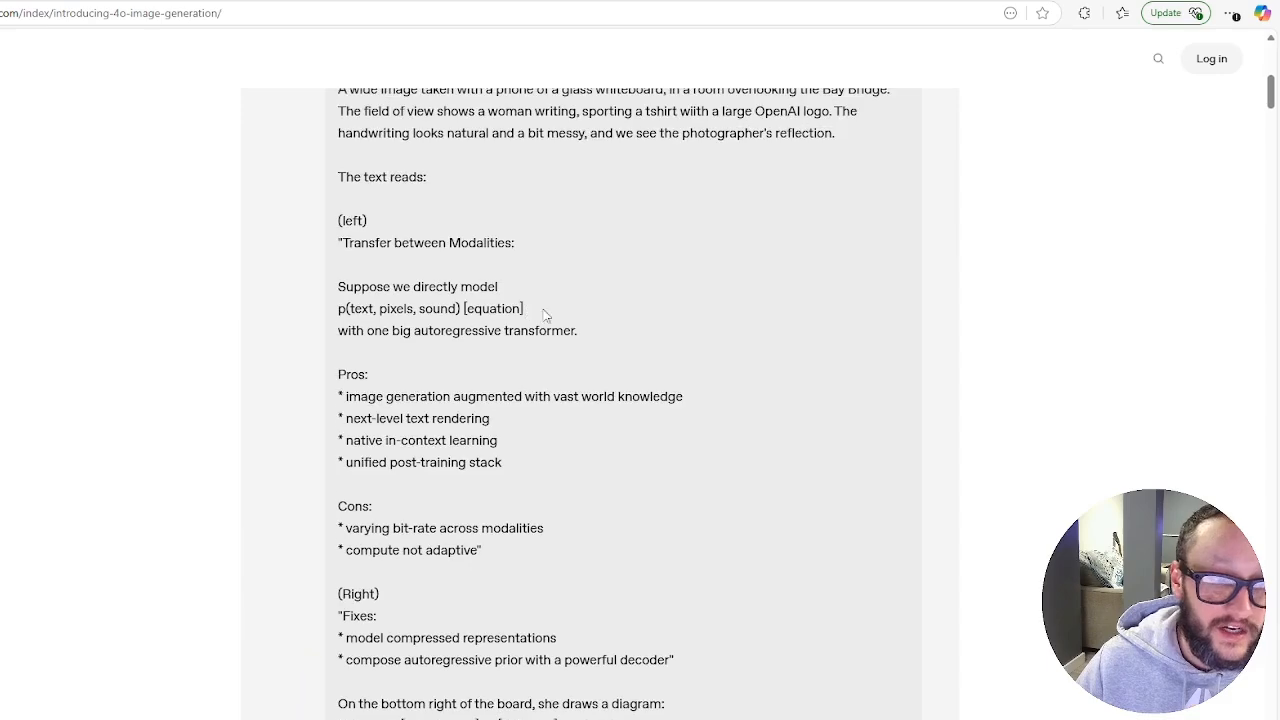
scroll("up", 3)
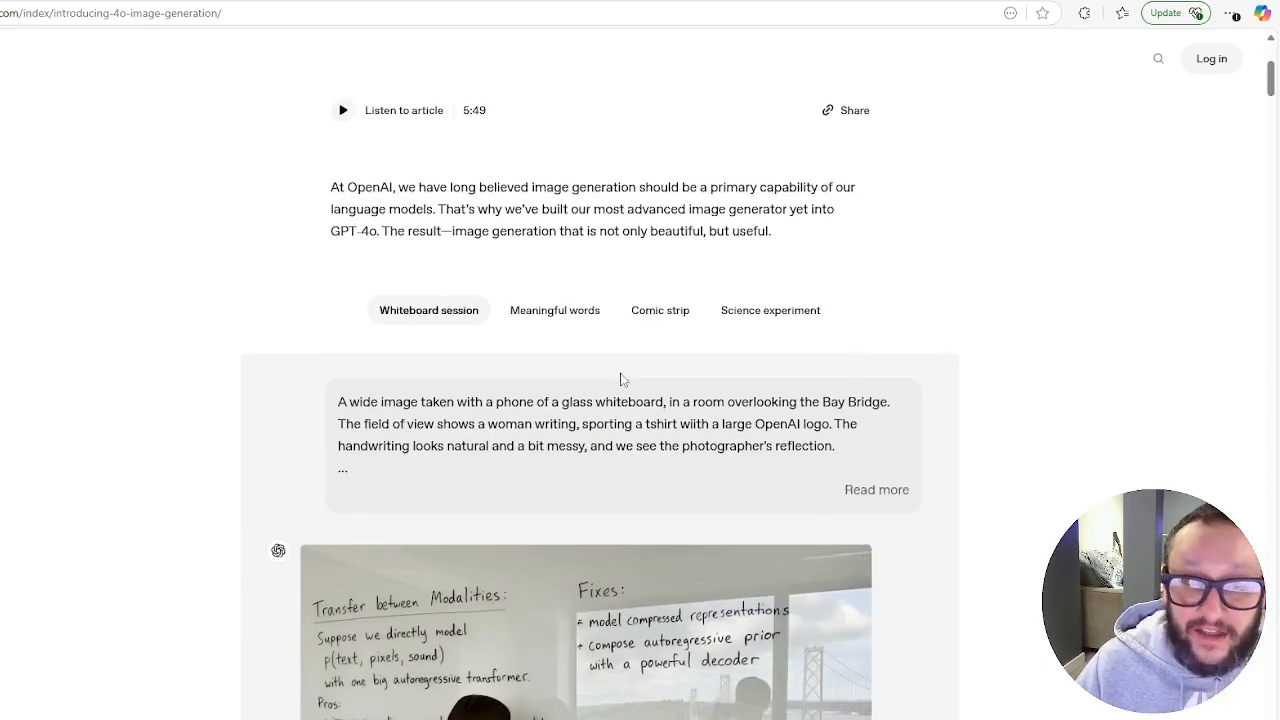
scroll("down", 3)
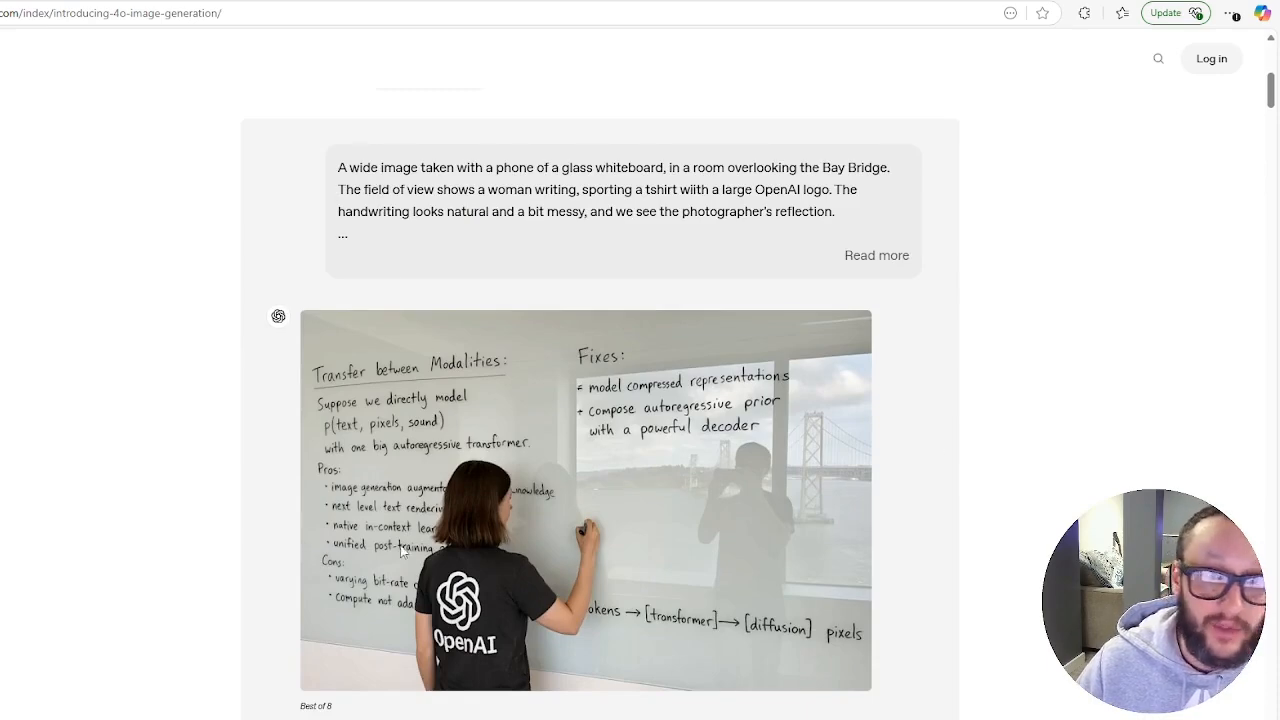
mouse_move(956, 374)
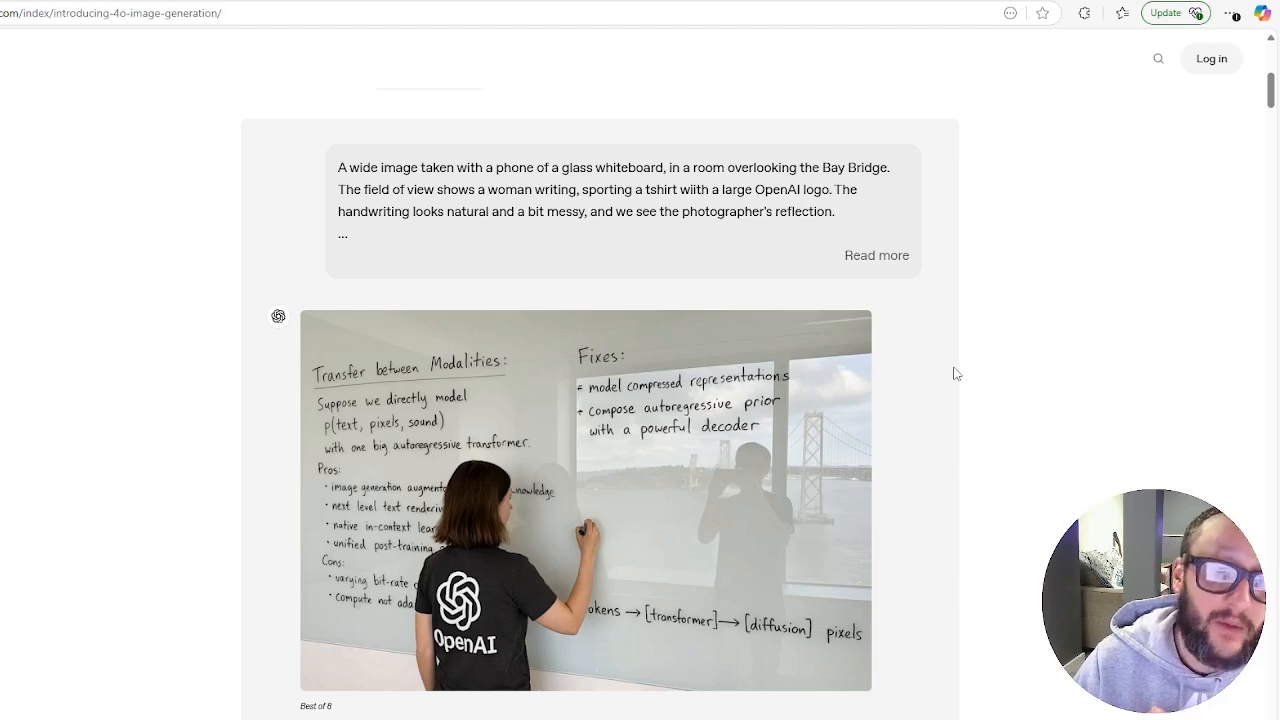
mouse_move(848, 256)
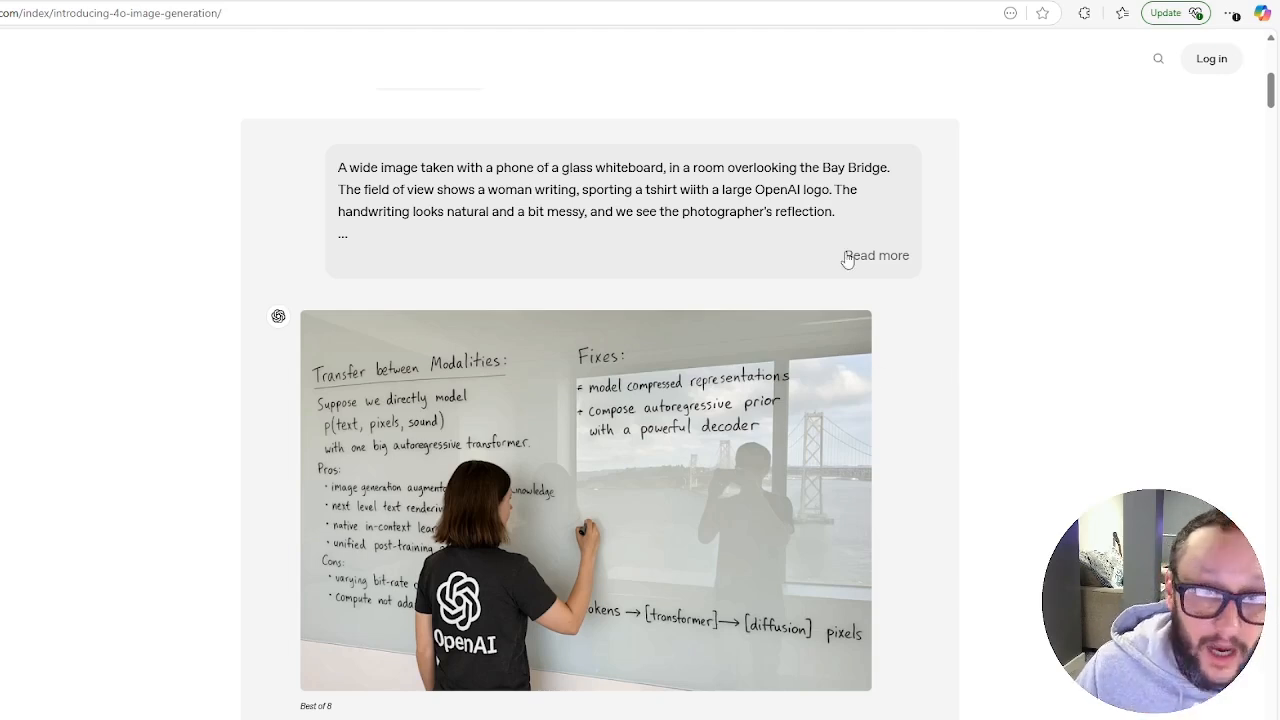
- Expand the whiteboard prompt via 'Read more' and scroll to the follow-up selfie-view prompt
left_click(876, 256)
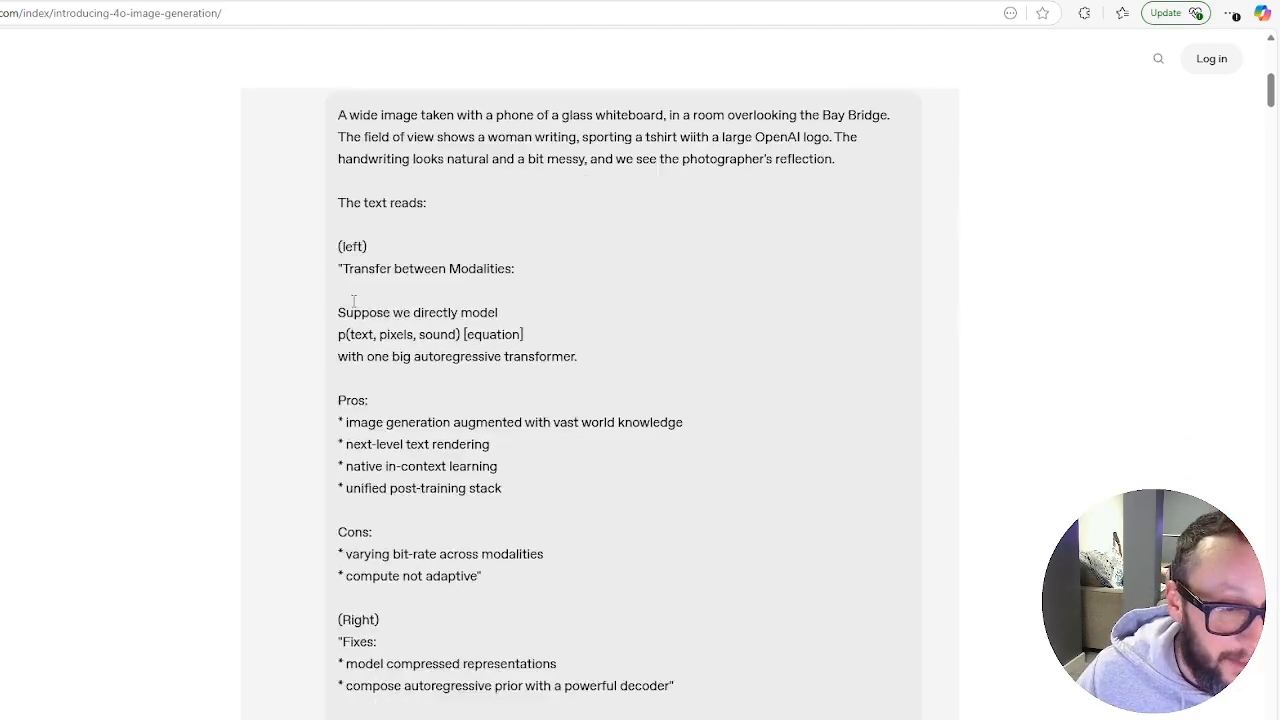
scroll("down", 3)
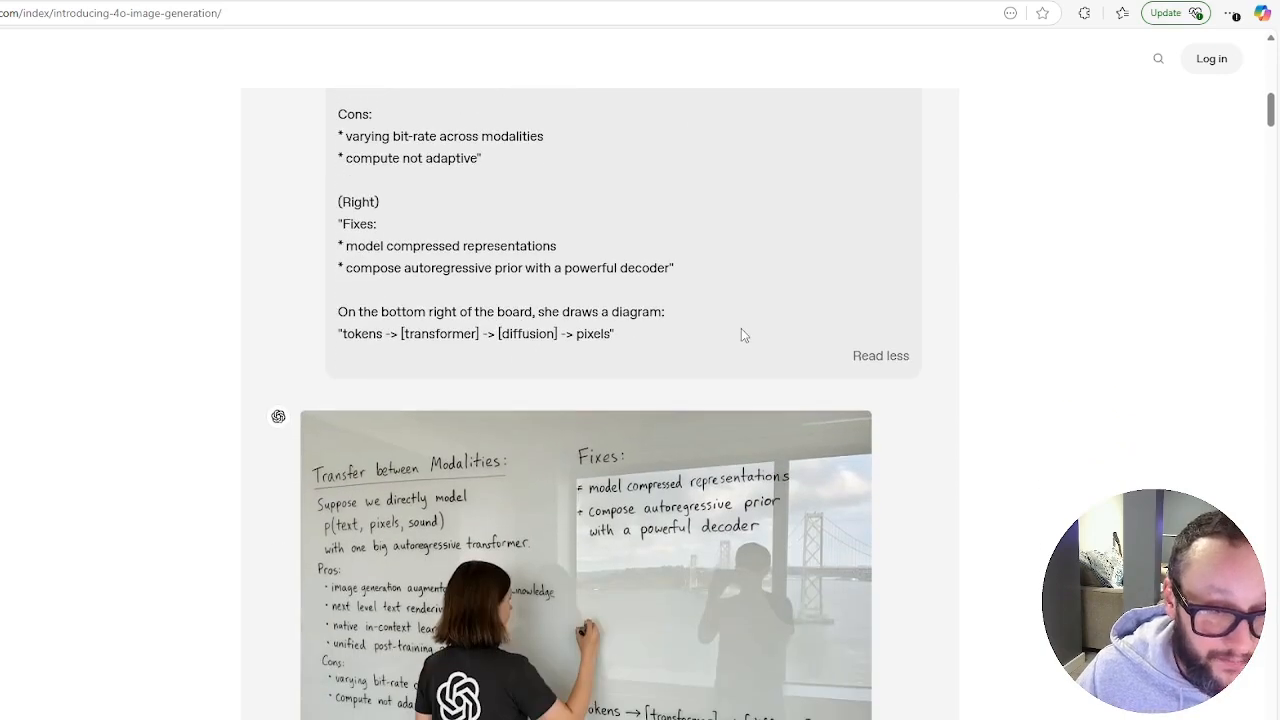
mouse_move(756, 318)
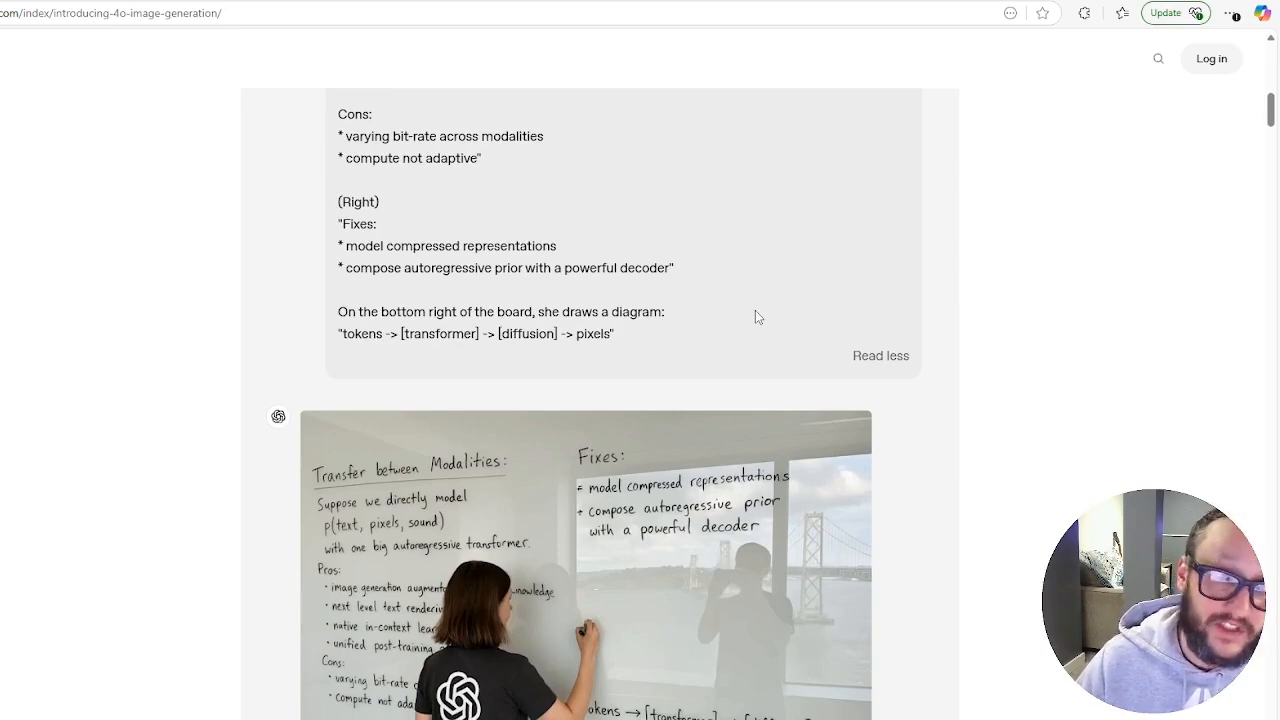
scroll("down", 3)
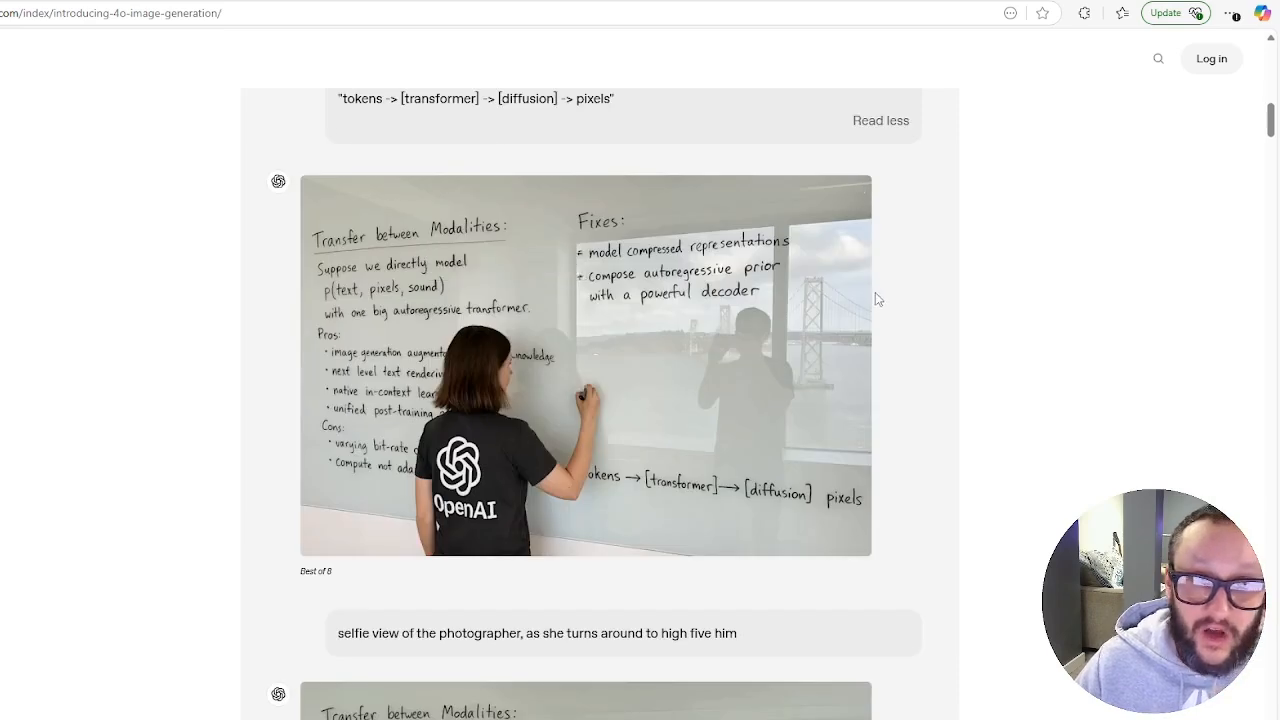
mouse_move(924, 276)
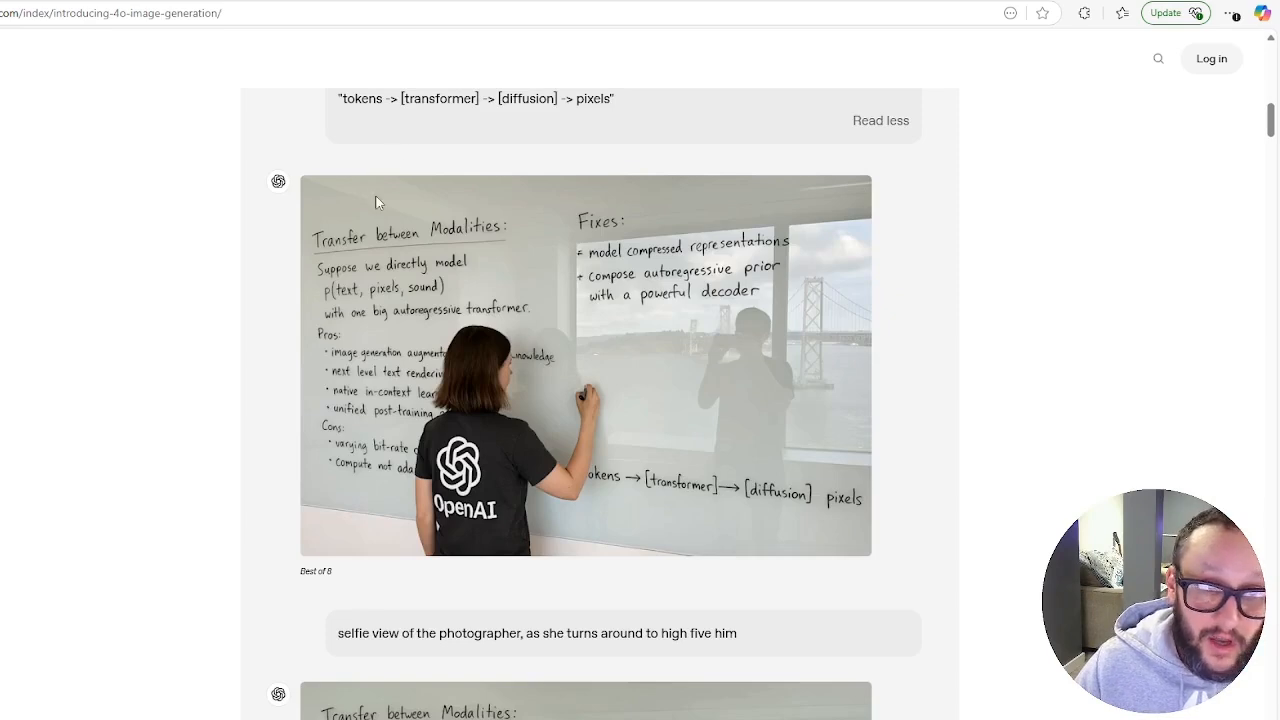
mouse_move(480, 288)
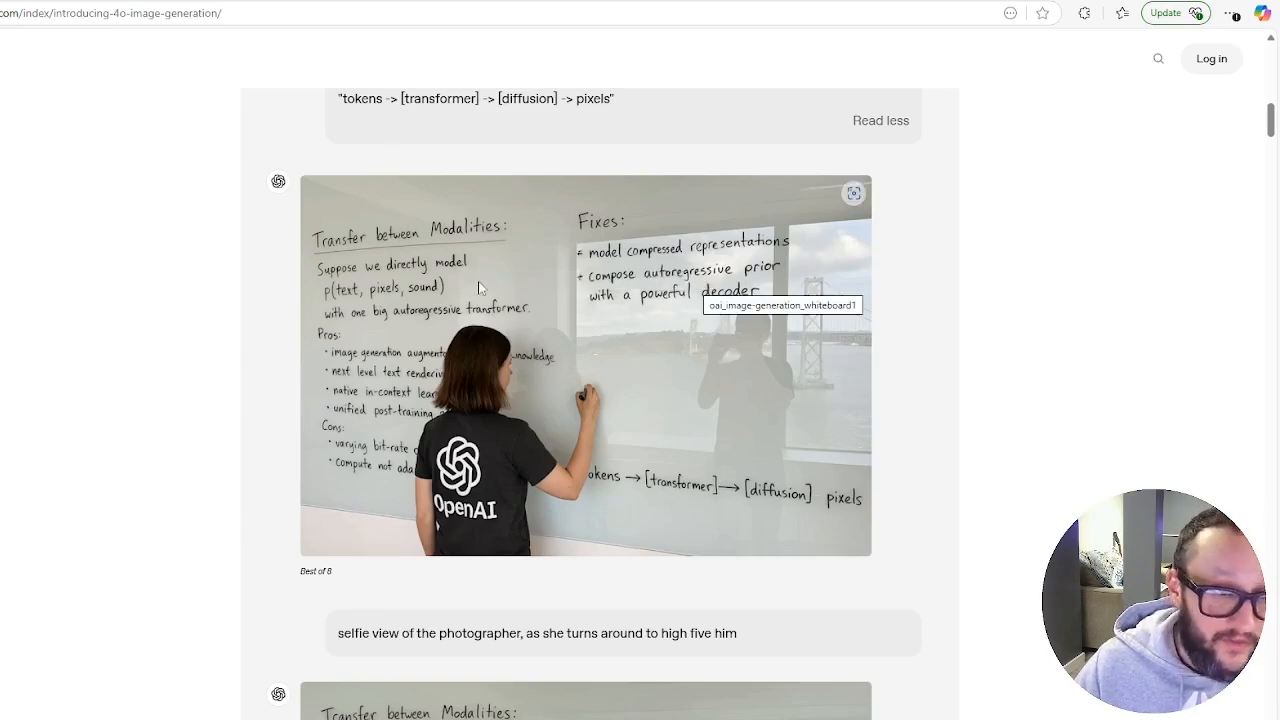
mouse_move(584, 480)
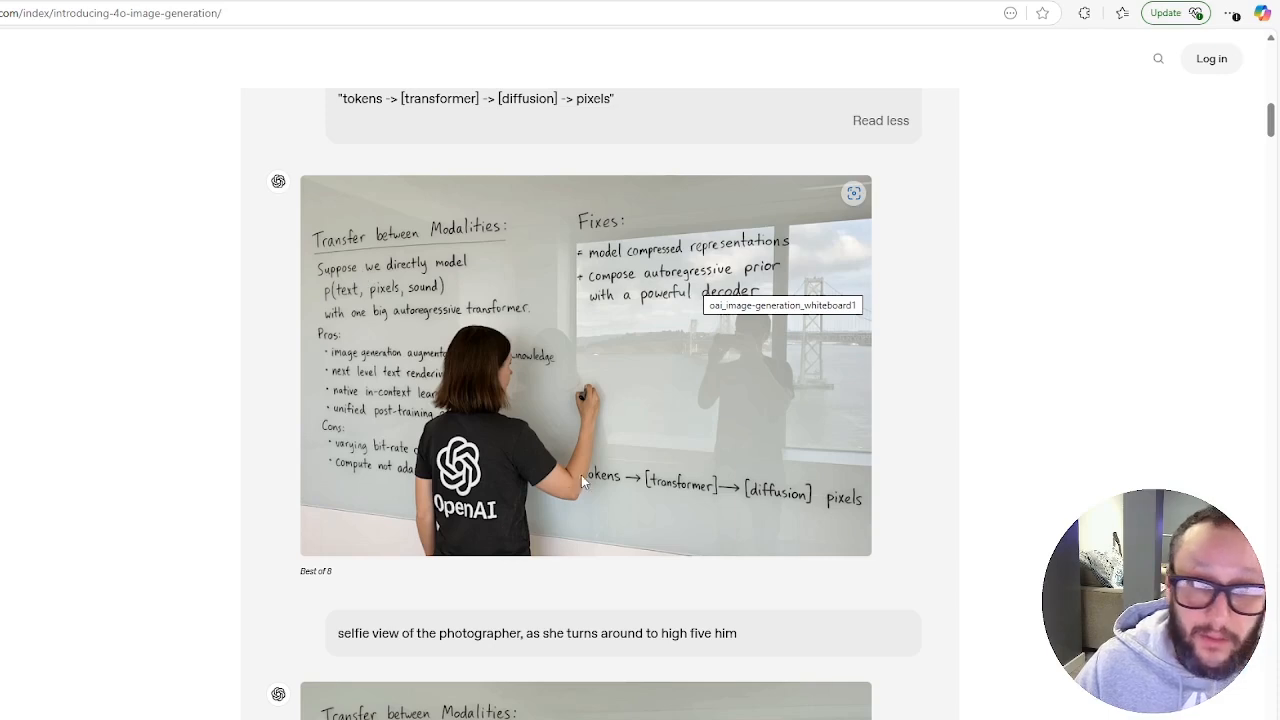
mouse_move(618, 284)
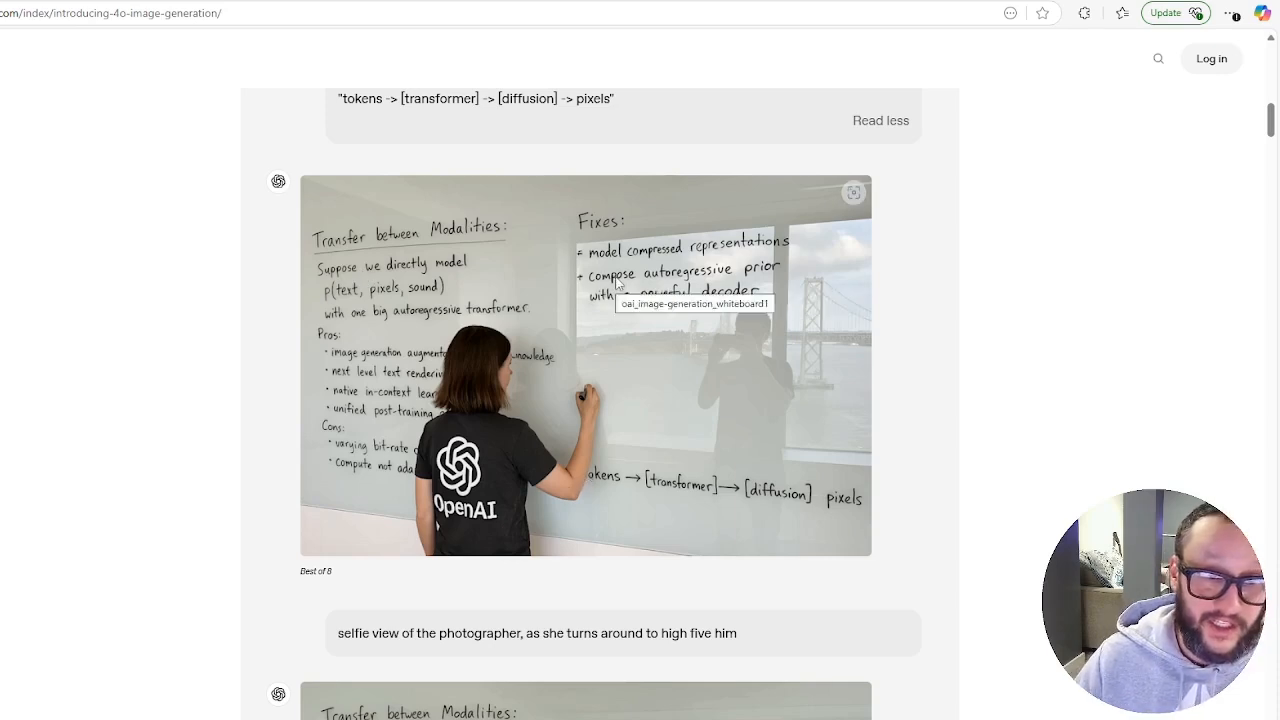
mouse_move(1024, 312)
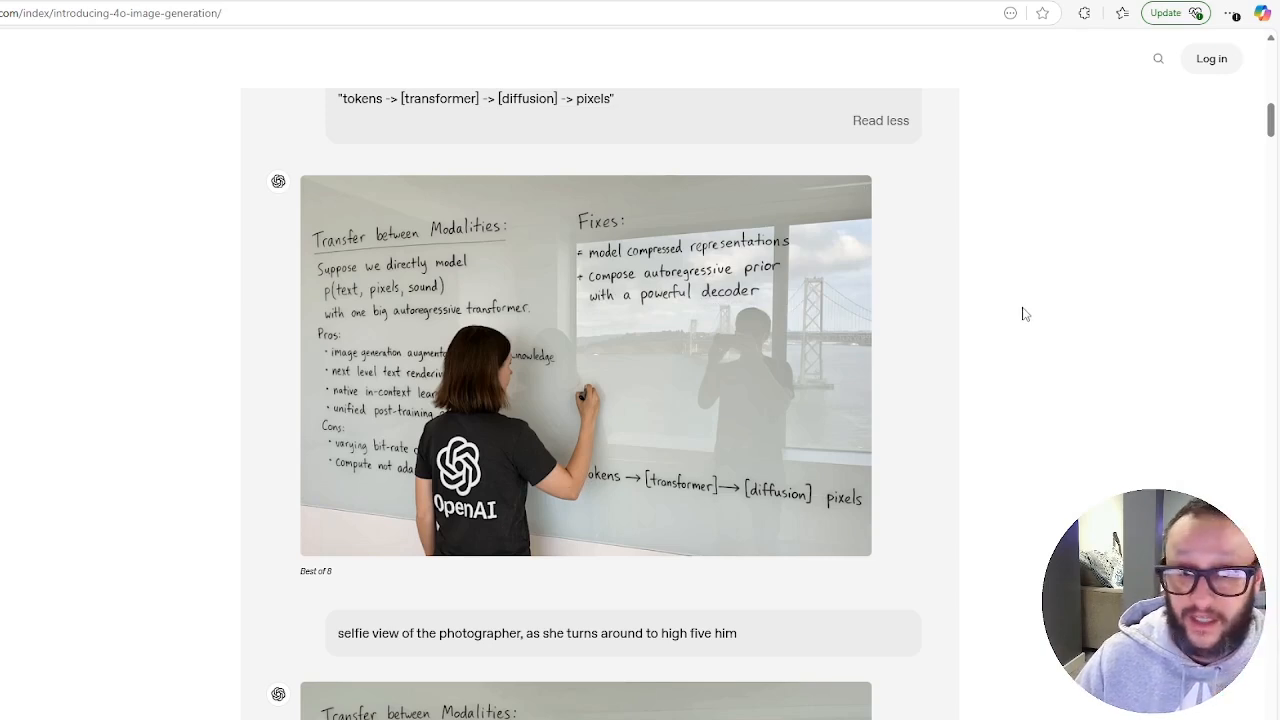
mouse_move(1064, 204)
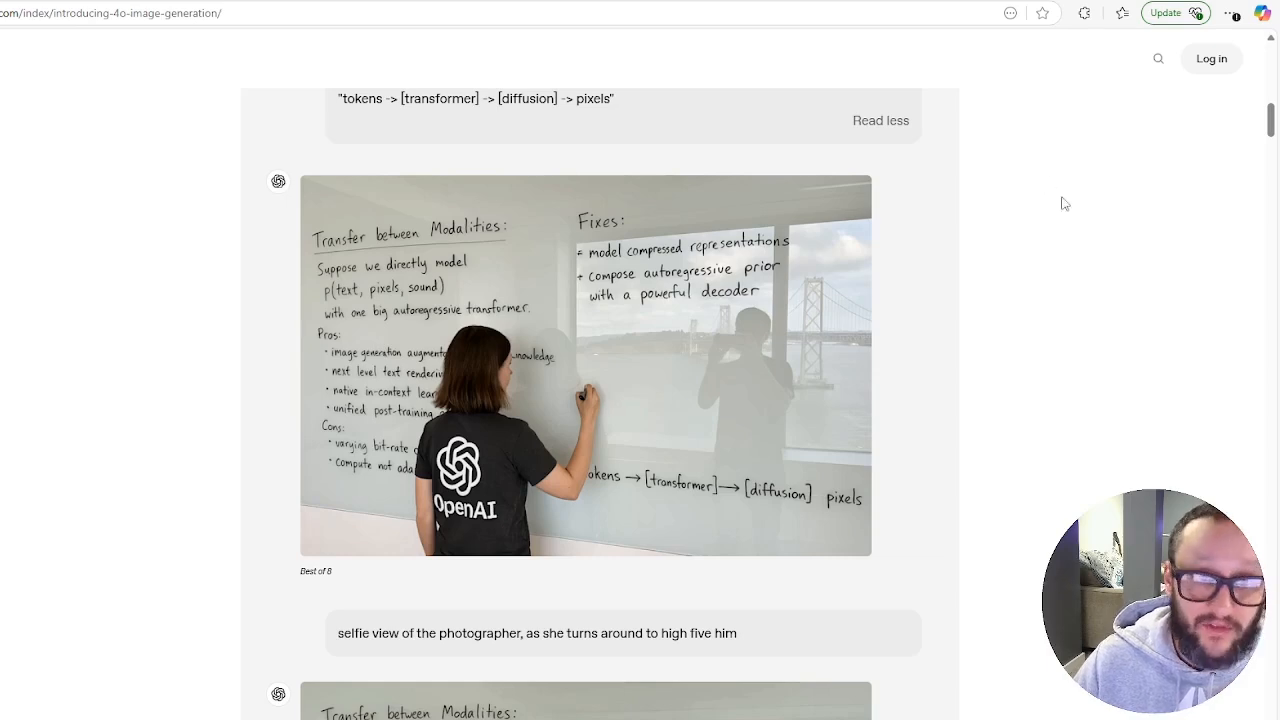
mouse_move(378, 544)
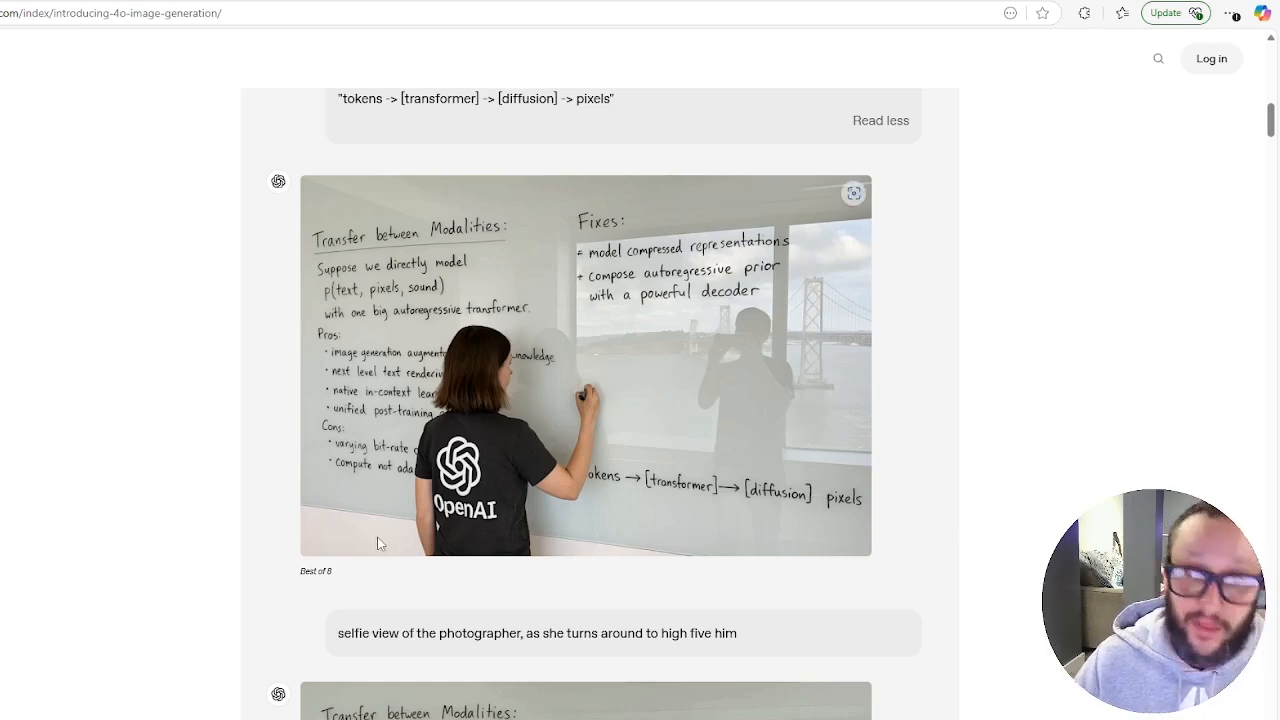
mouse_move(940, 344)
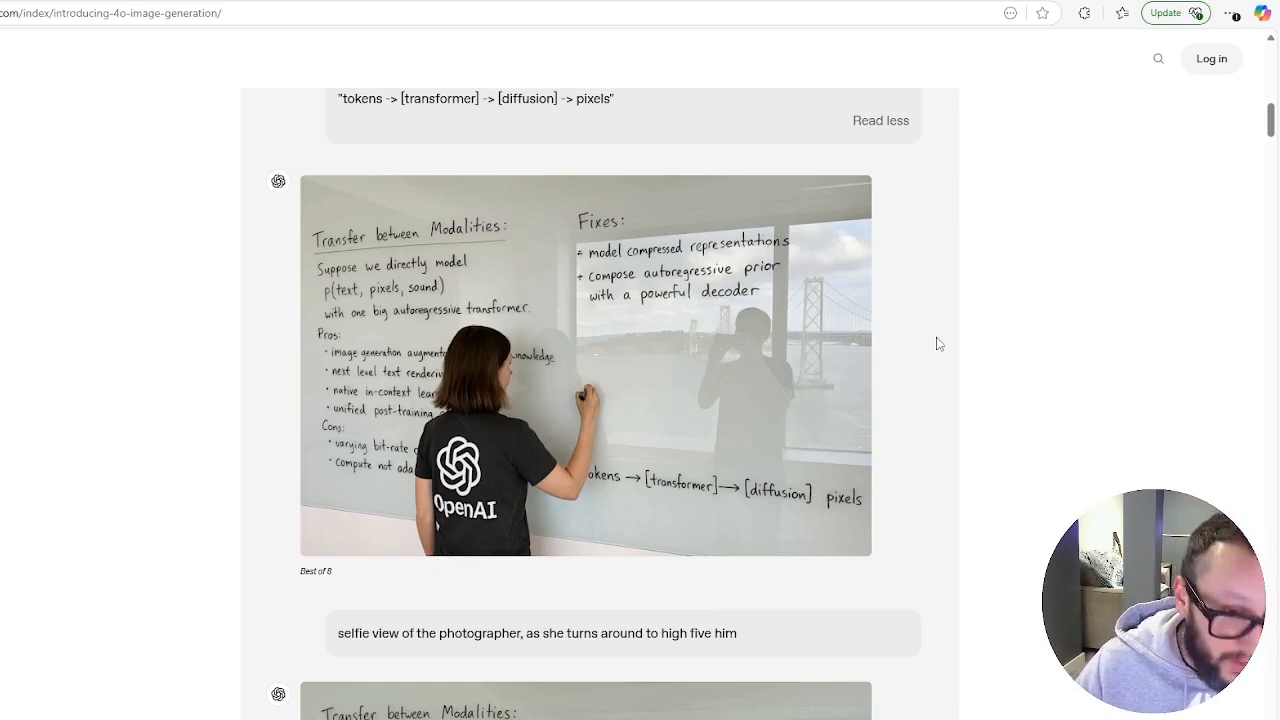
- Scroll through the whiteboard high-five selfie example images
scroll("down", 3)
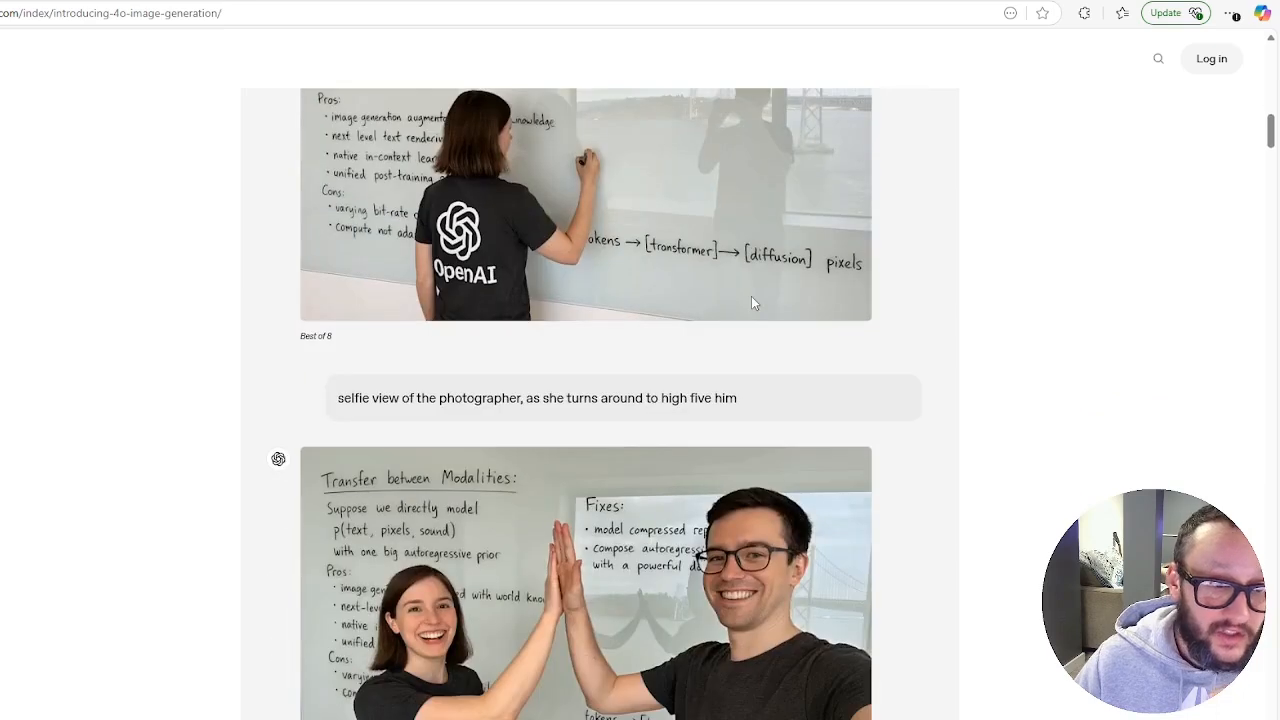
scroll("up", 3)
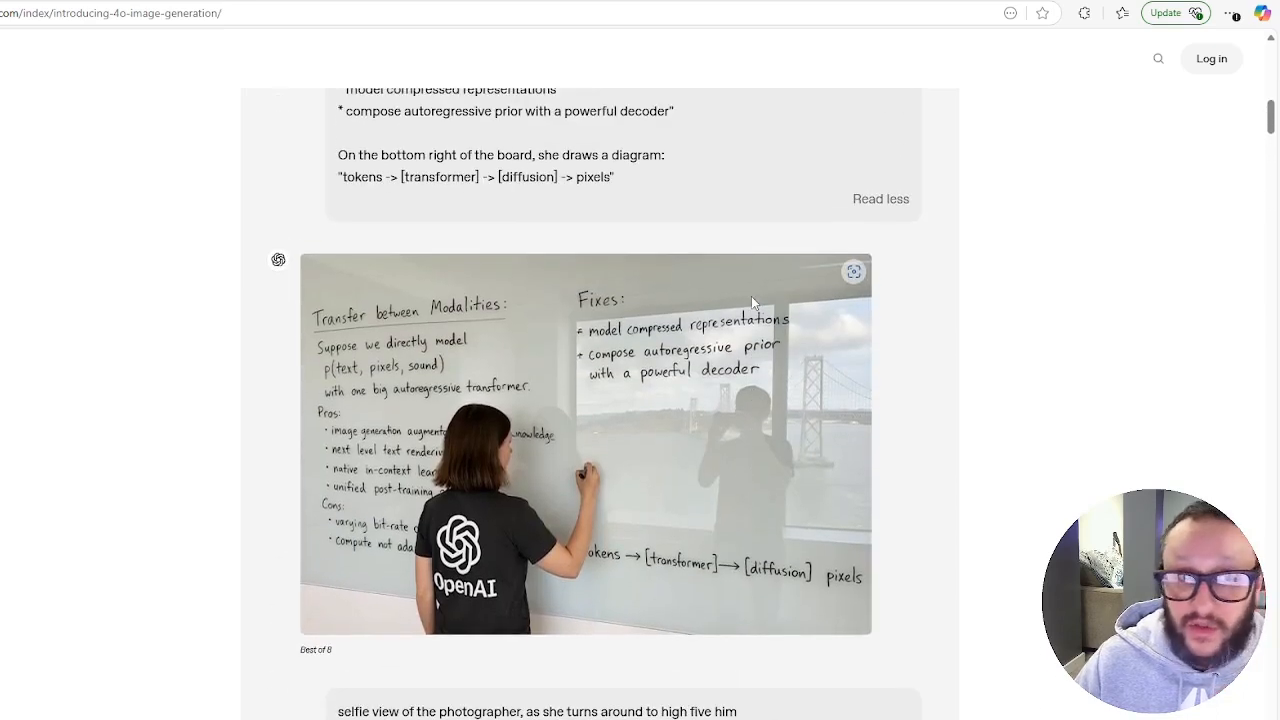
mouse_move(964, 470)
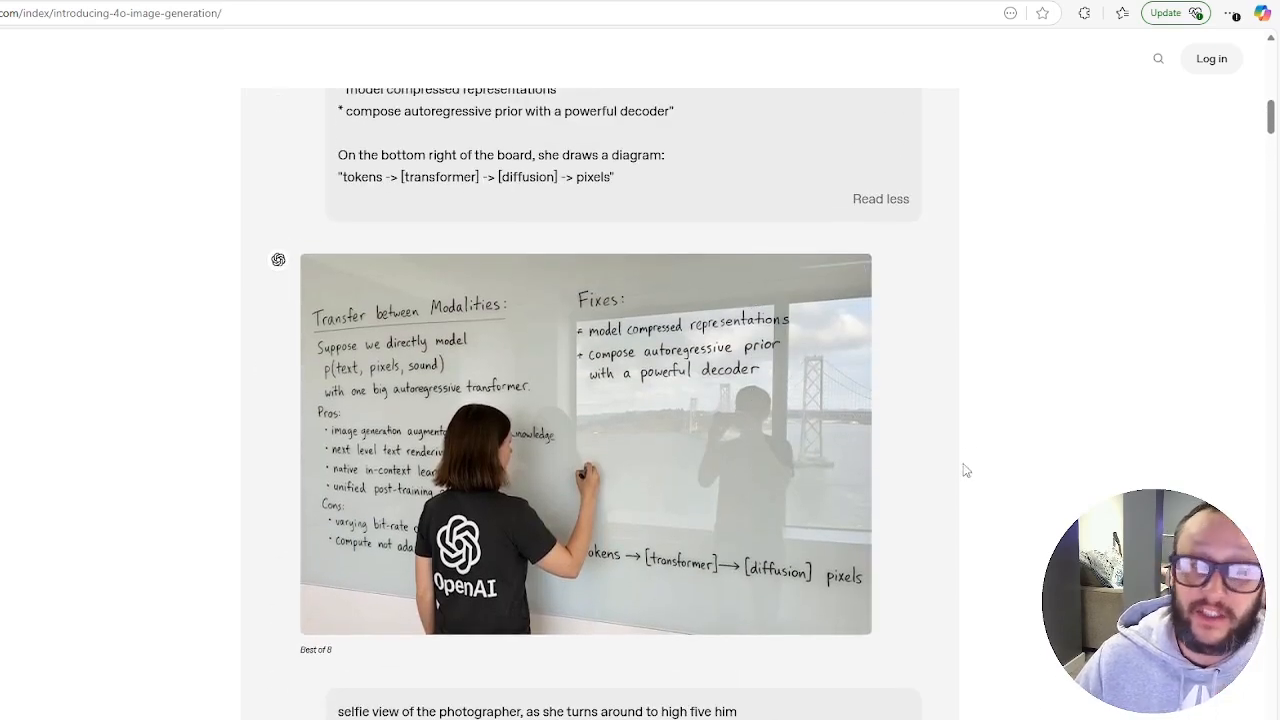
mouse_move(790, 612)
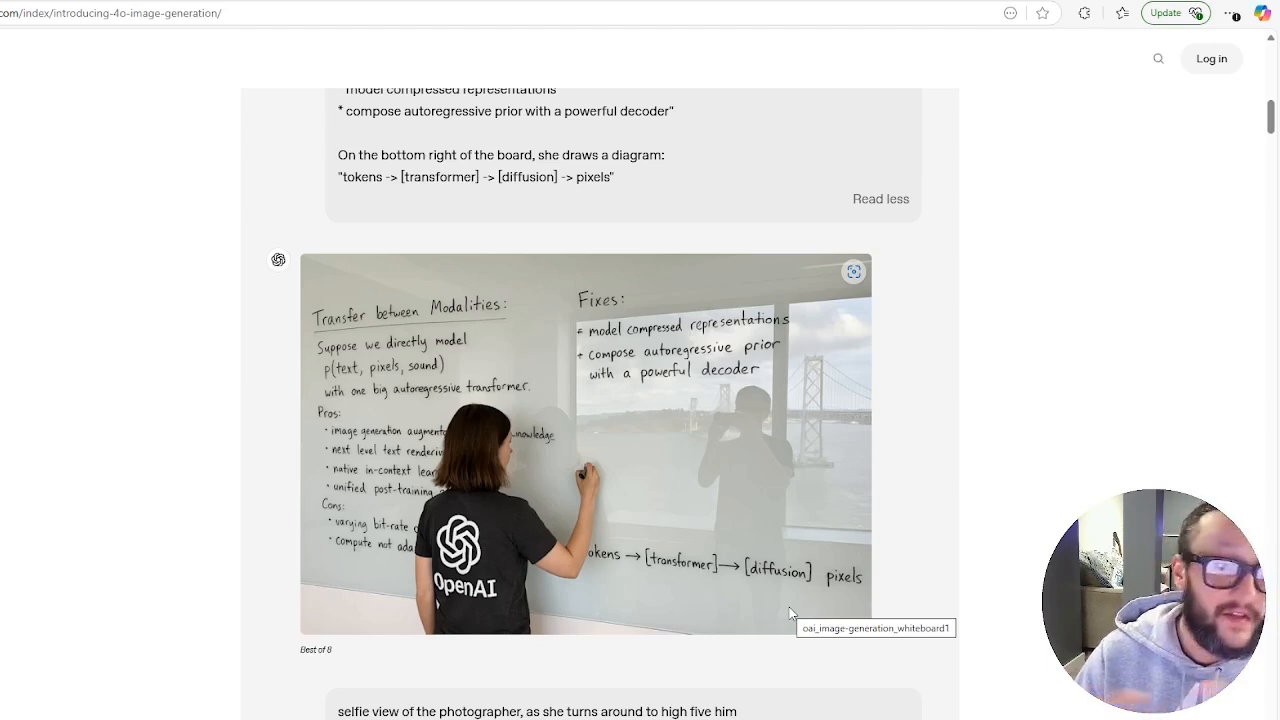
scroll("down", 3)
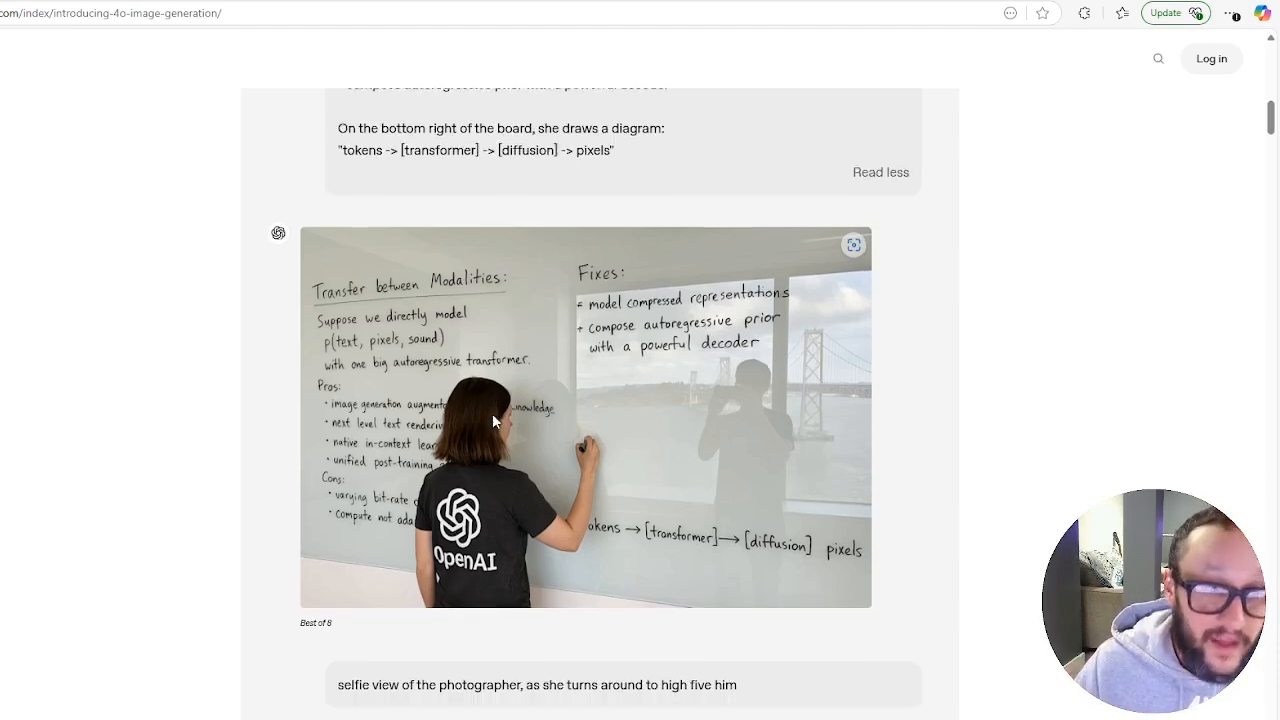
scroll("down", 3)
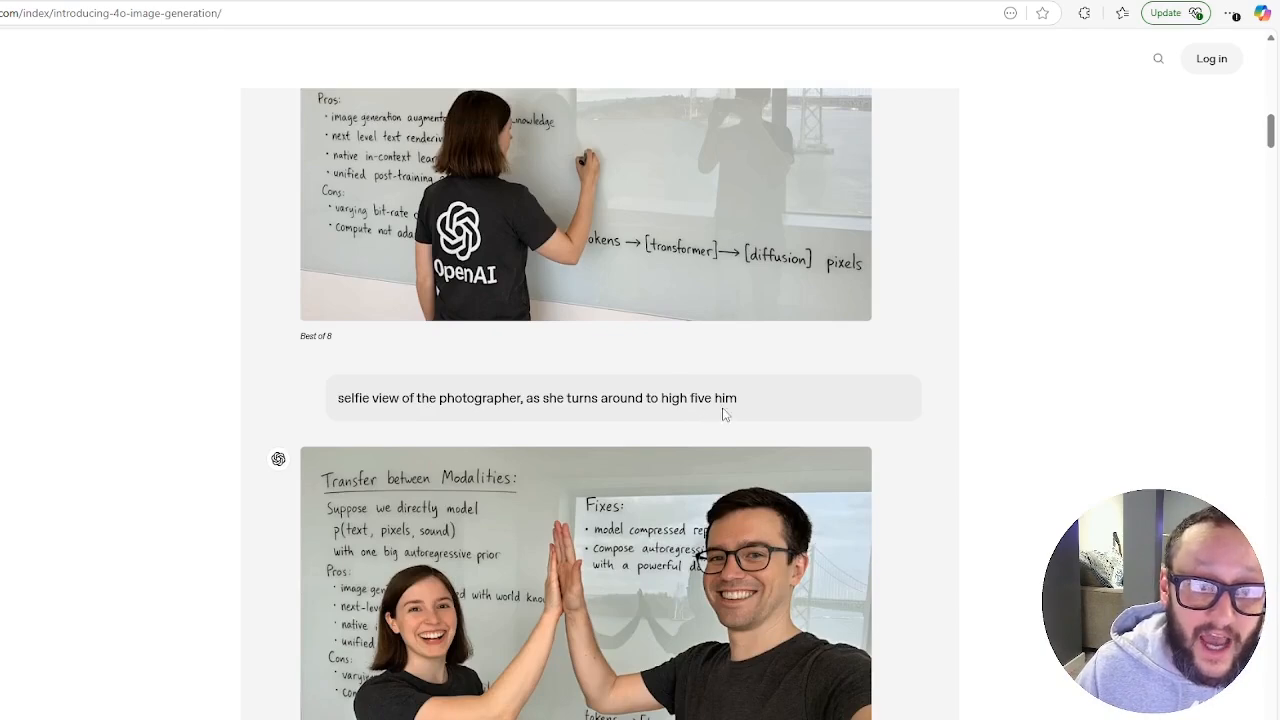
scroll("down", 3)
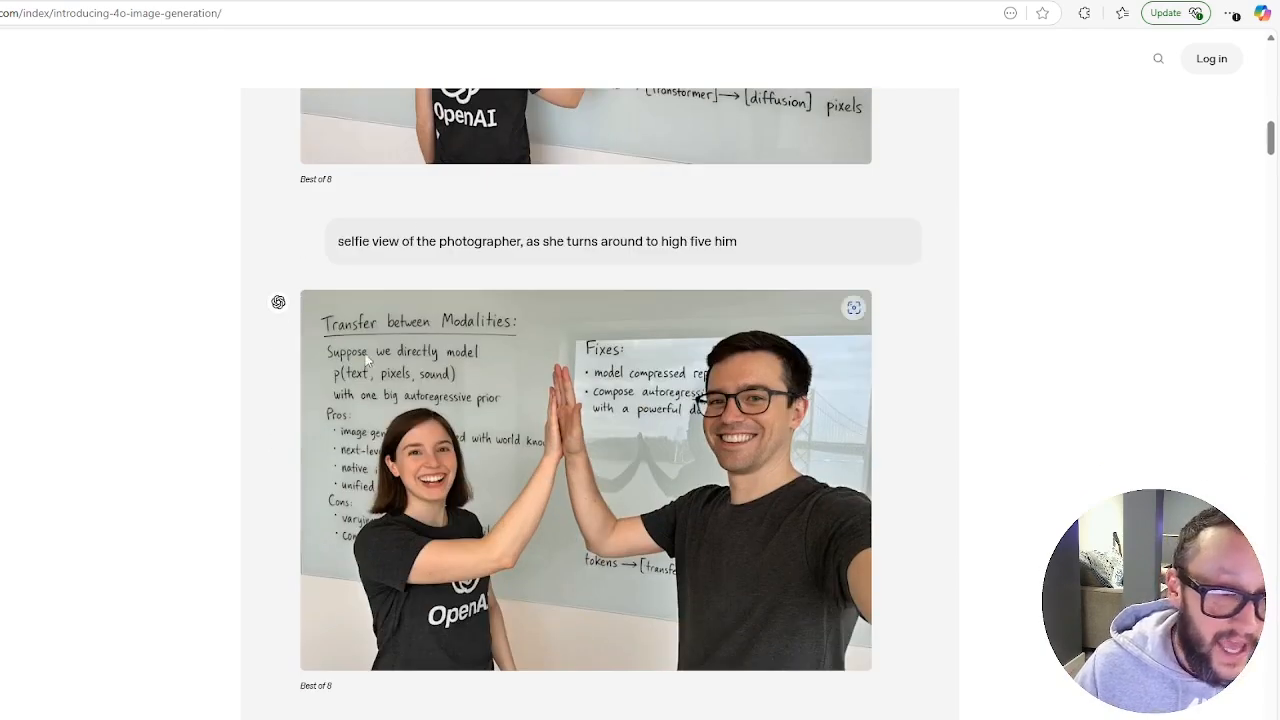
scroll("up", 3)
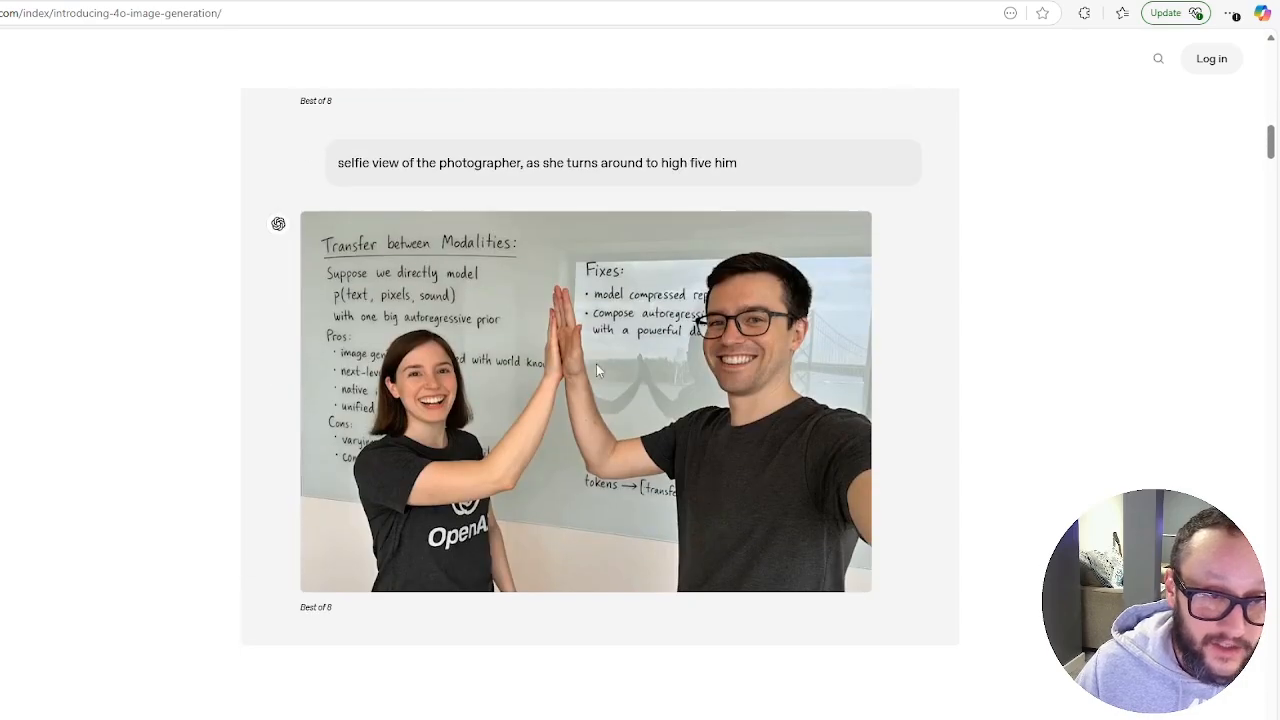
mouse_move(696, 380)
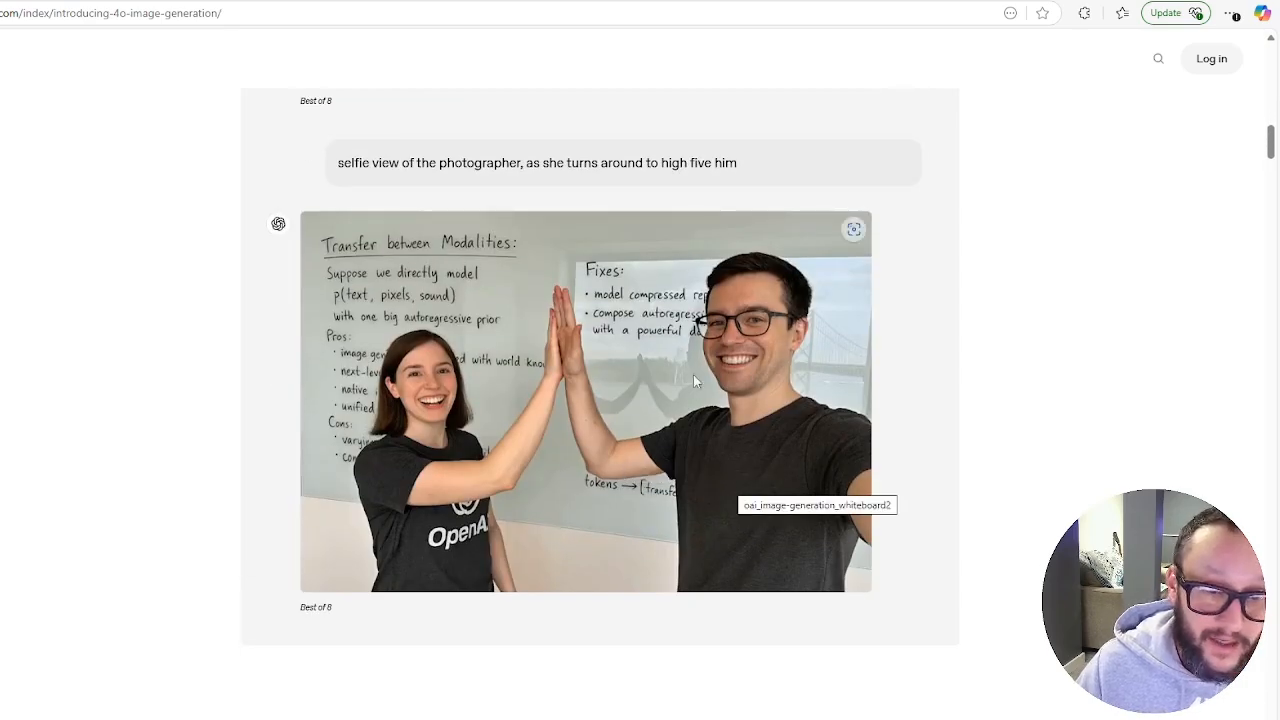
mouse_move(688, 412)
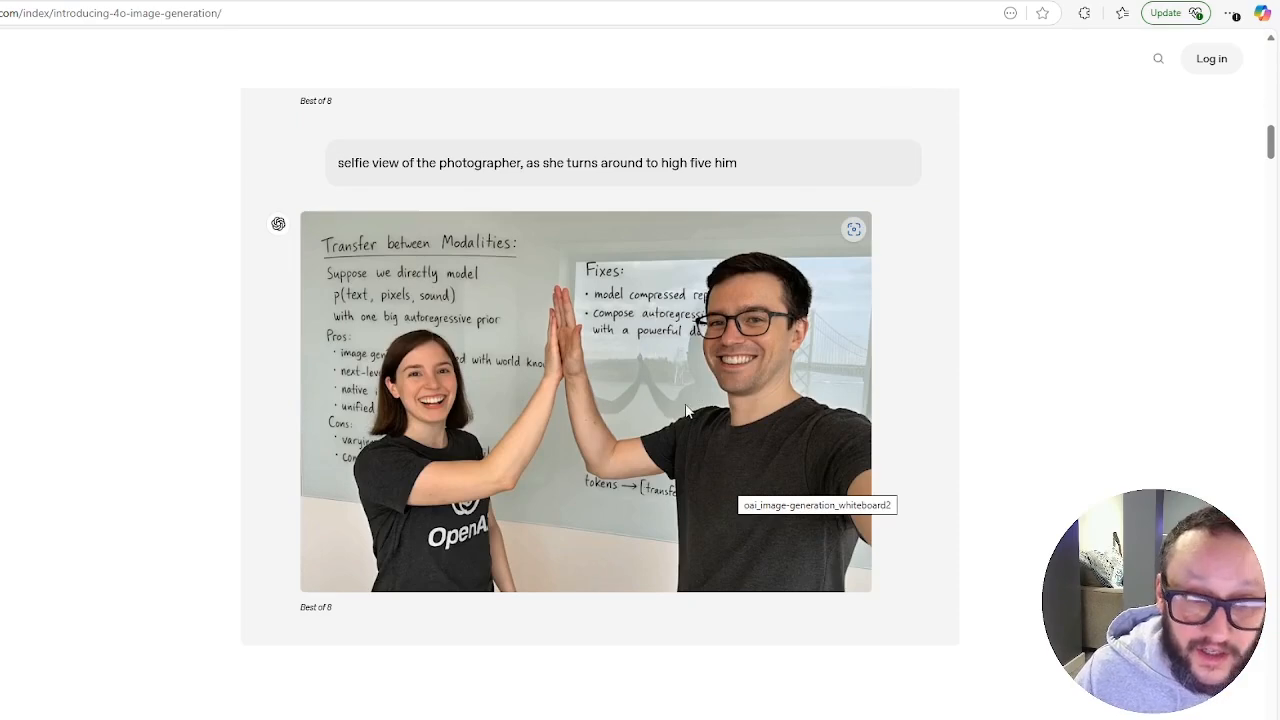
mouse_move(1036, 388)
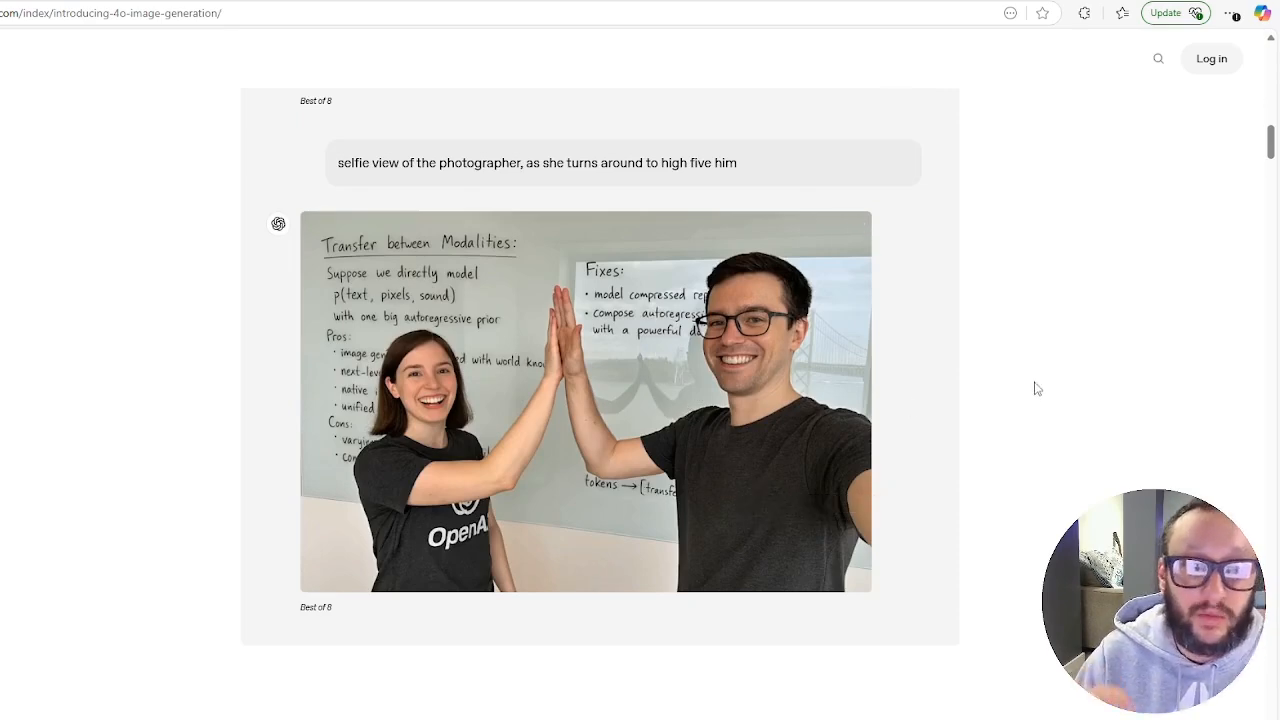
- Continue down past the video to the Improved capabilities heading
scroll("up", 3)
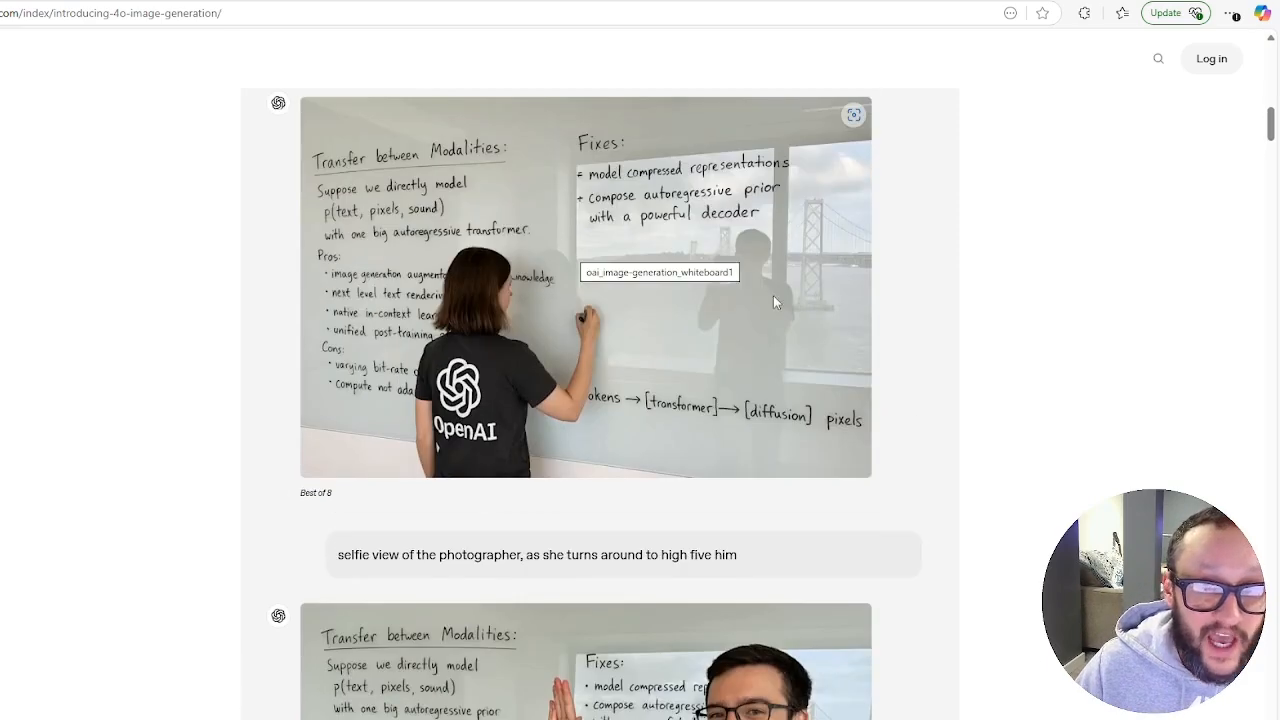
scroll("down", 3)
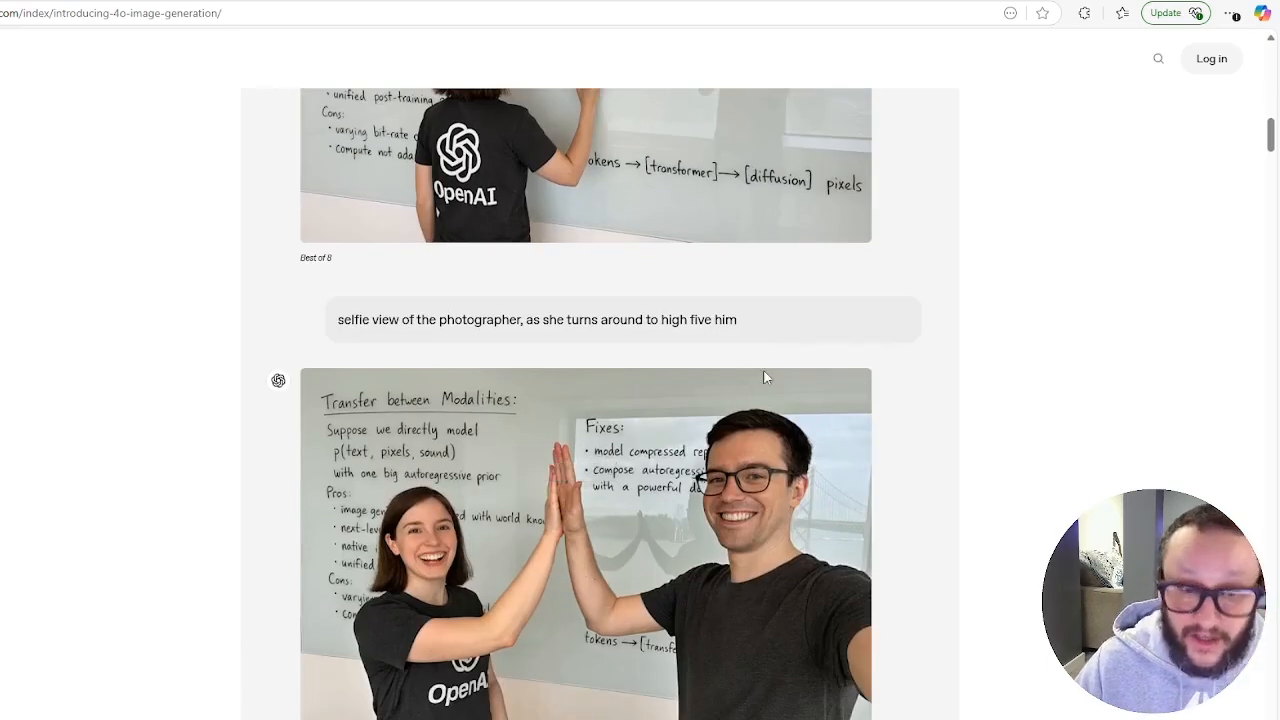
scroll("down", 3)
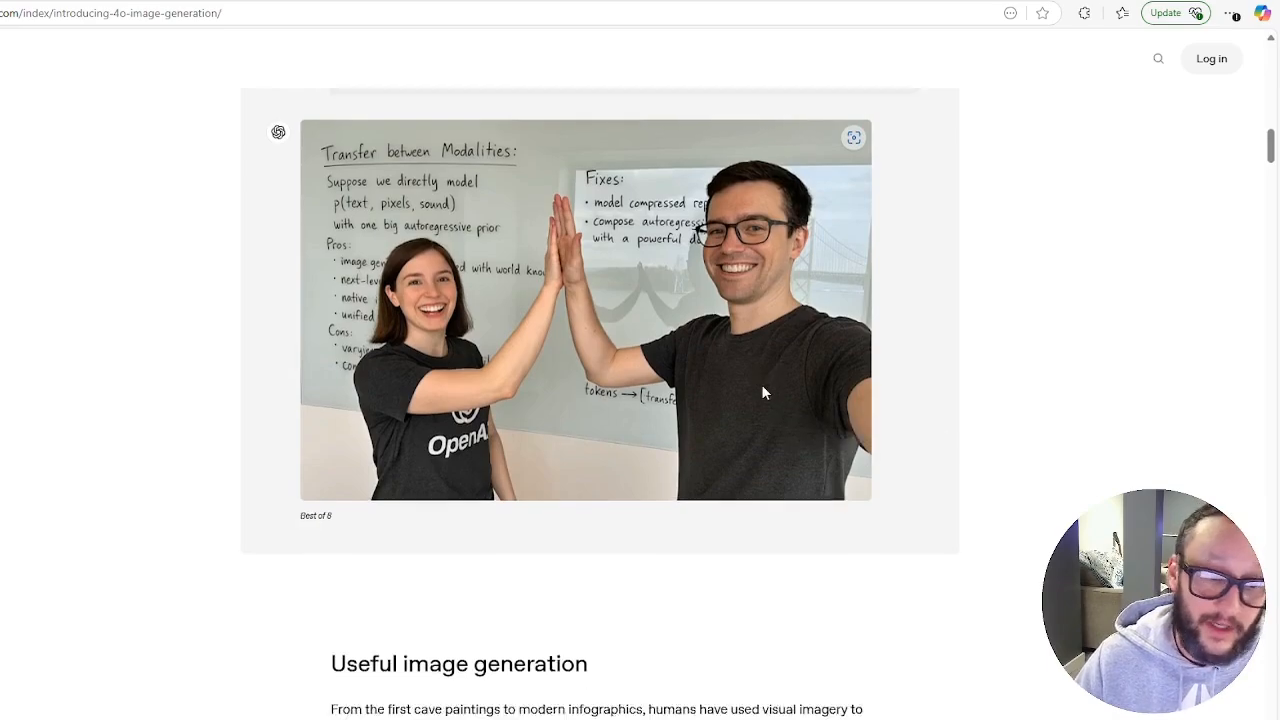
scroll("up", 3)
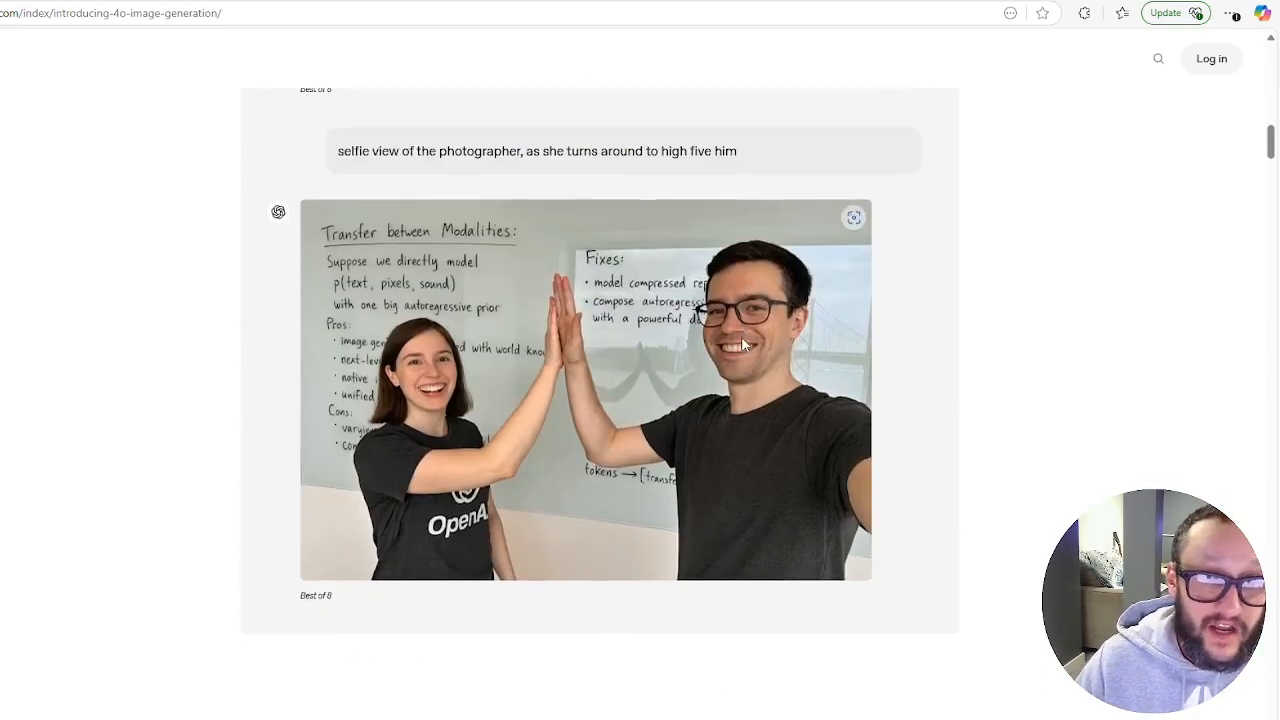
scroll("down", 3)
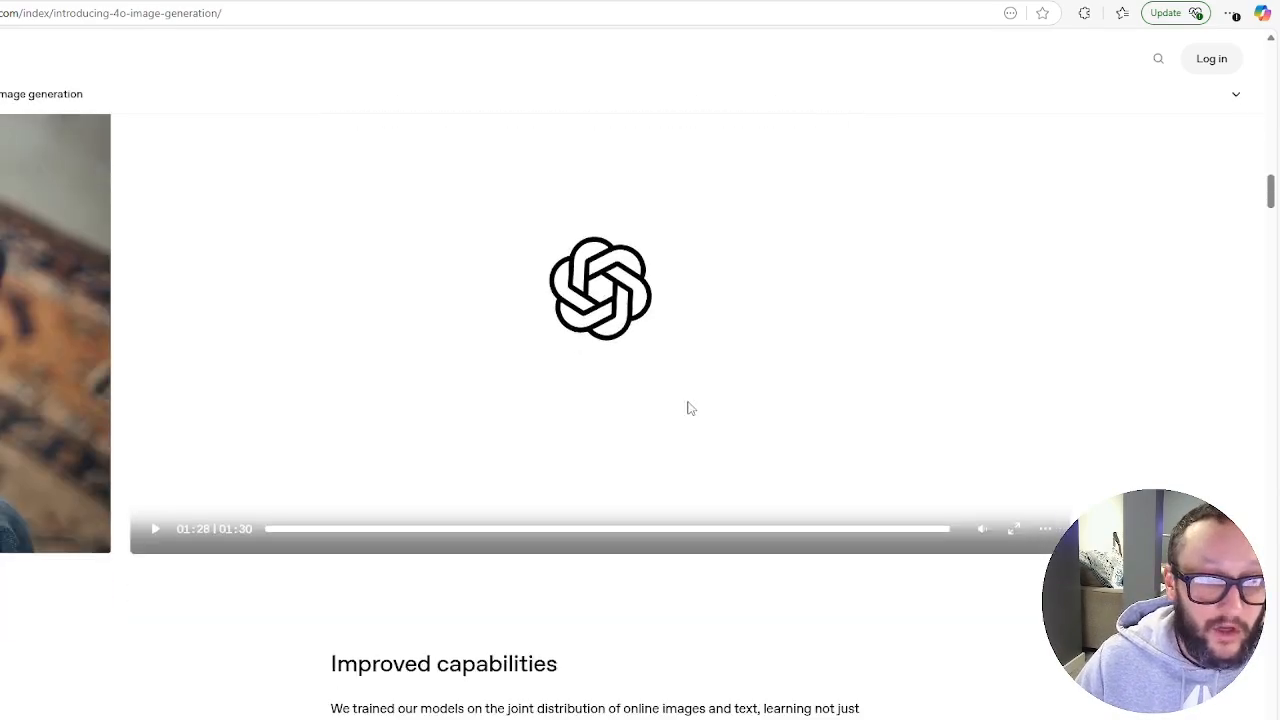
mouse_move(584, 436)
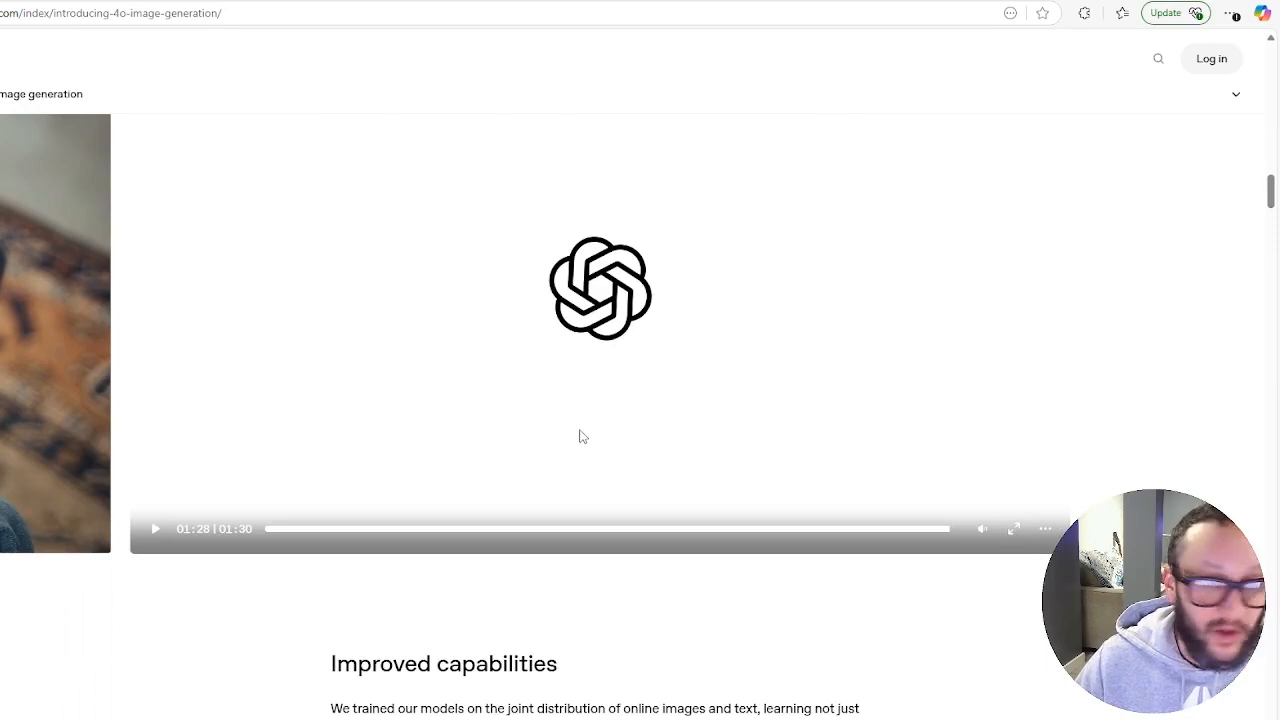
scroll("down", 3)
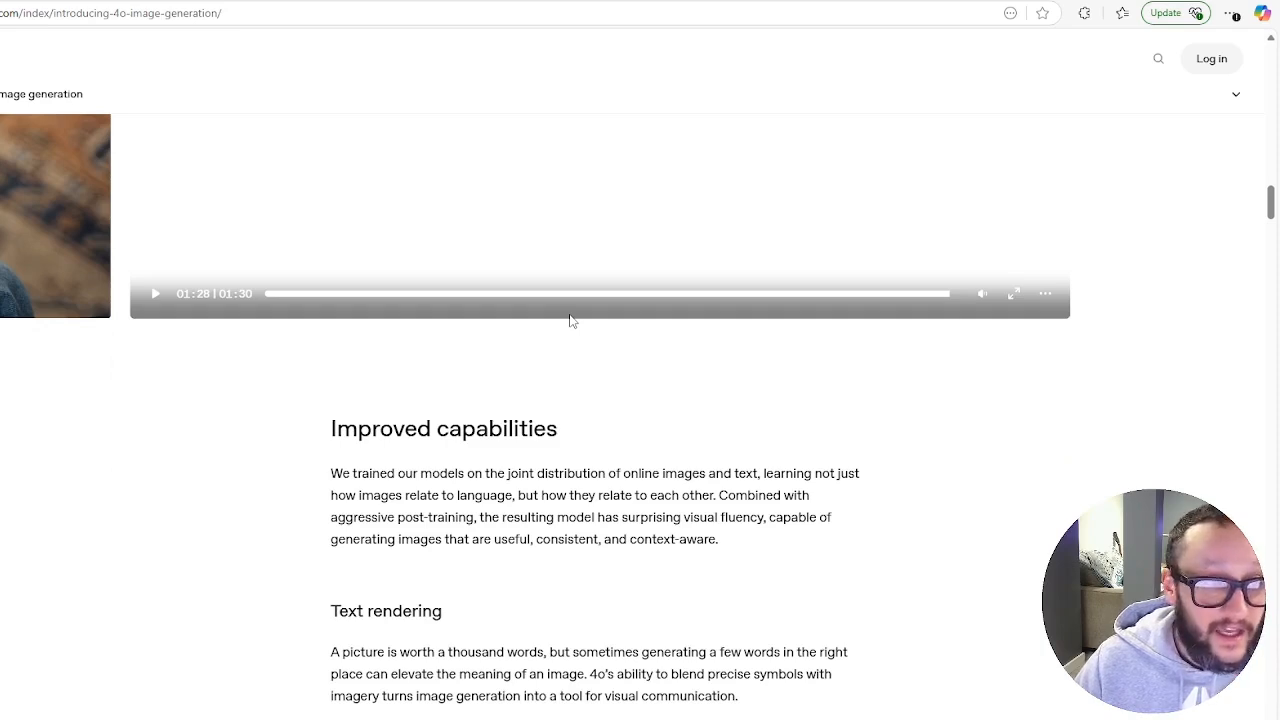
- Reach the Text rendering section and expand the full witches street-sign prompt
scroll("down", 3)
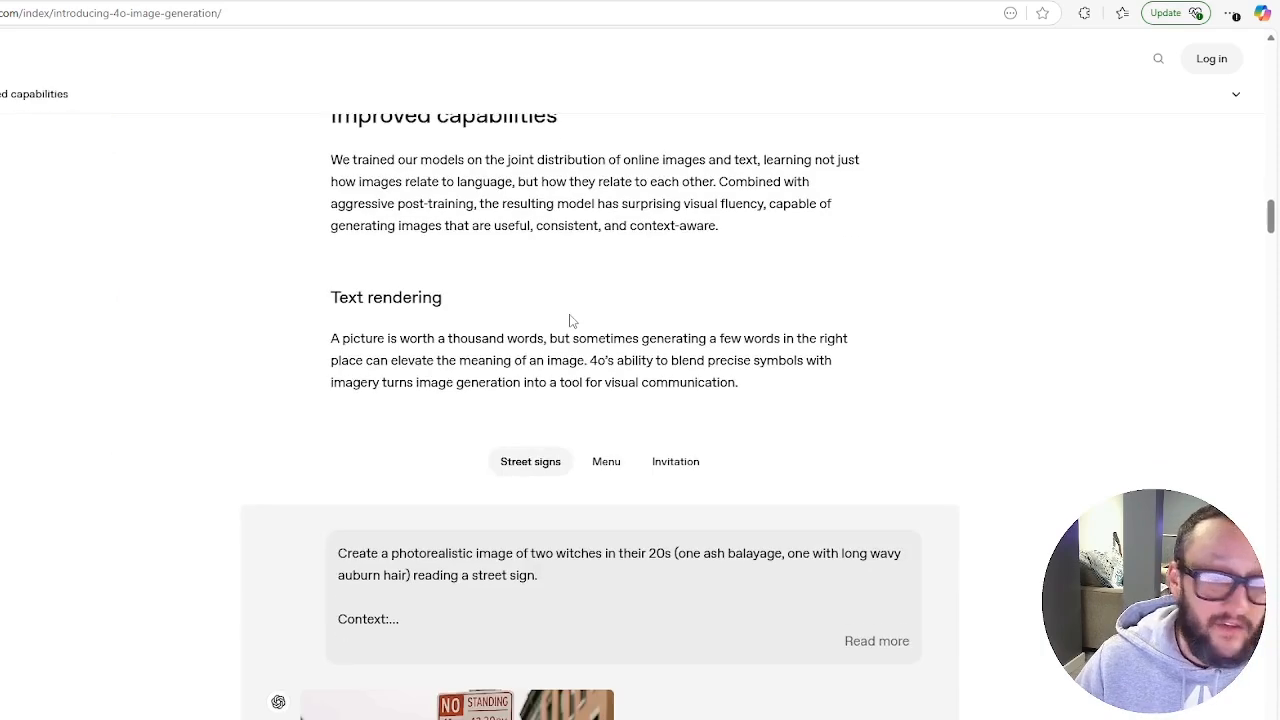
scroll("down", 3)
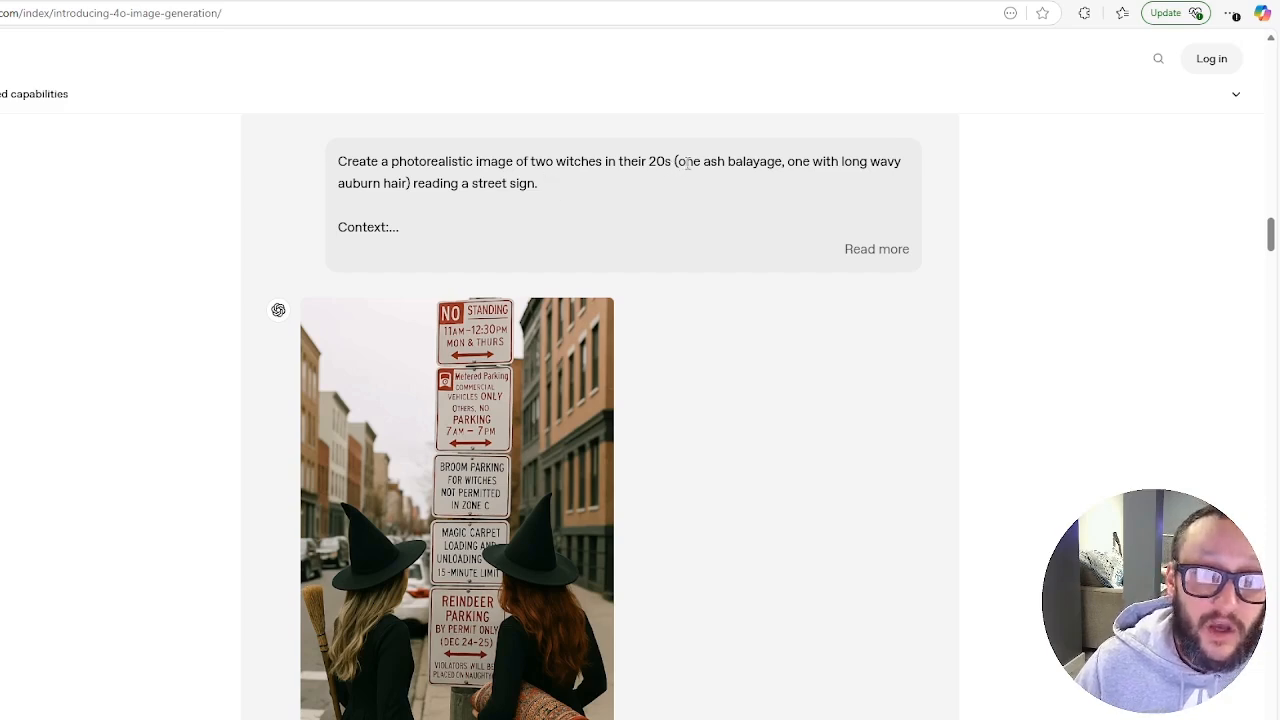
mouse_move(444, 236)
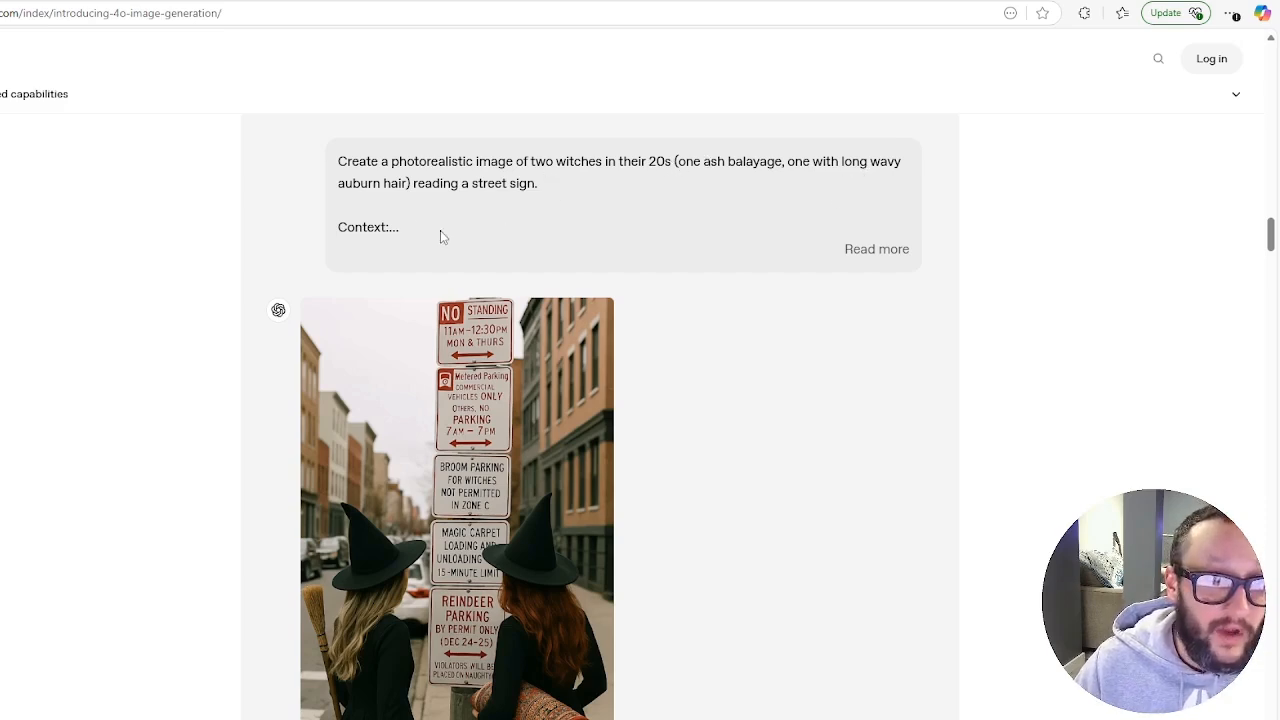
mouse_move(490, 204)
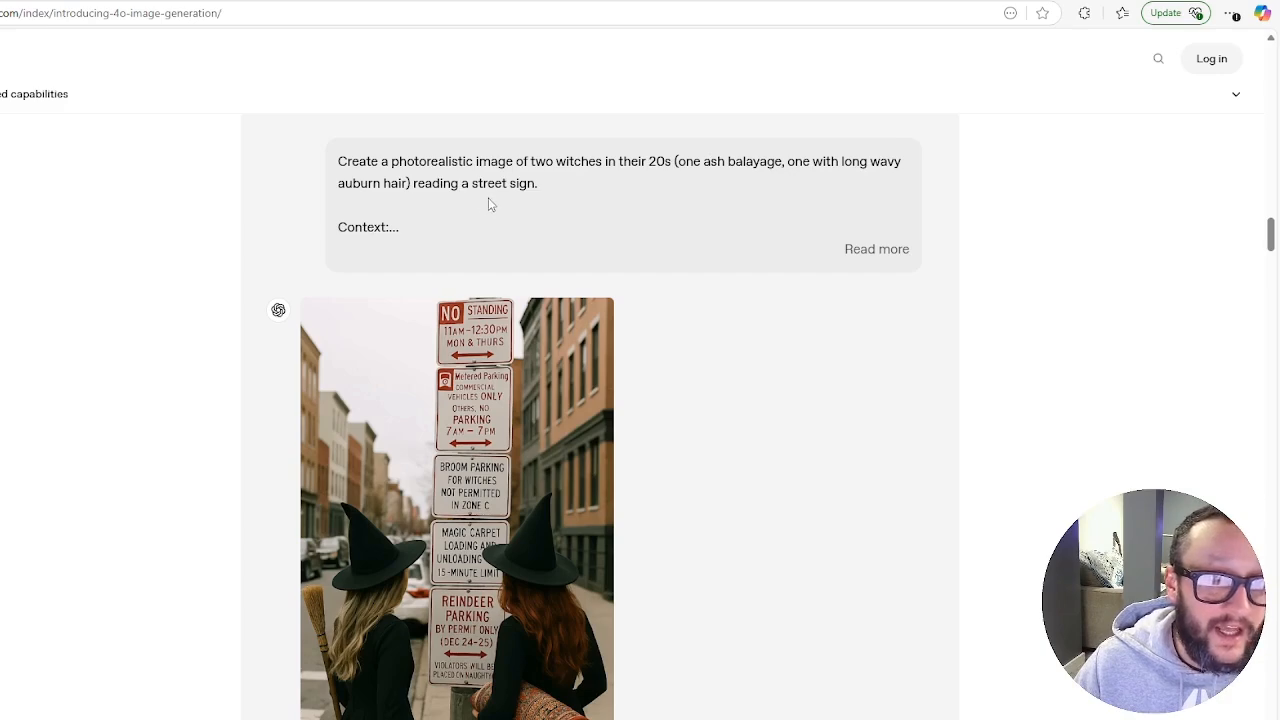
left_click(876, 248)
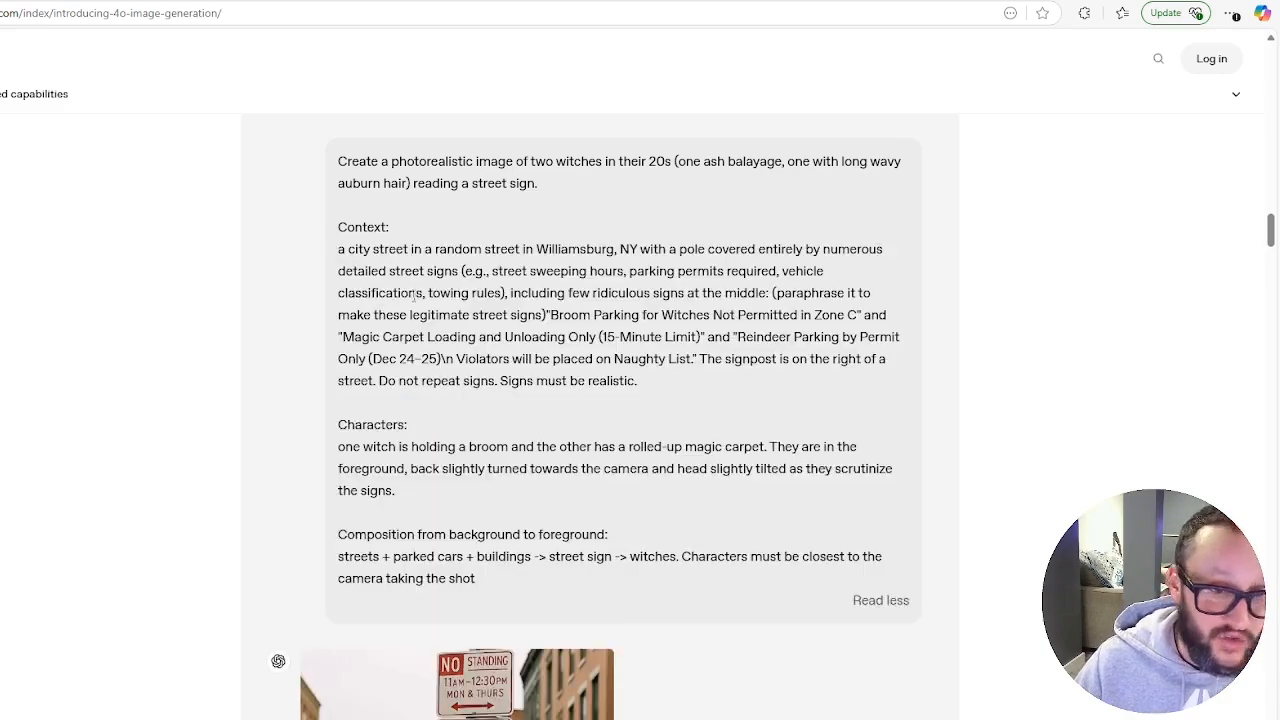
- Scroll down over the generated witches image to the video past Multi-turn generation
scroll("down", 3)
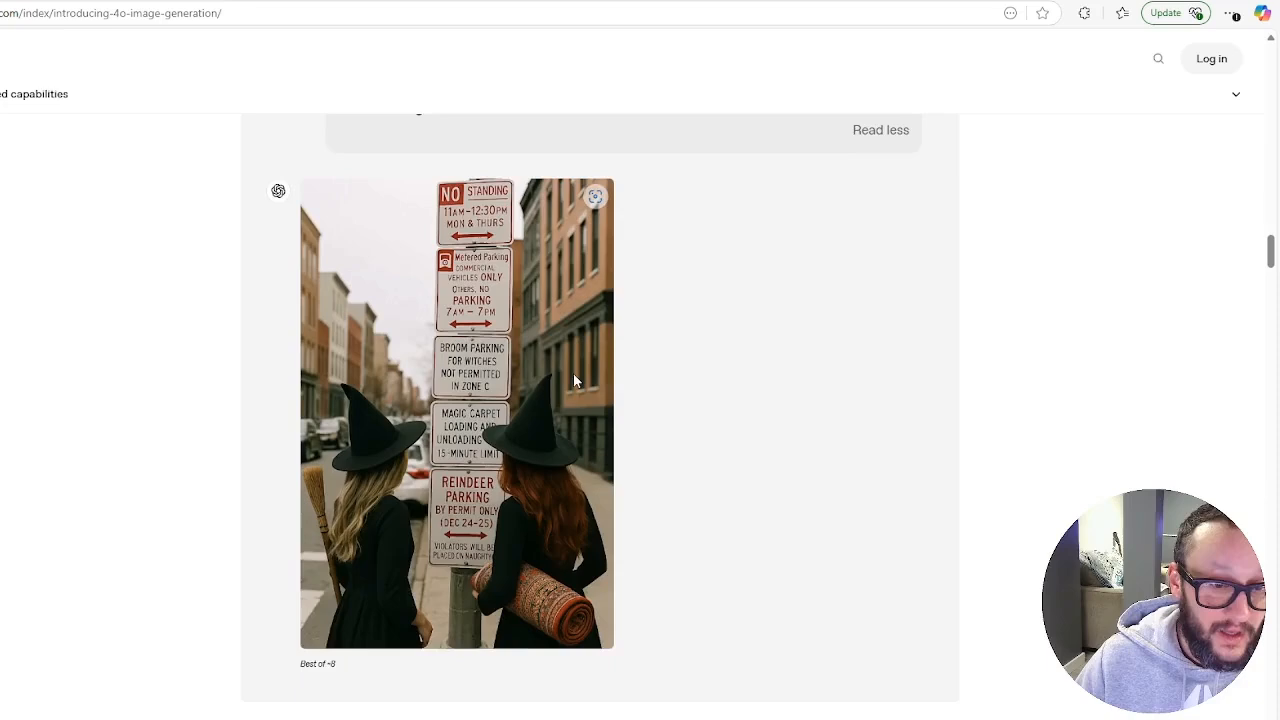
scroll("up", 3)
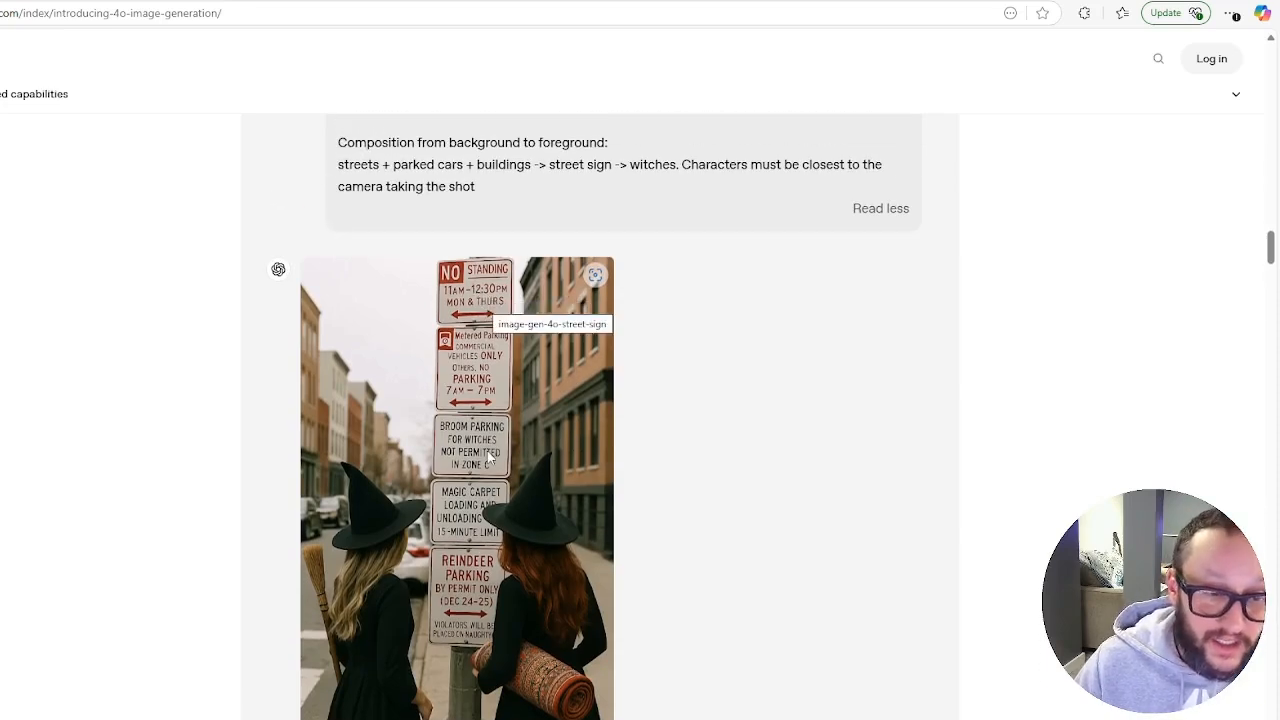
scroll("down", 3)
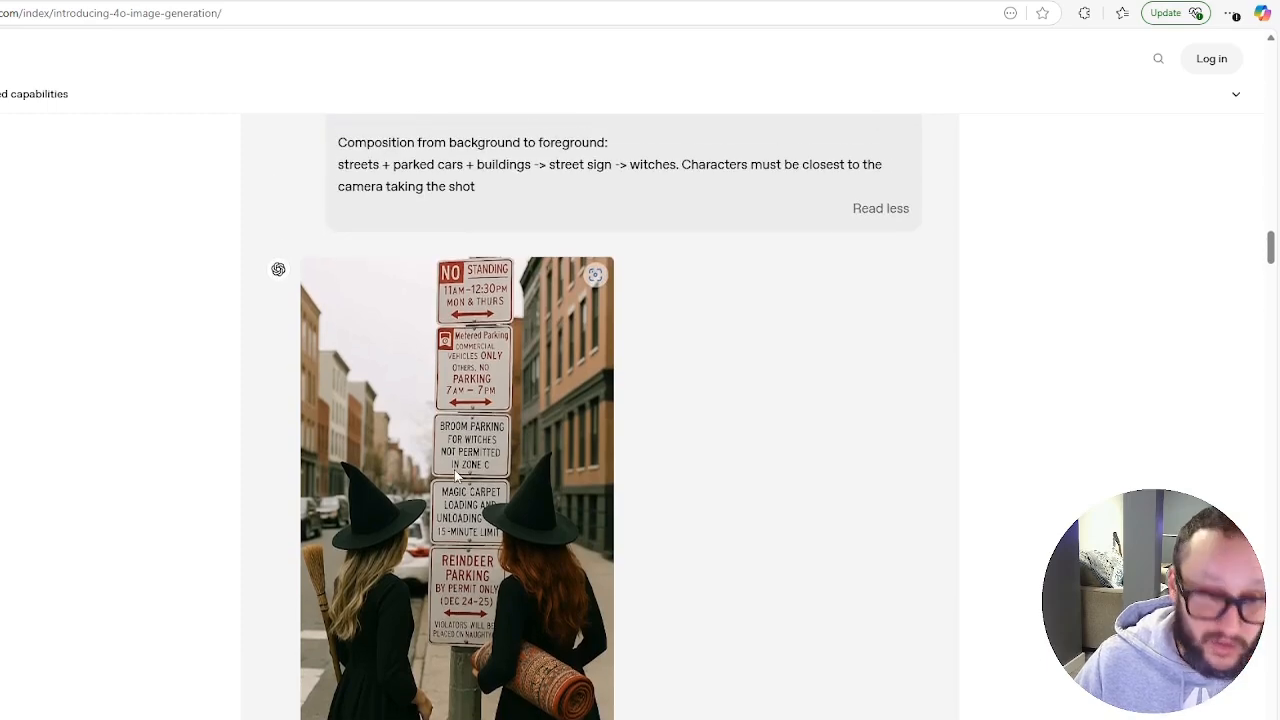
scroll("down", 3)
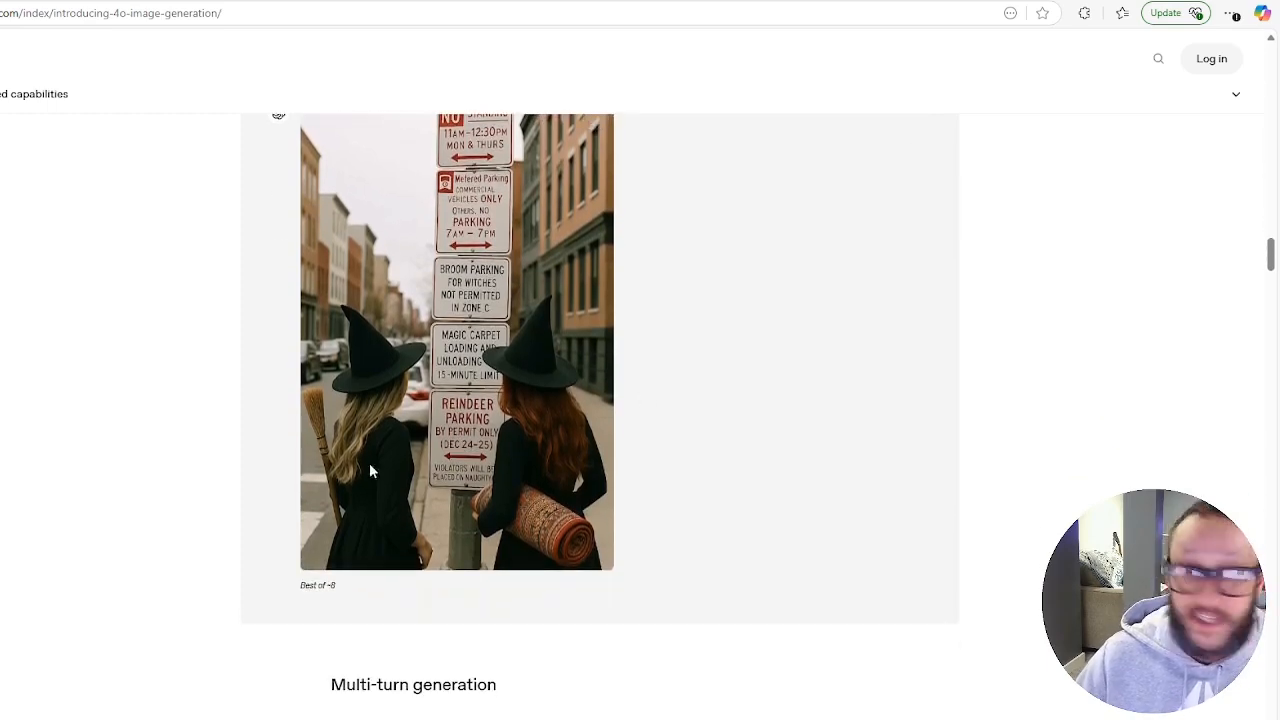
mouse_move(672, 420)
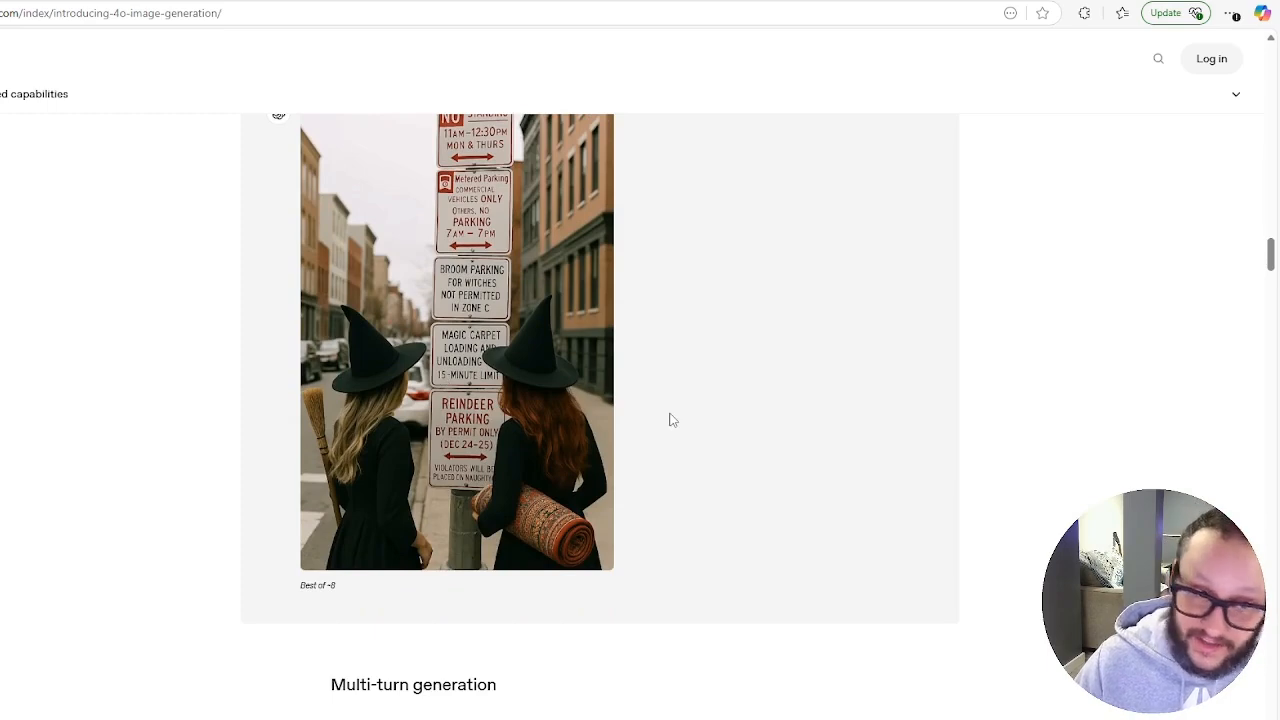
mouse_move(668, 424)
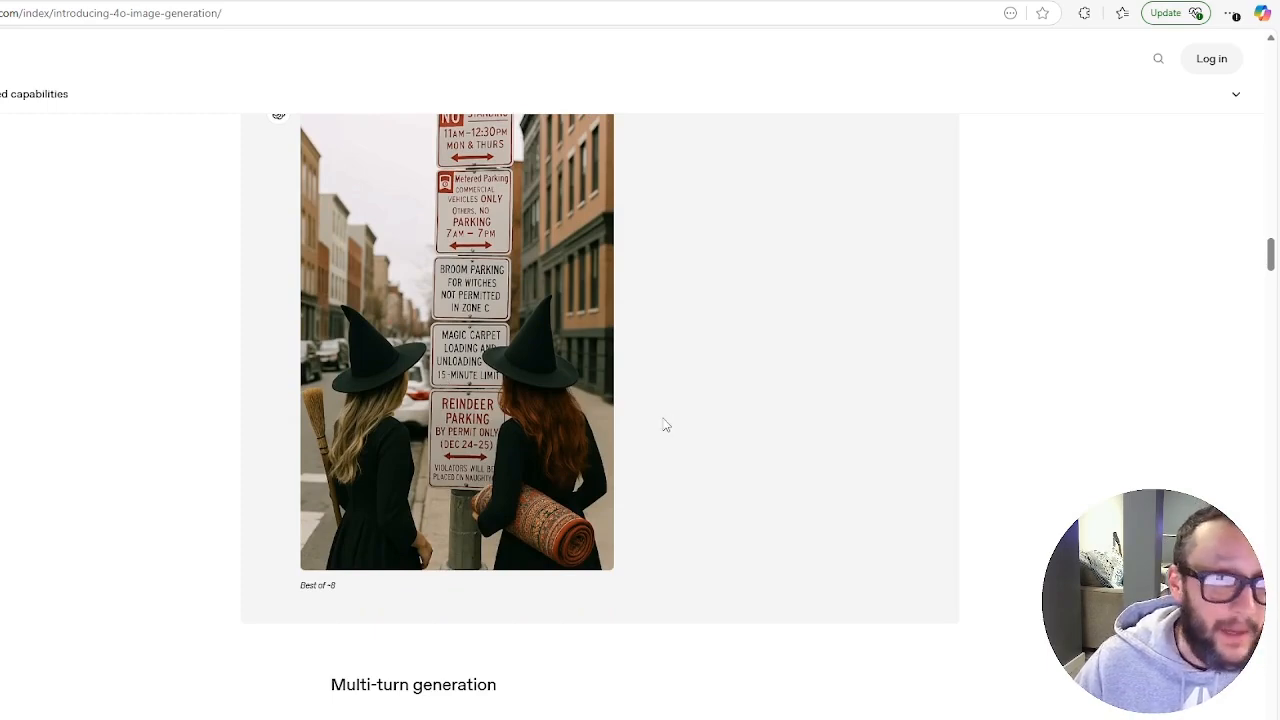
mouse_move(604, 404)
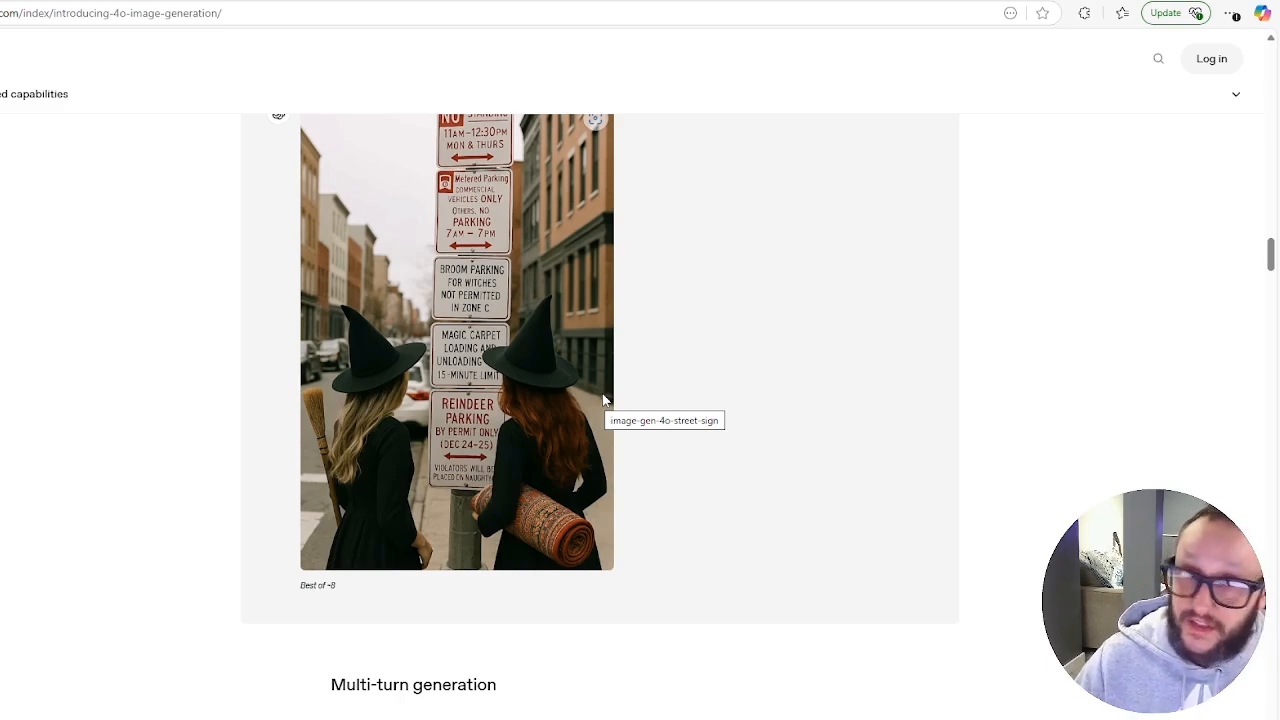
mouse_move(622, 358)
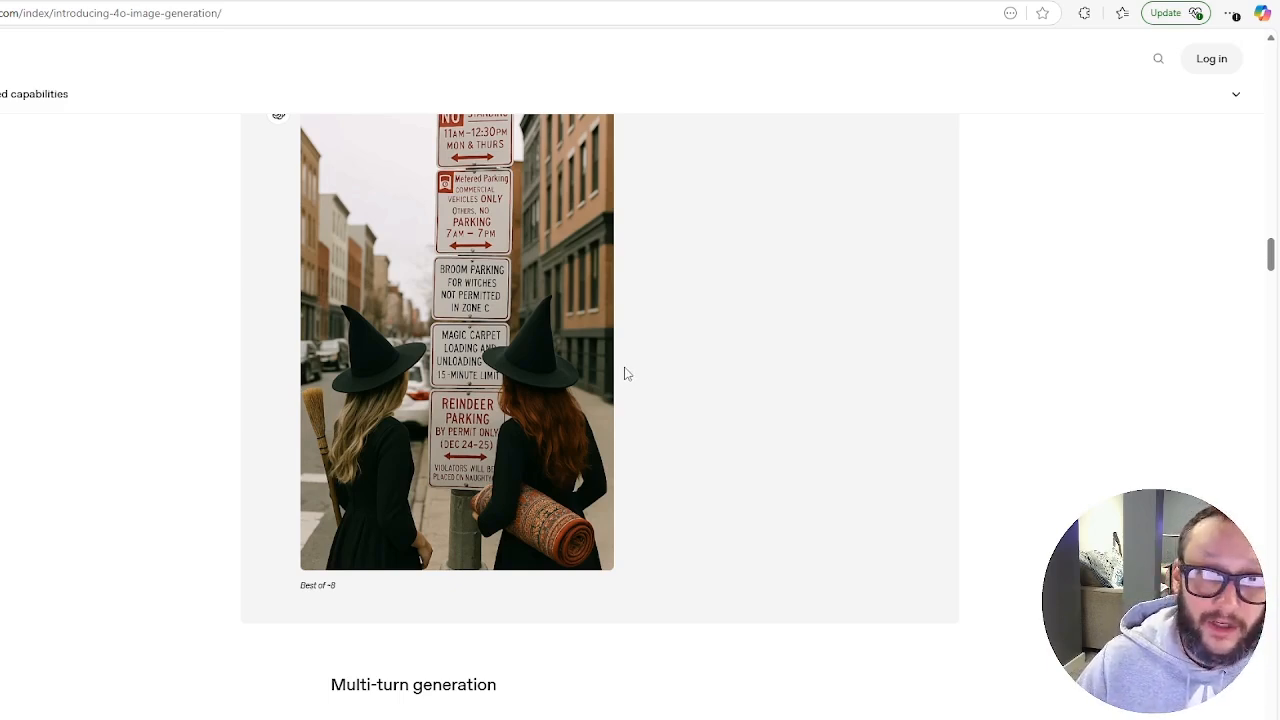
scroll("down", 3)
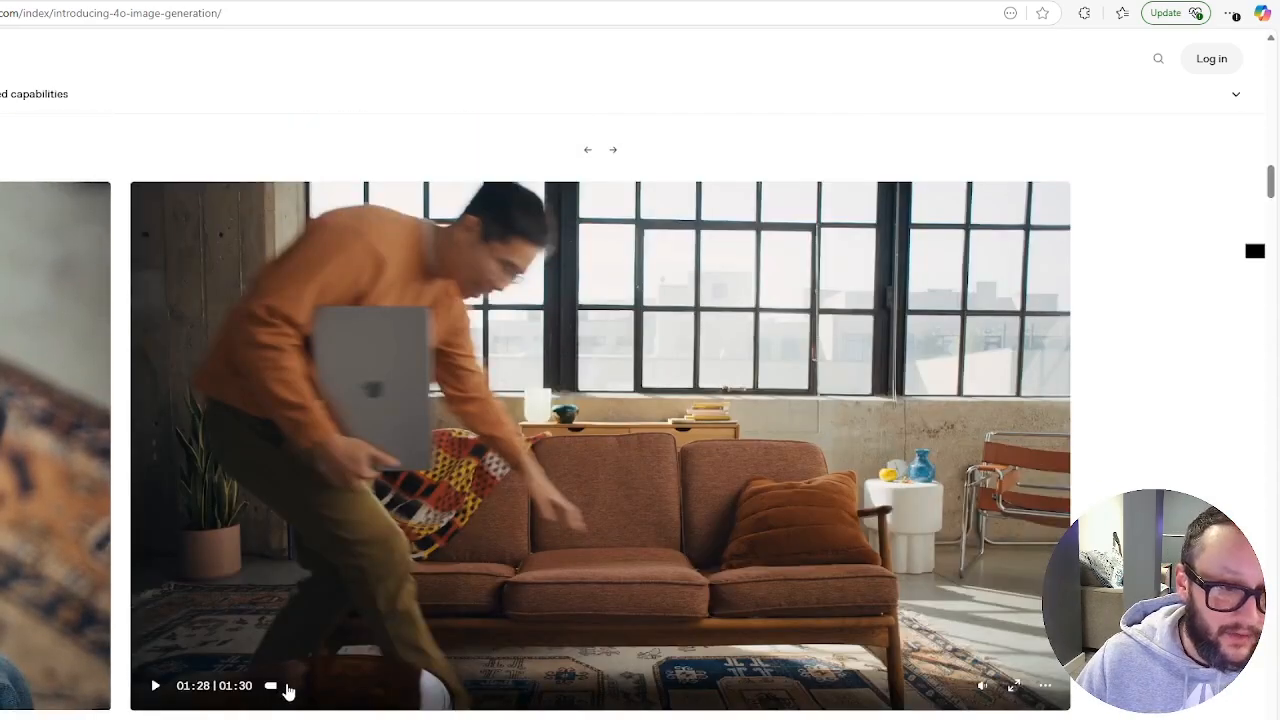
- Play the 4o image generation launch video, pausing and resuming, through to its closing OpenAI title
left_click(156, 684)
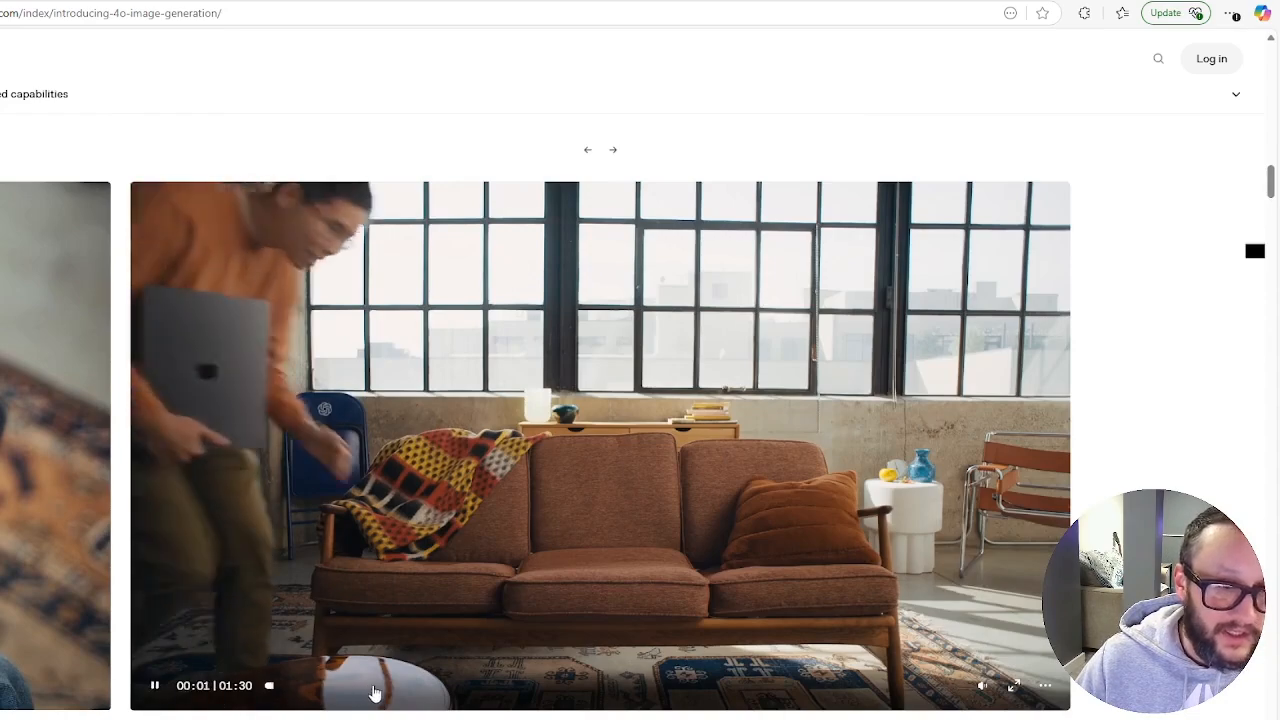
mouse_move(988, 482)
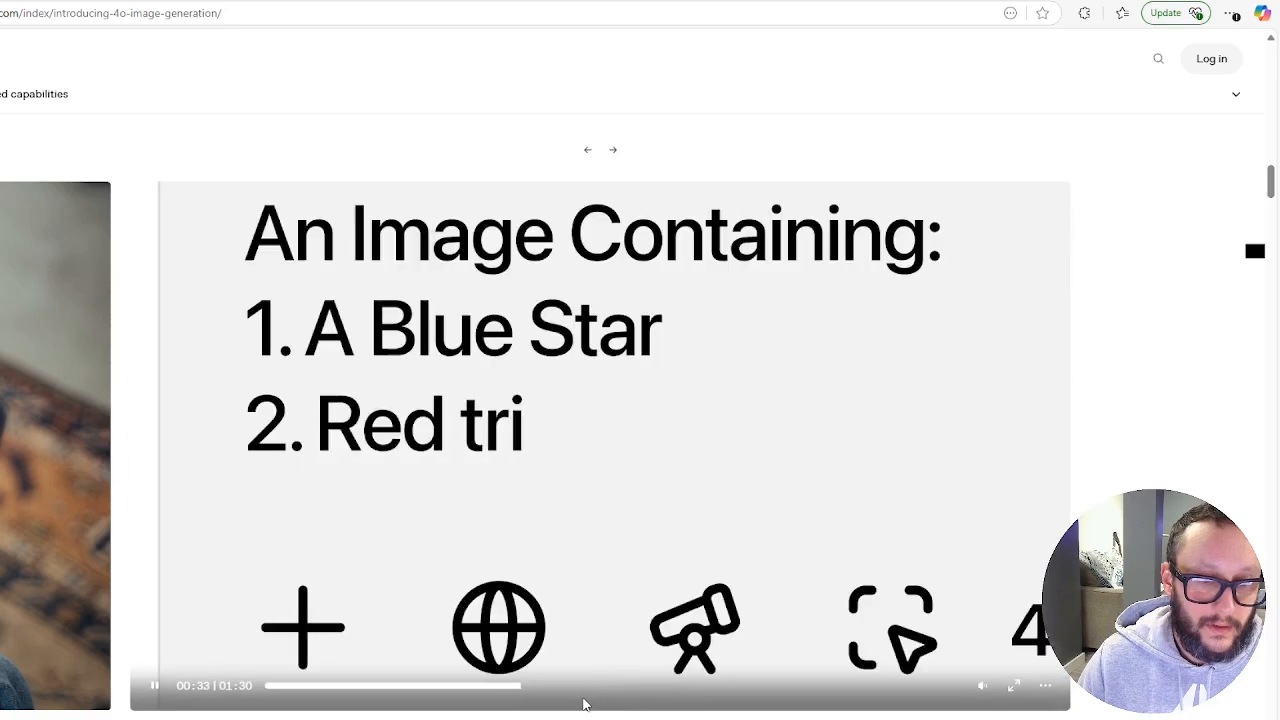
left_click(584, 684)
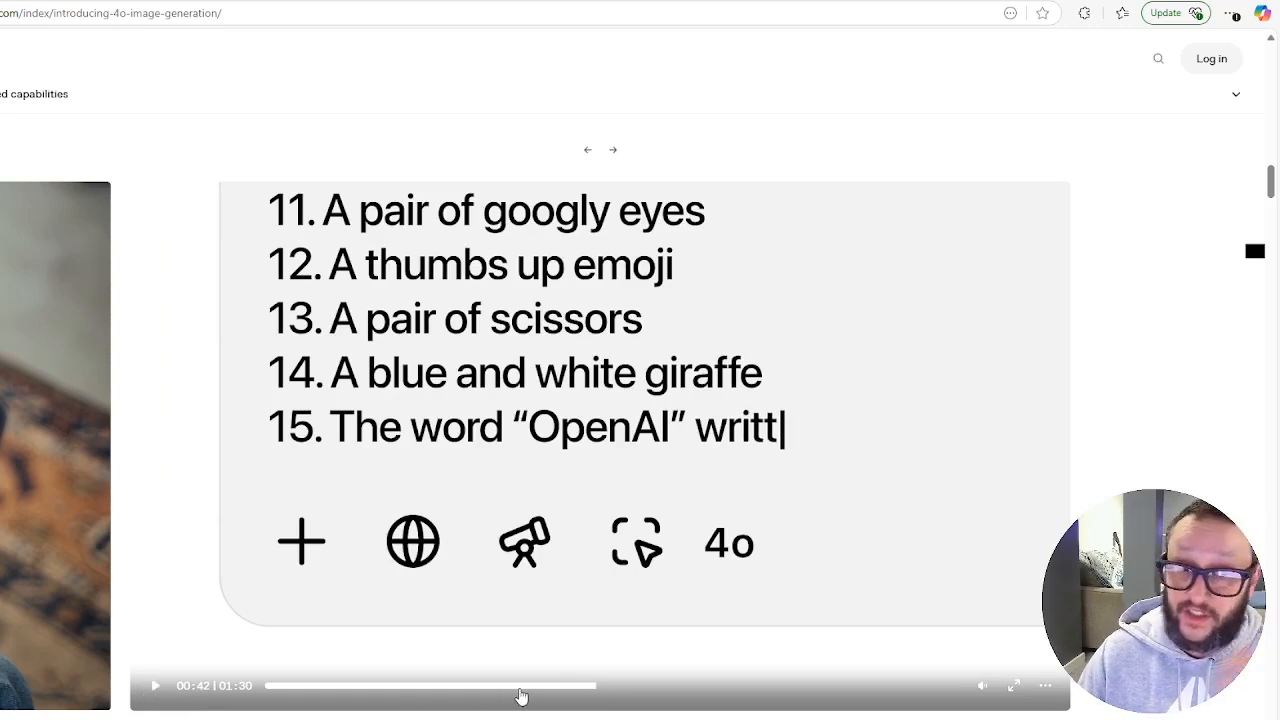
mouse_move(608, 688)
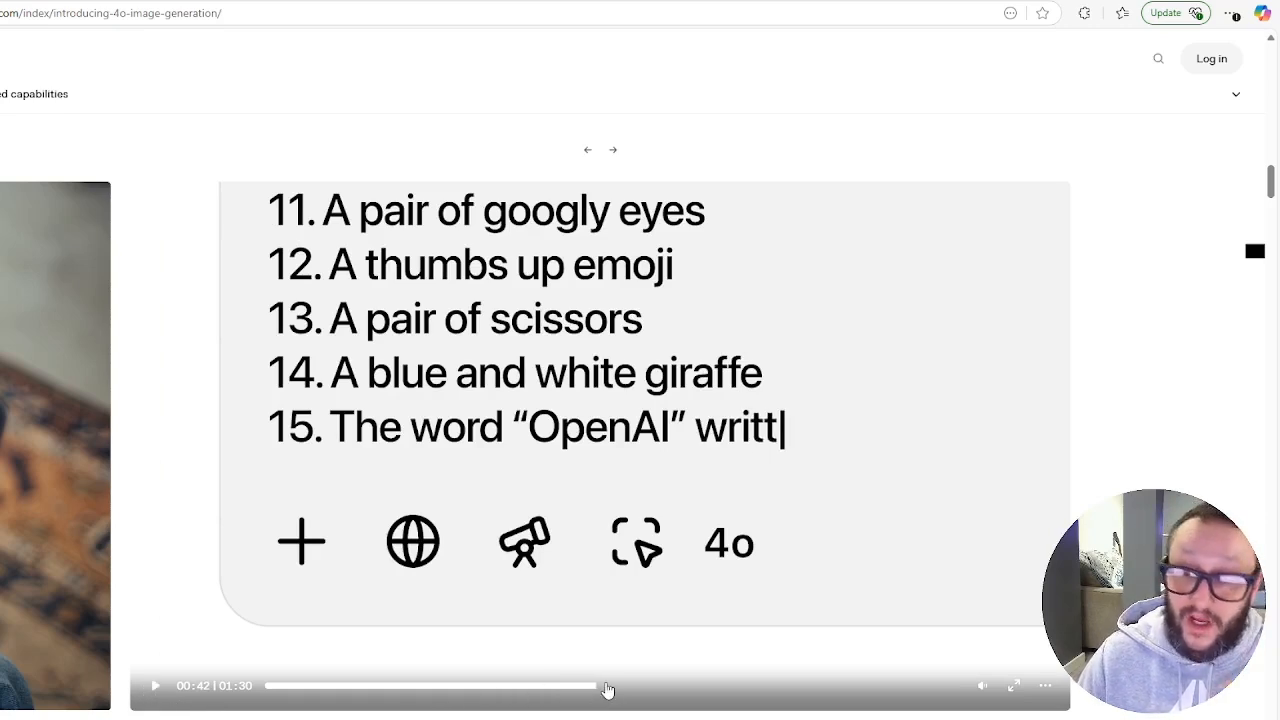
mouse_move(504, 698)
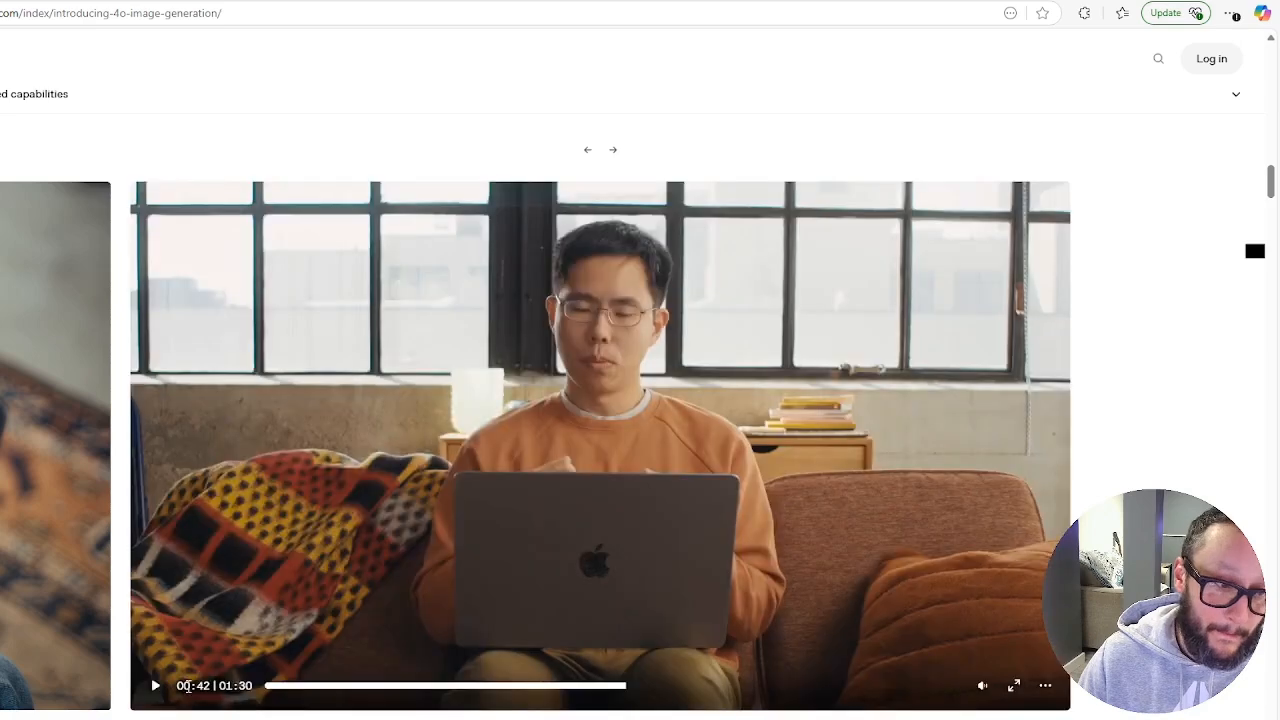
left_click(156, 684)
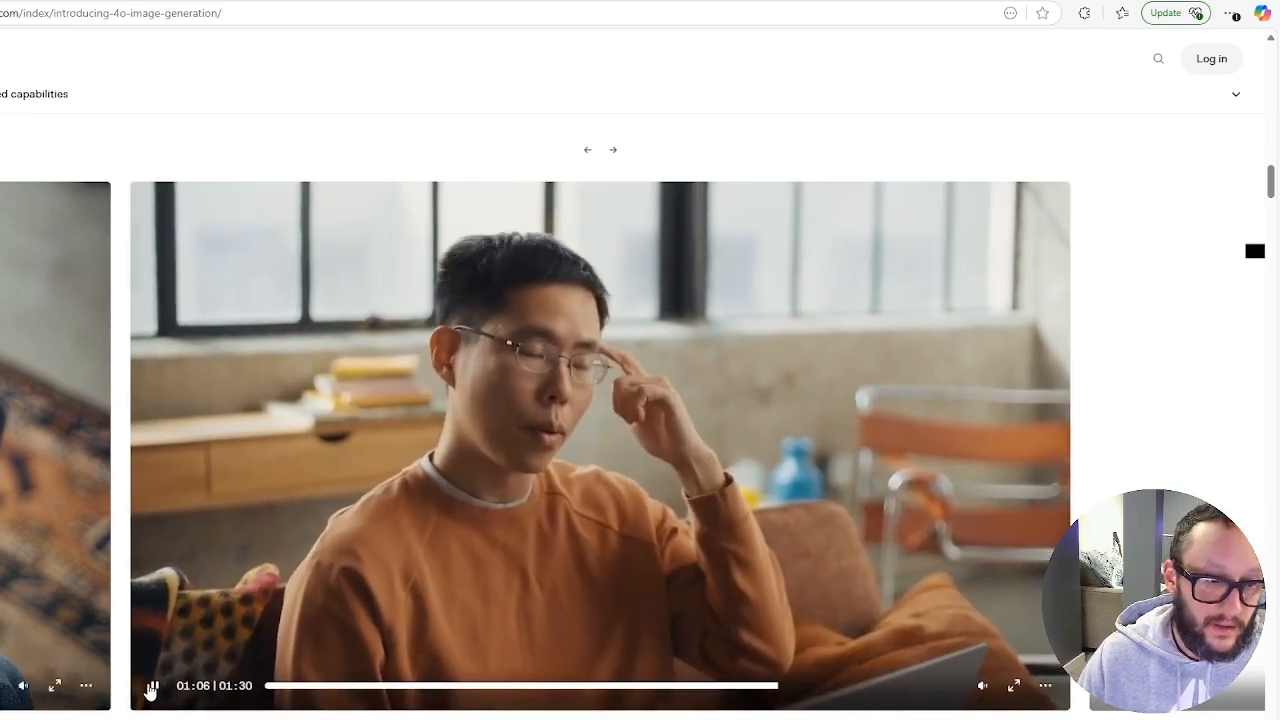
left_click(156, 684)
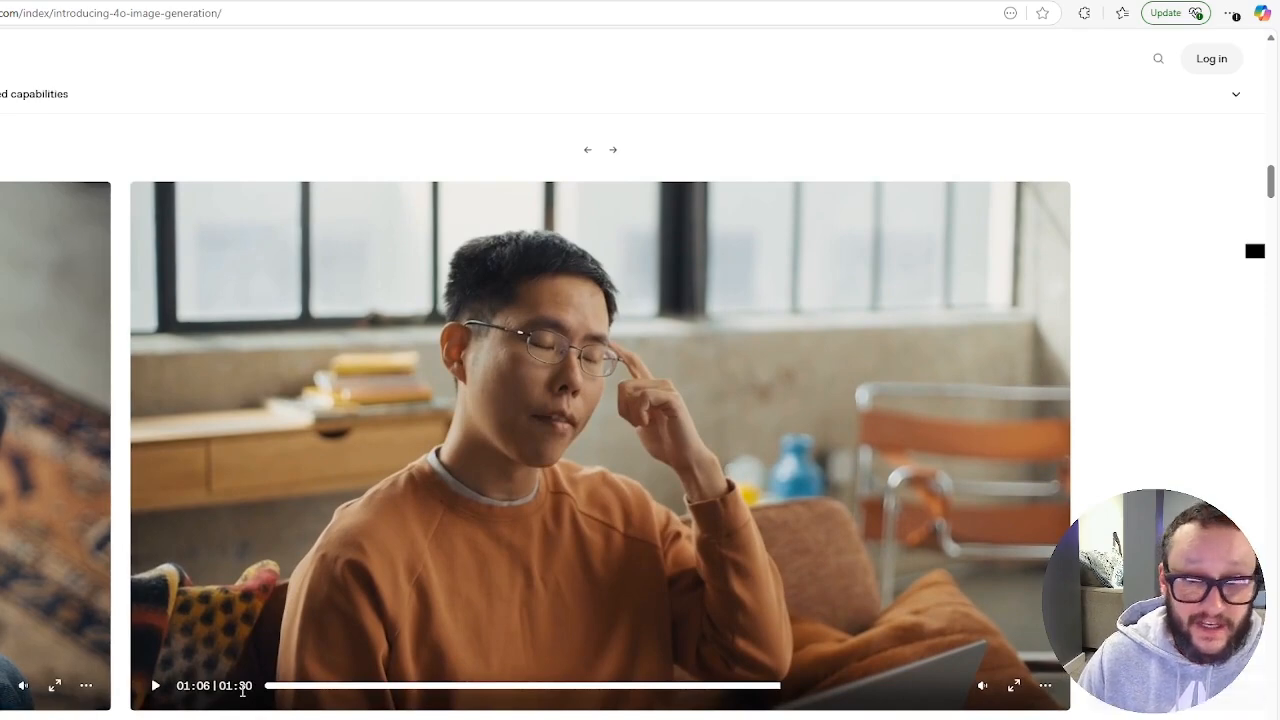
left_click(156, 684)
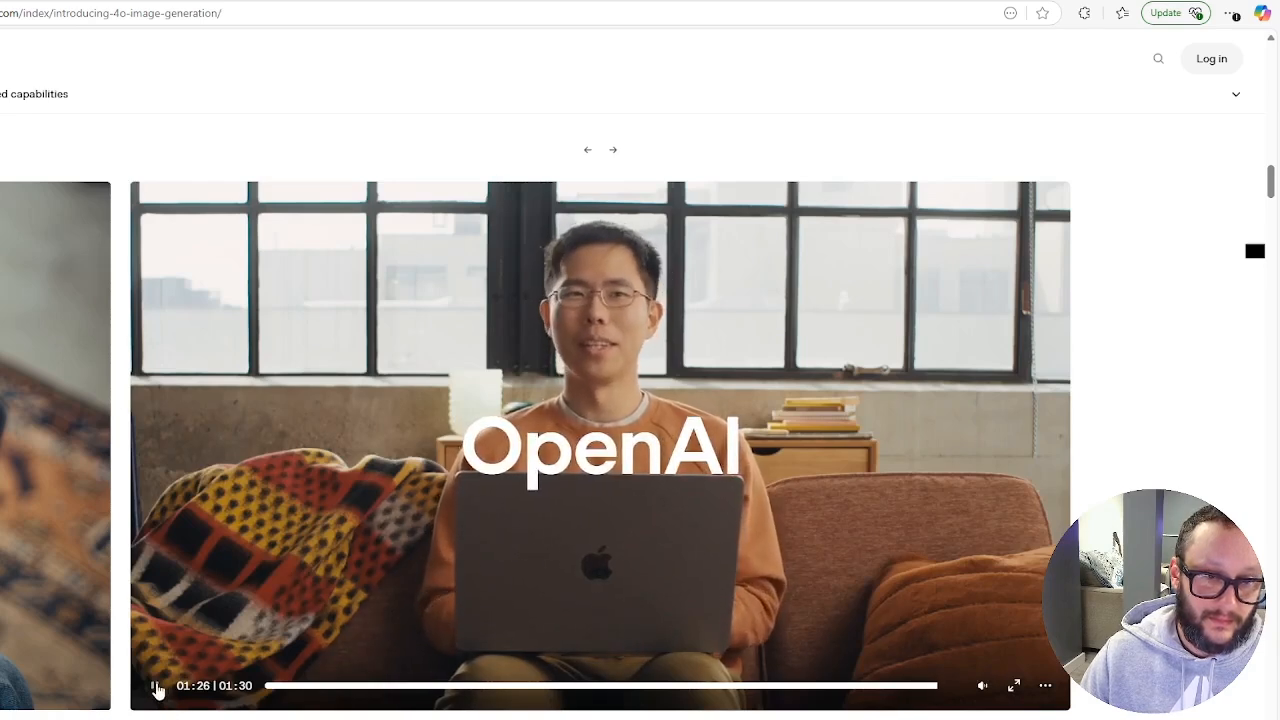
left_click(156, 684)
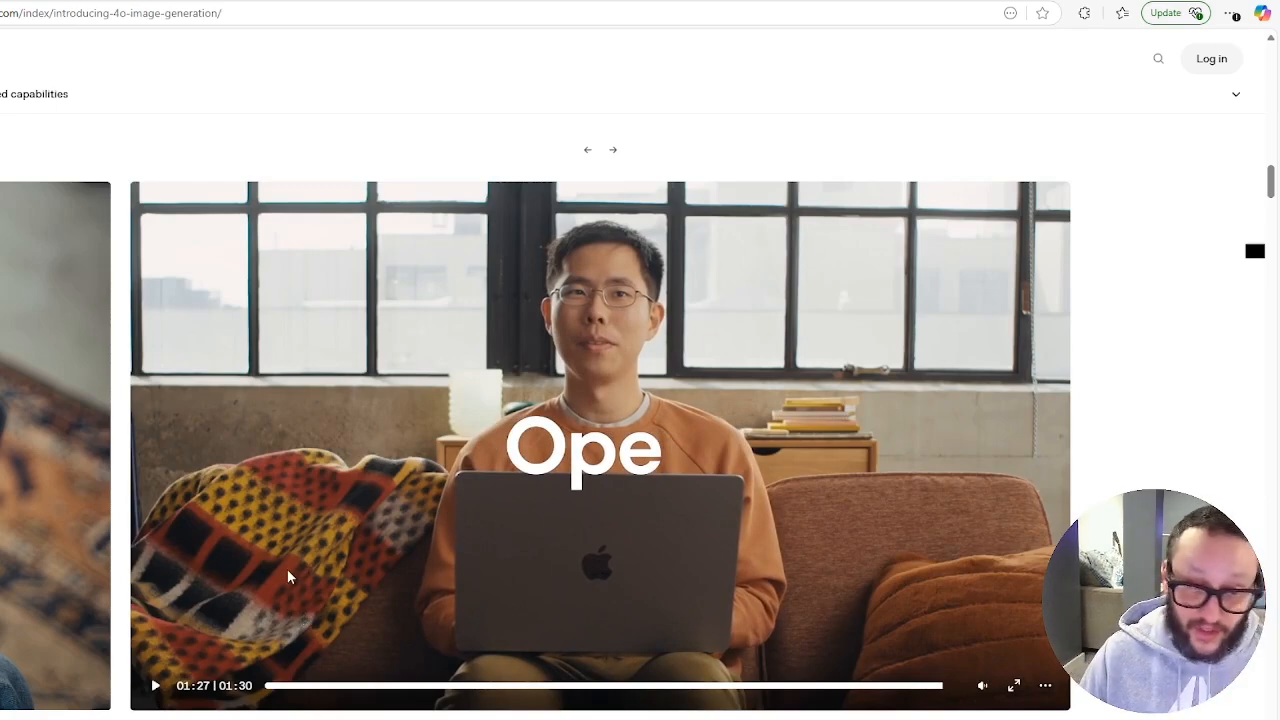
mouse_move(450, 532)
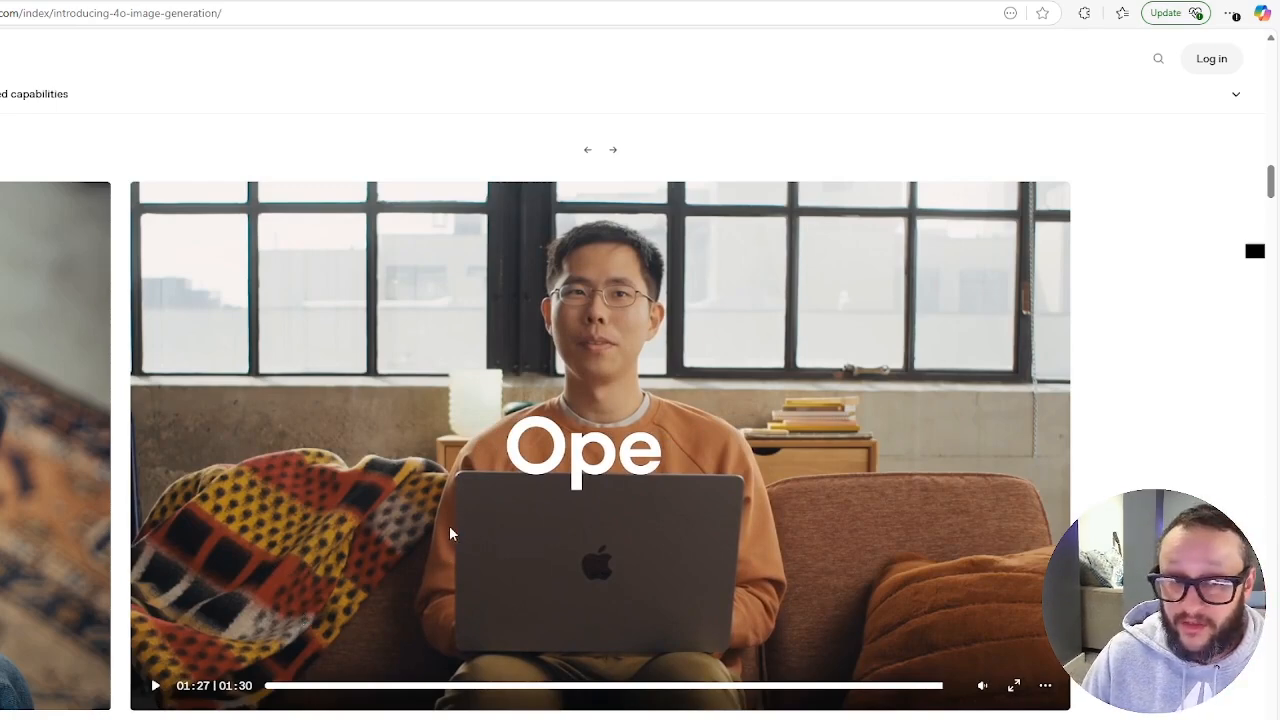
left_click(612, 150)
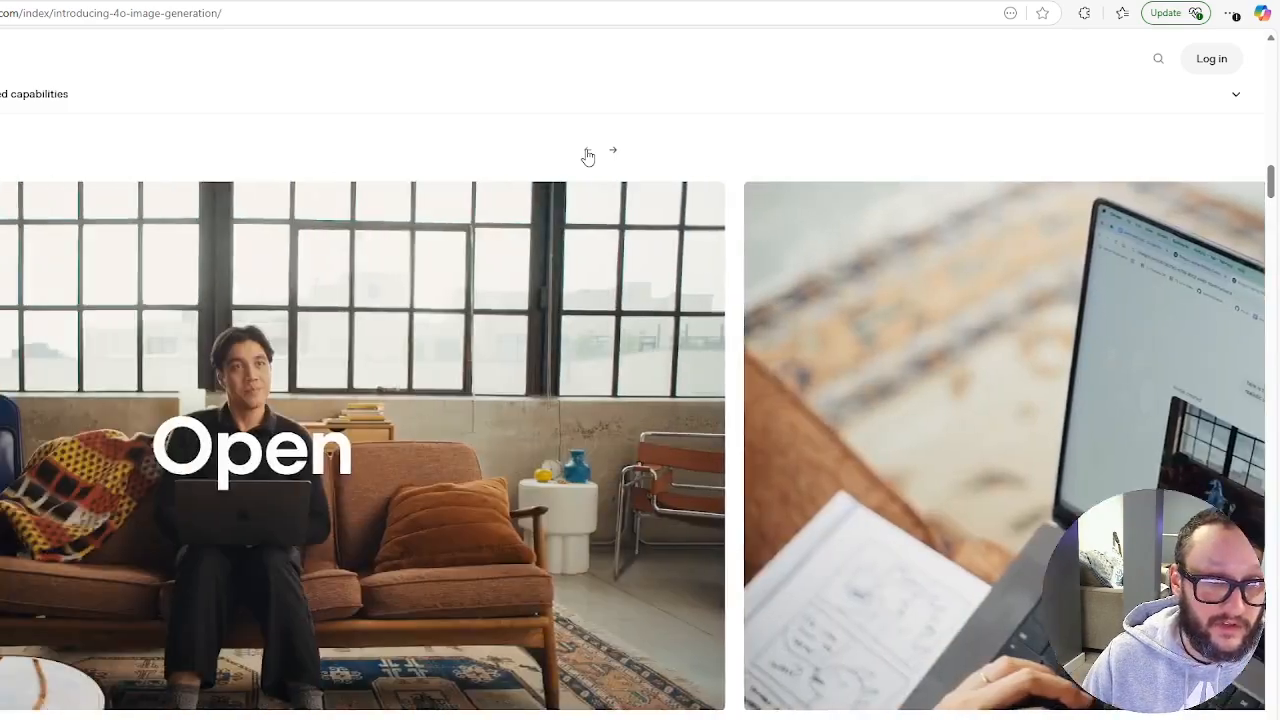
- Advance the carousel to the dragon comic demo video, play it, and pause it
left_click(612, 150)
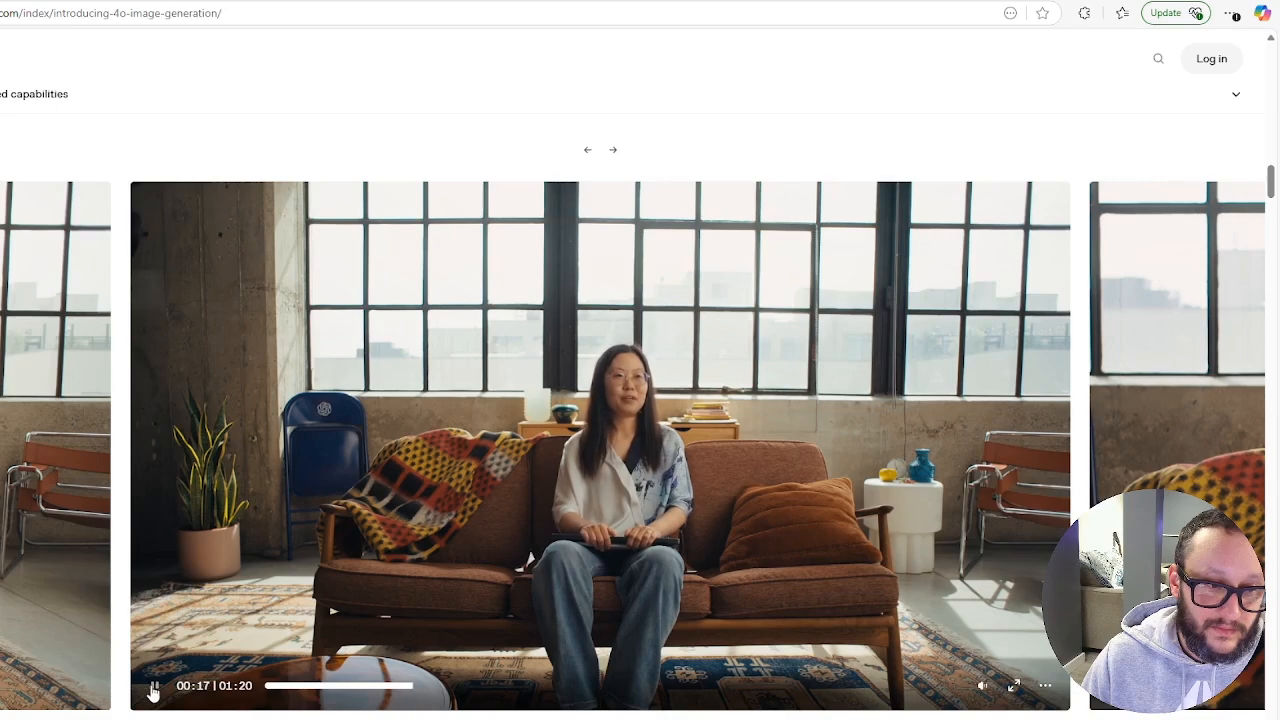
left_click(156, 686)
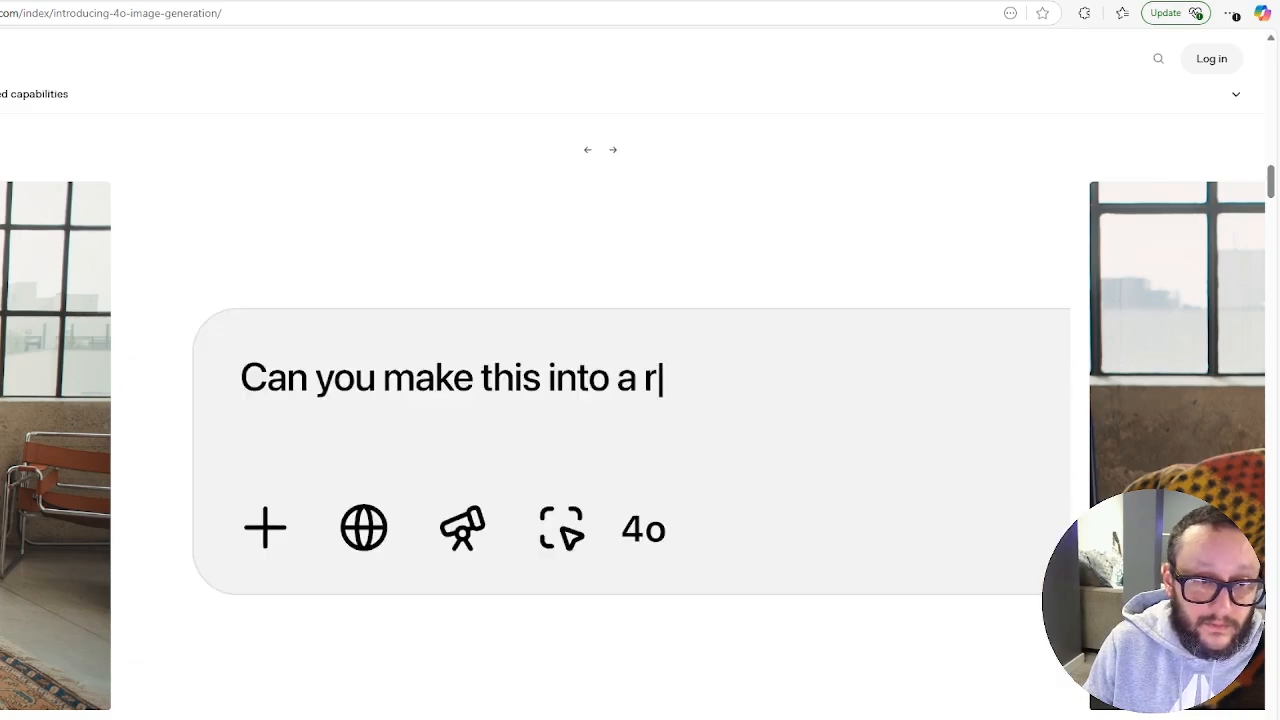
type("eal comic of a dragon")
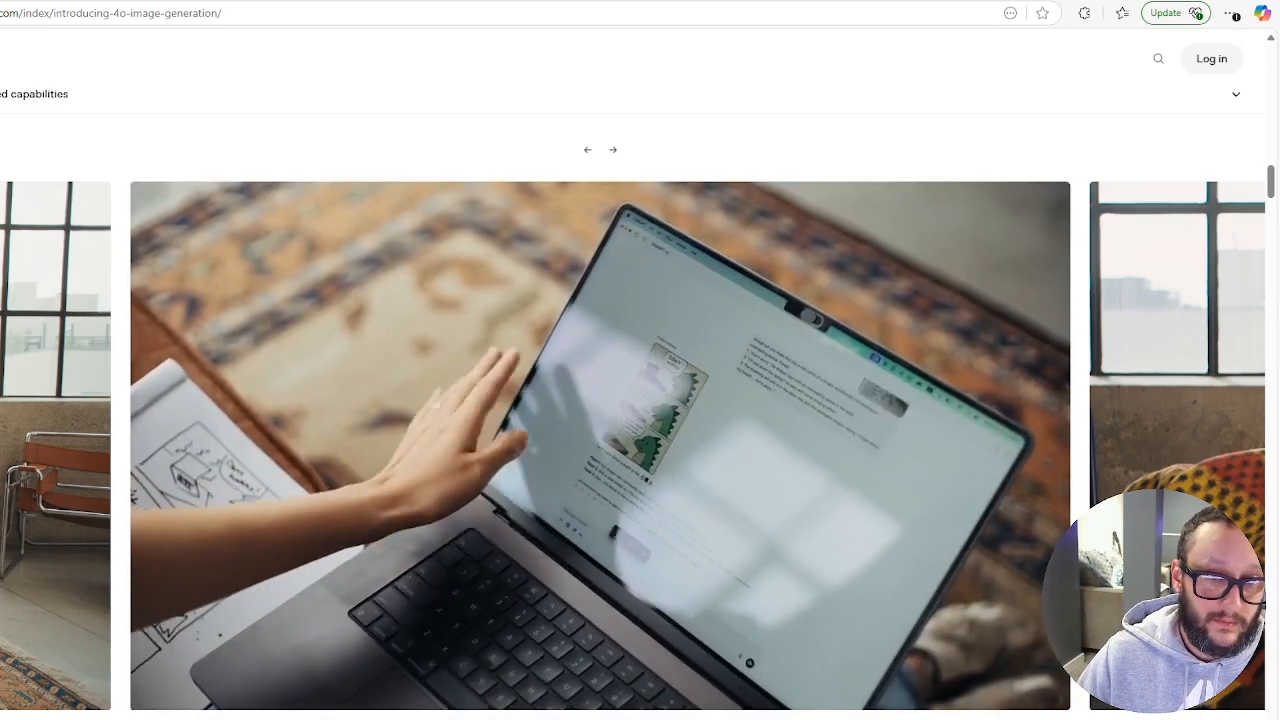
left_click(612, 150)
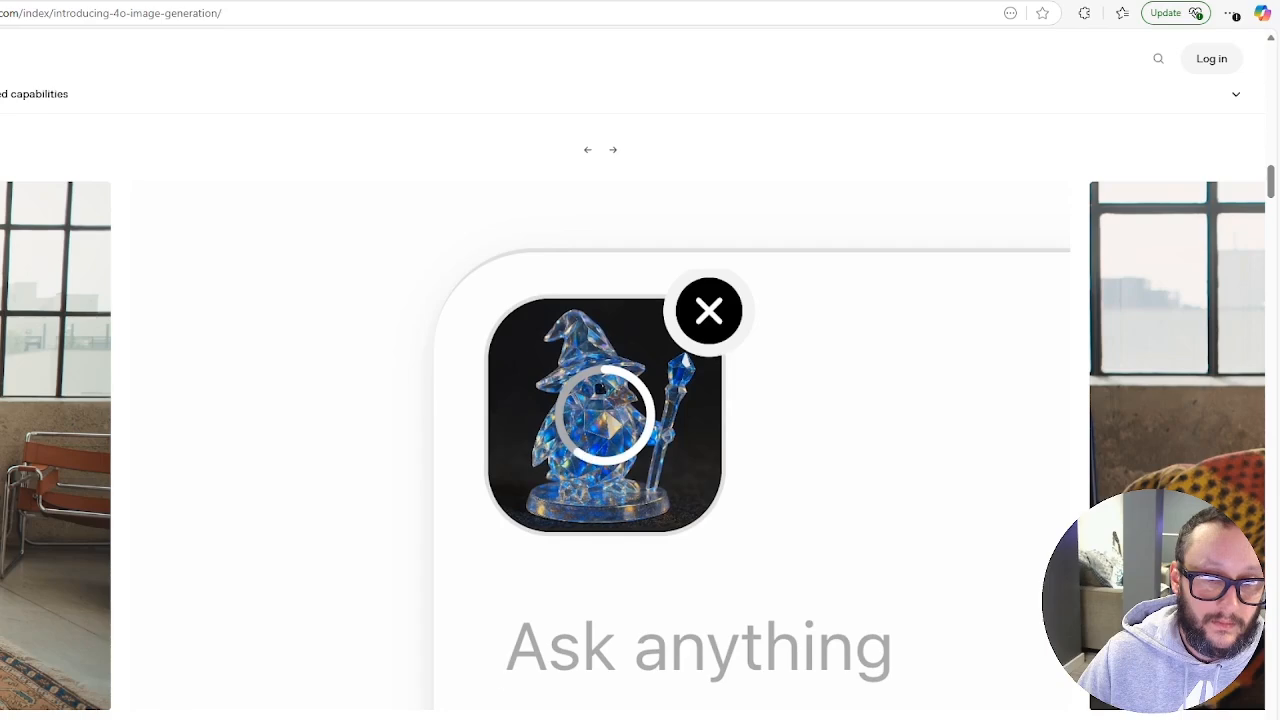
left_click(708, 310)
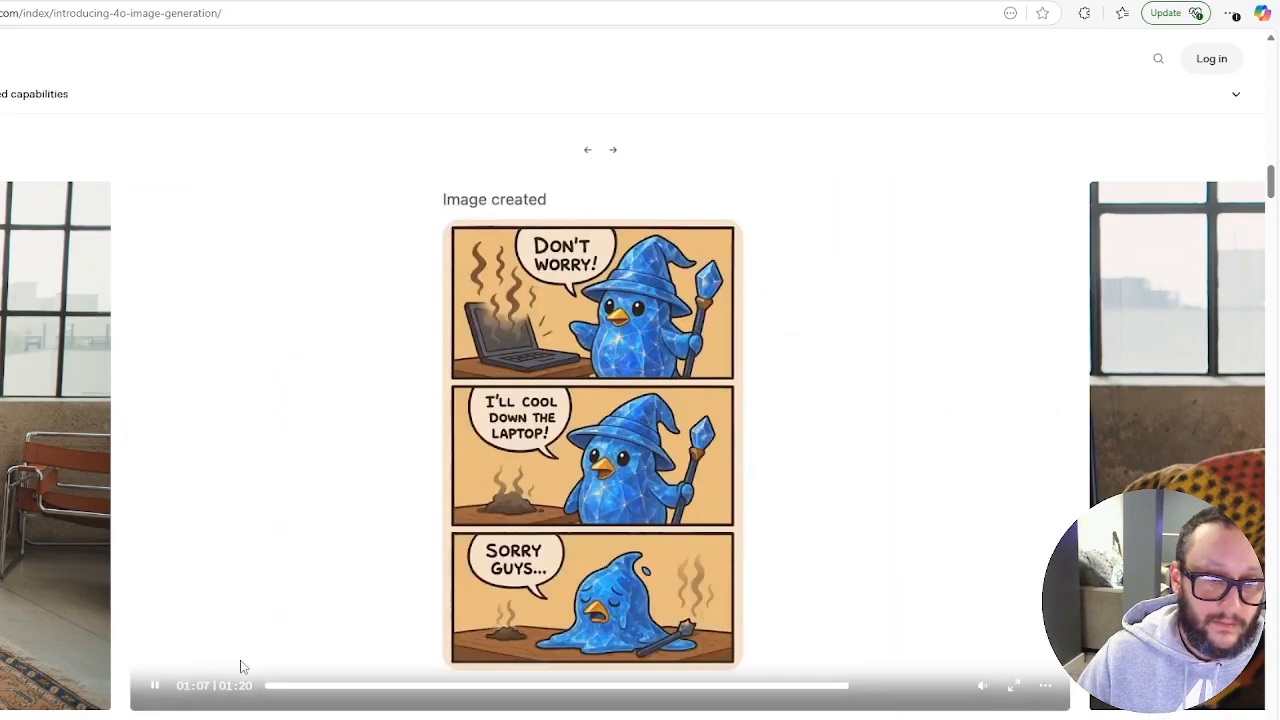
left_click(156, 684)
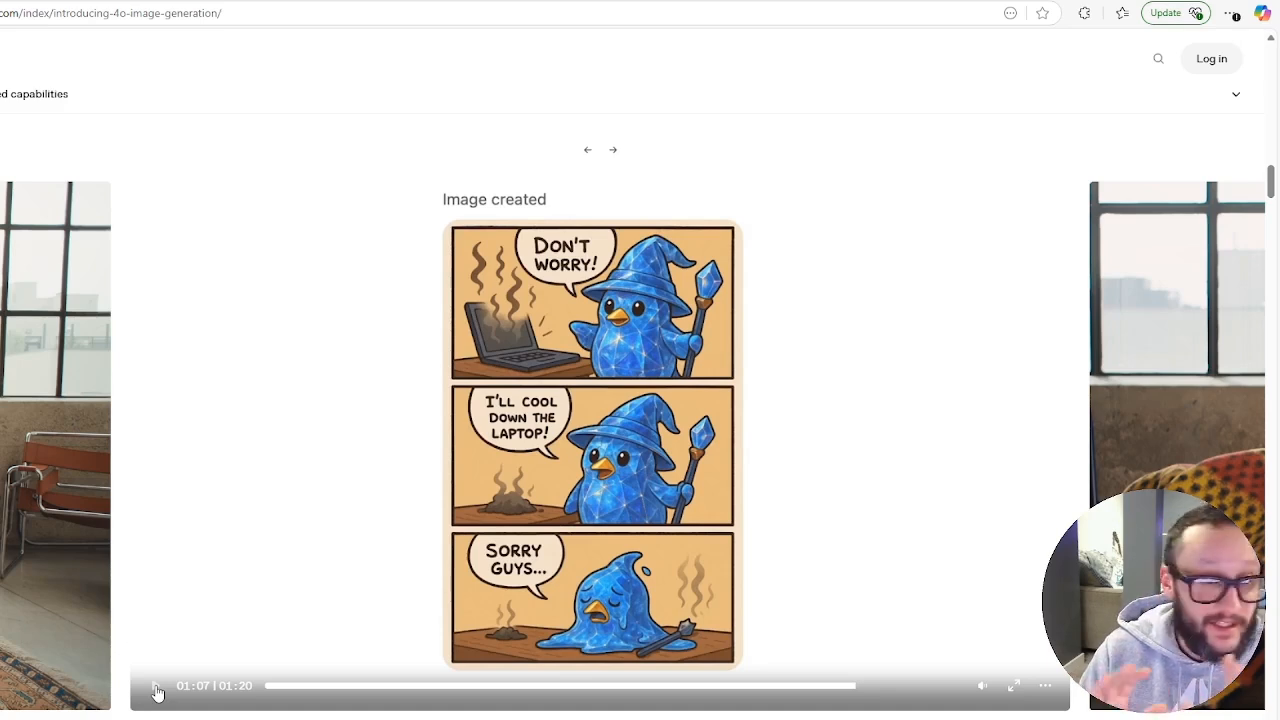
left_click(156, 684)
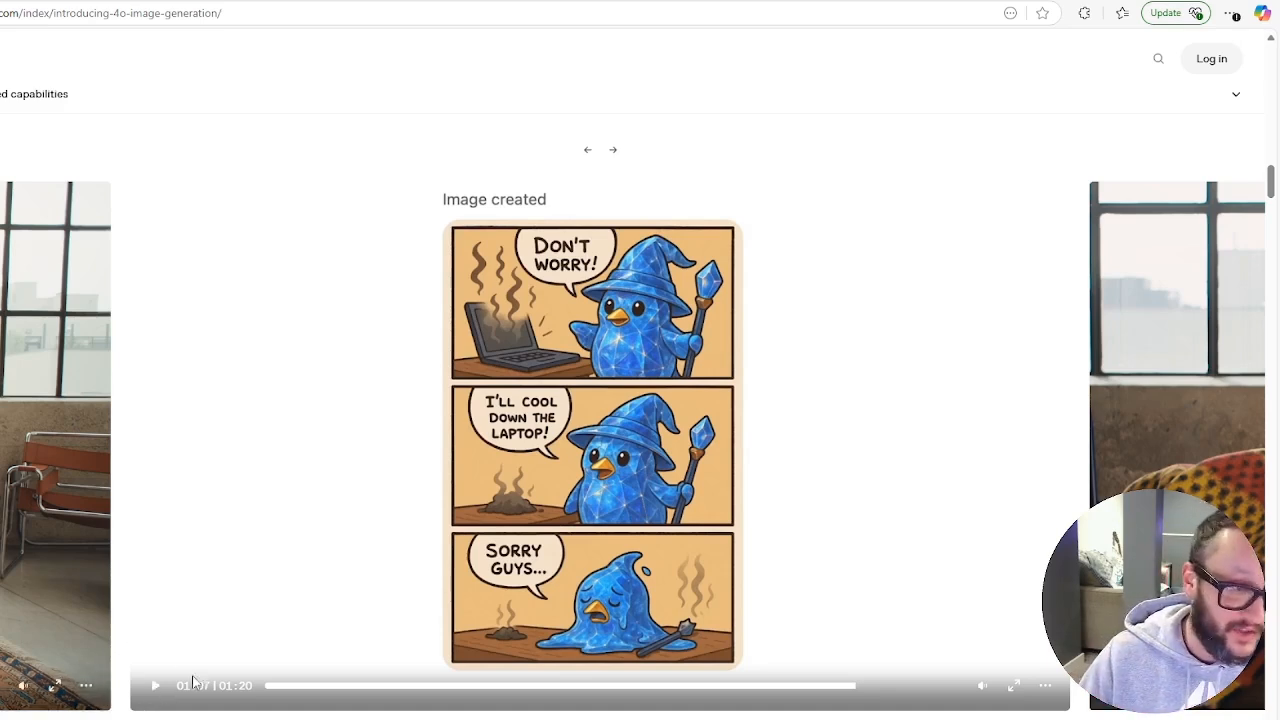
- Move on to the Character Consistency video and play it from the start
left_click(588, 150)
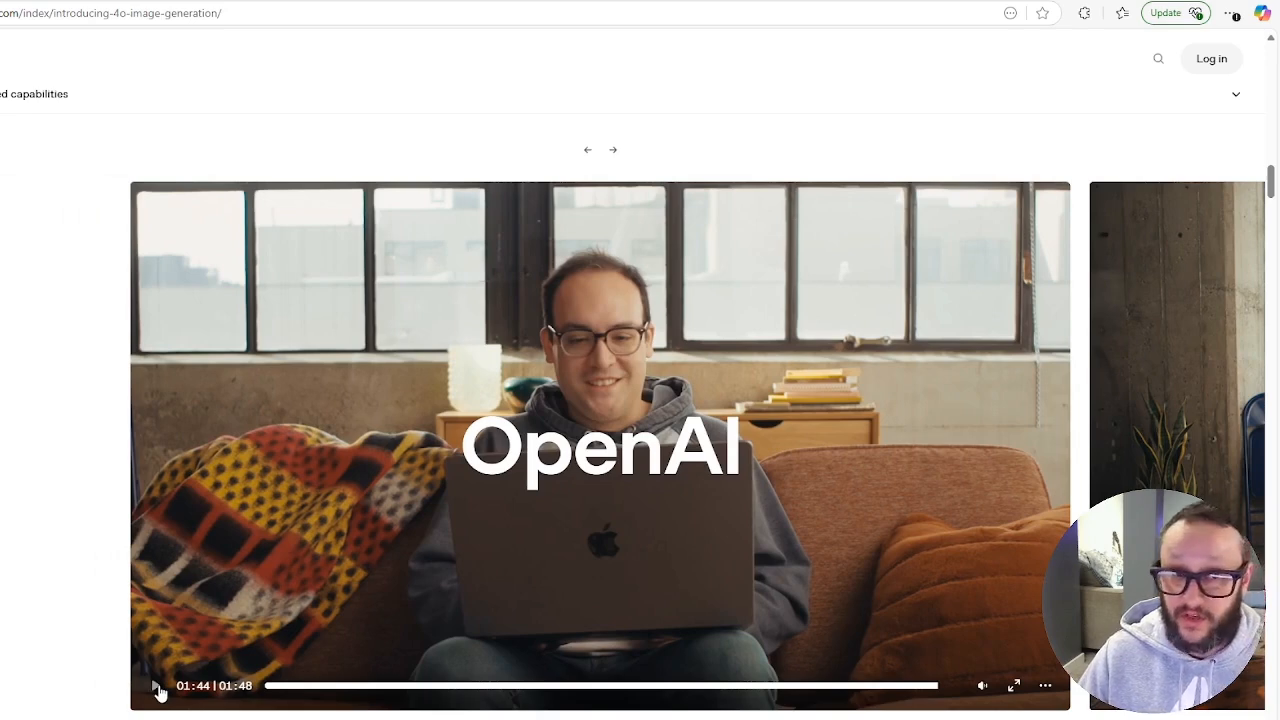
left_click(156, 684)
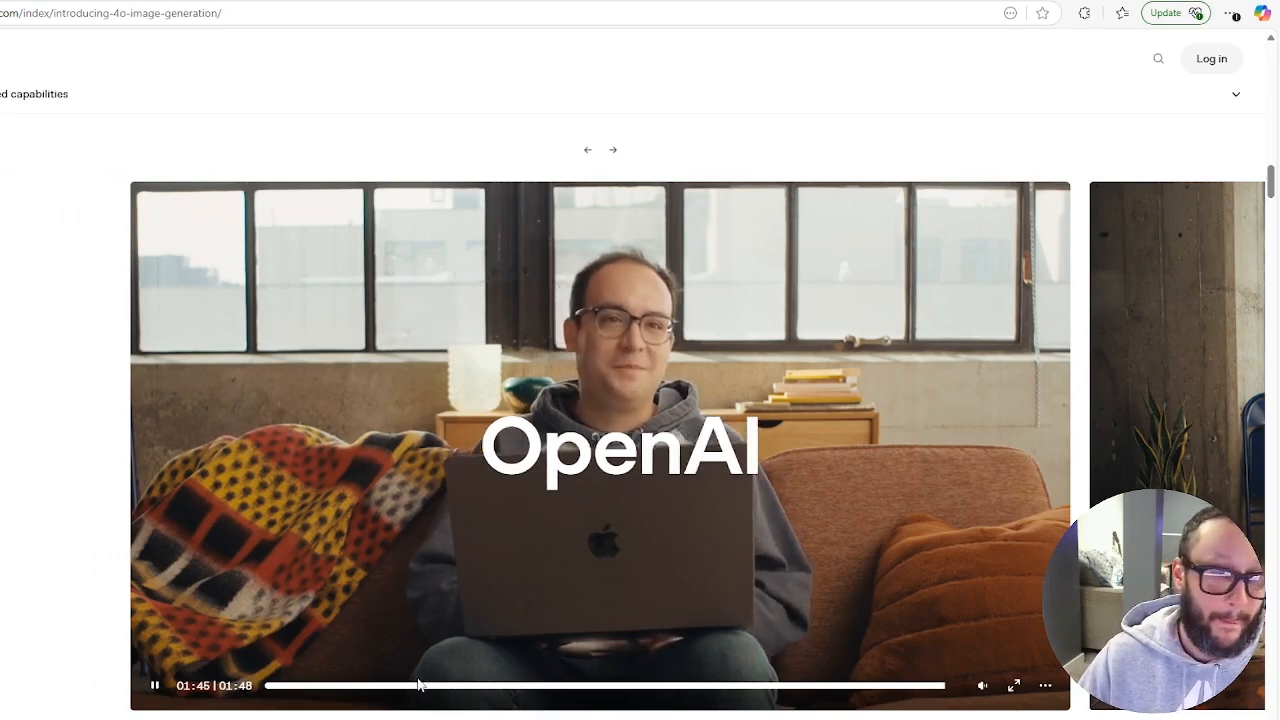
left_click(280, 684)
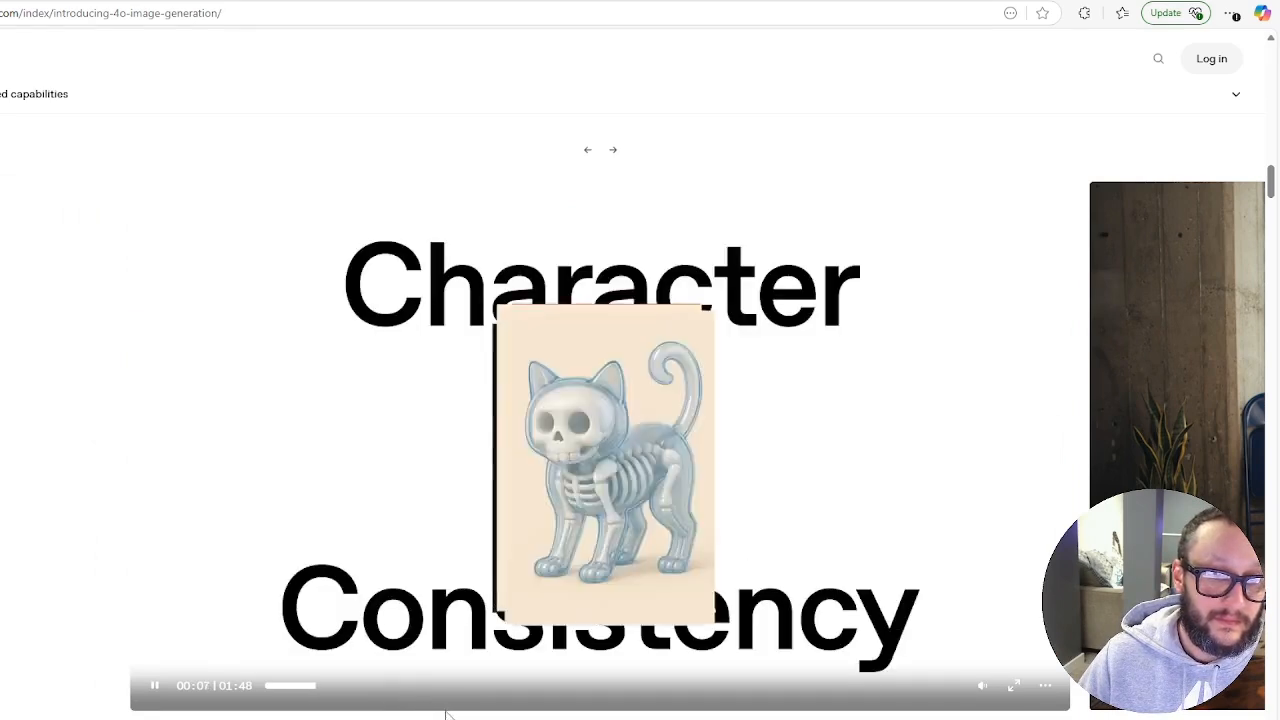
- Play the Character Consistency video to about 1:19, reaching the low-poly penguin mage and realistic miniature prompt
left_click(154, 684)
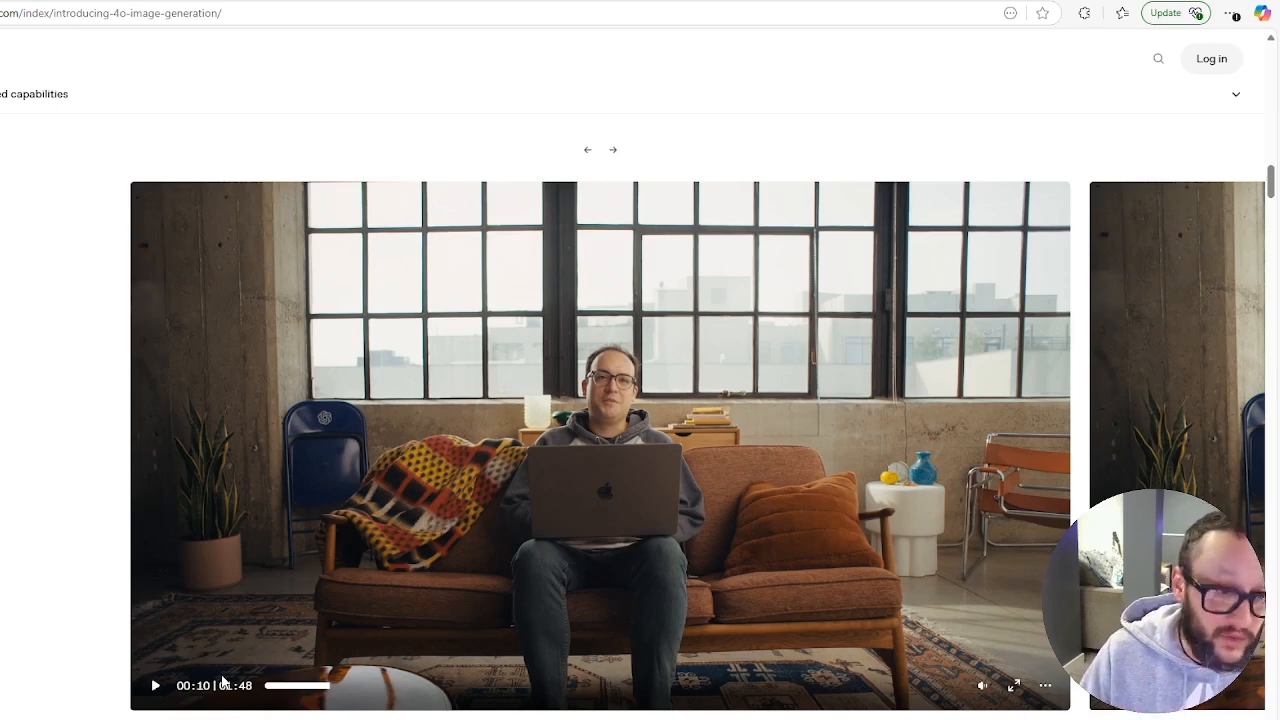
left_click(156, 684)
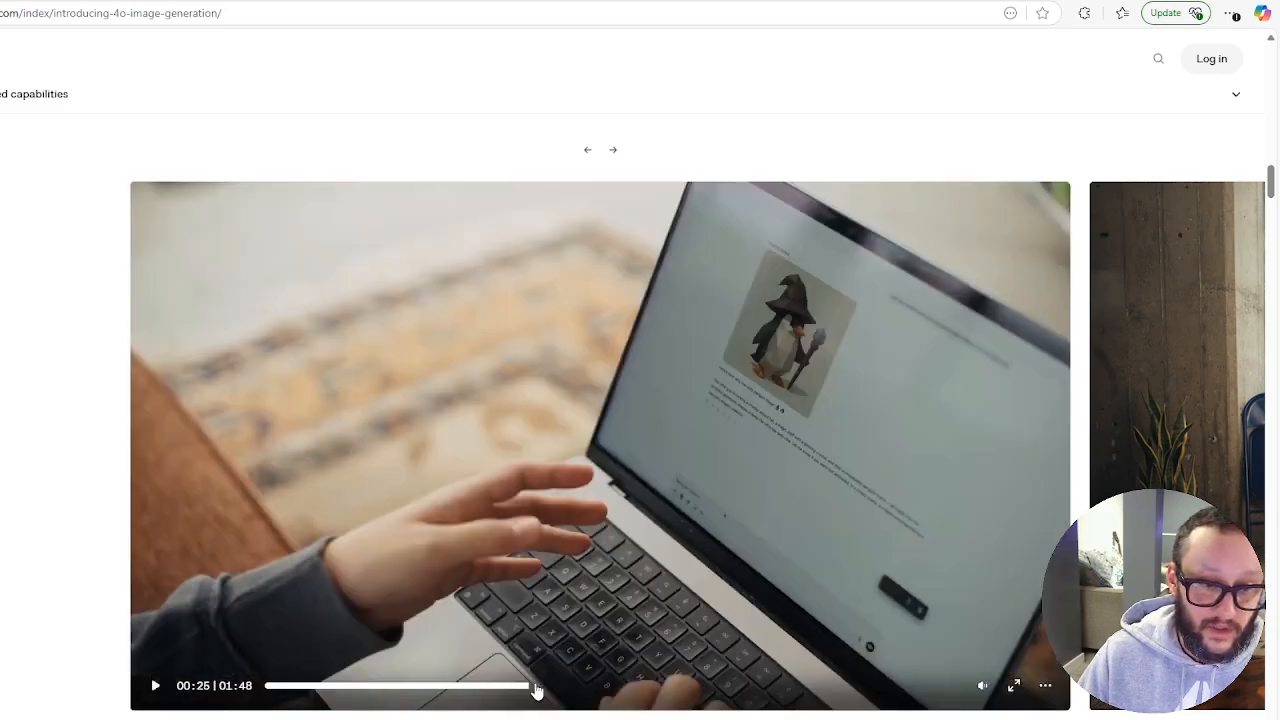
left_click(156, 684)
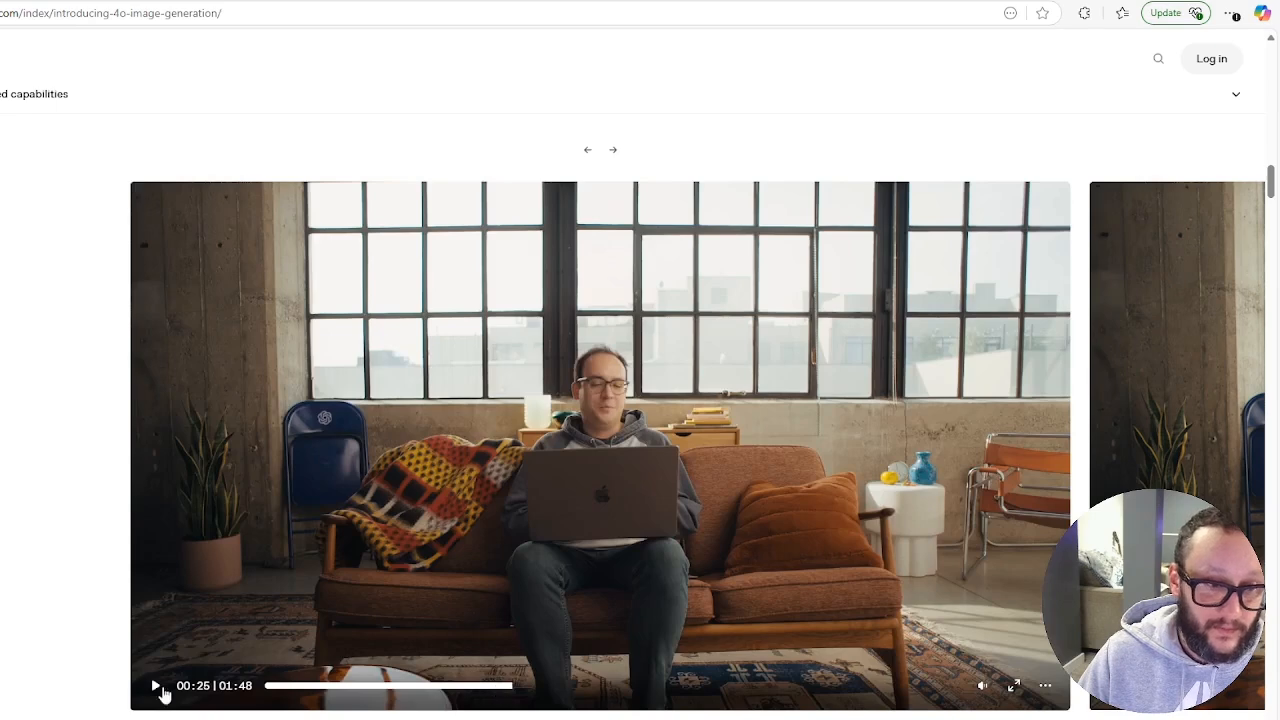
left_click(156, 684)
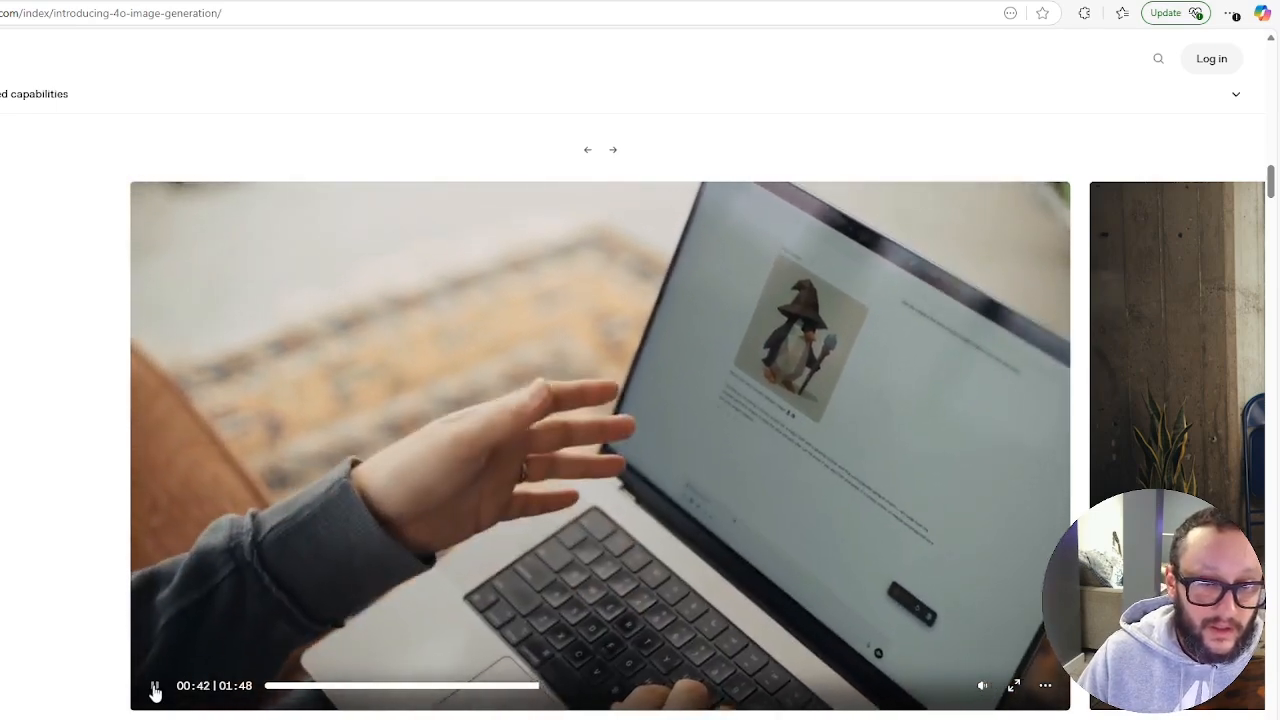
left_click(156, 684)
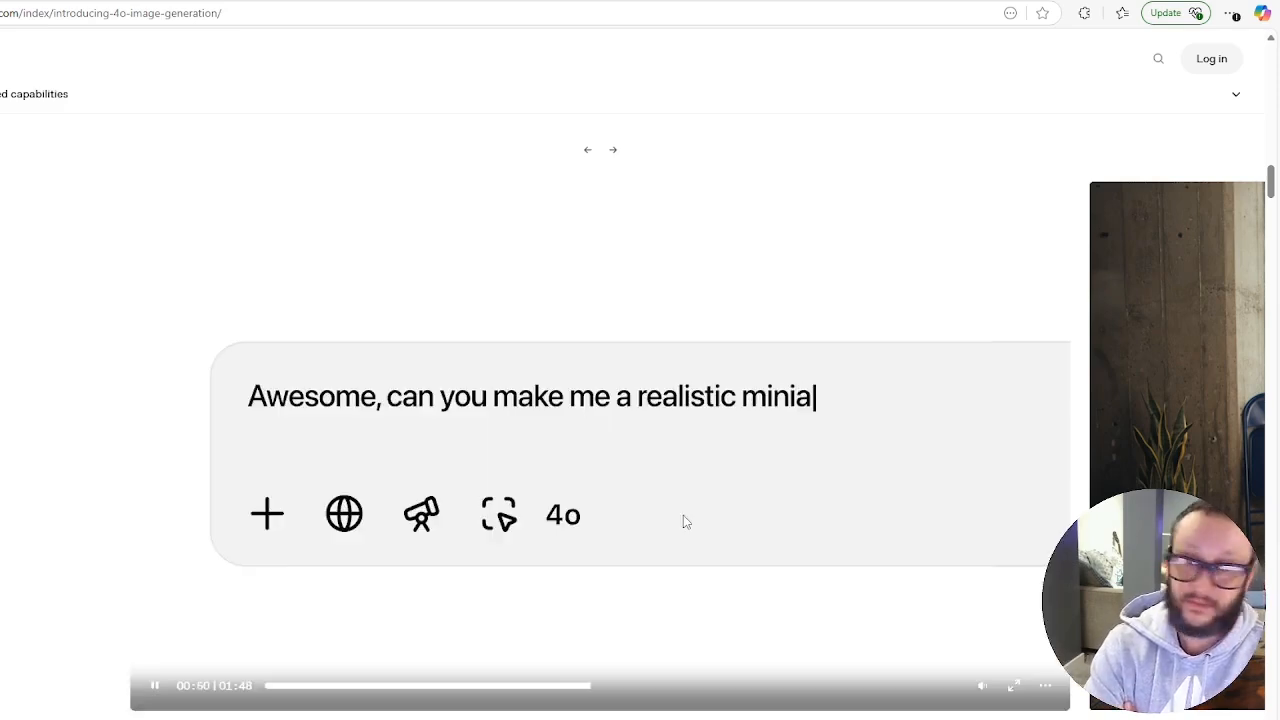
type("ture as if a profes")
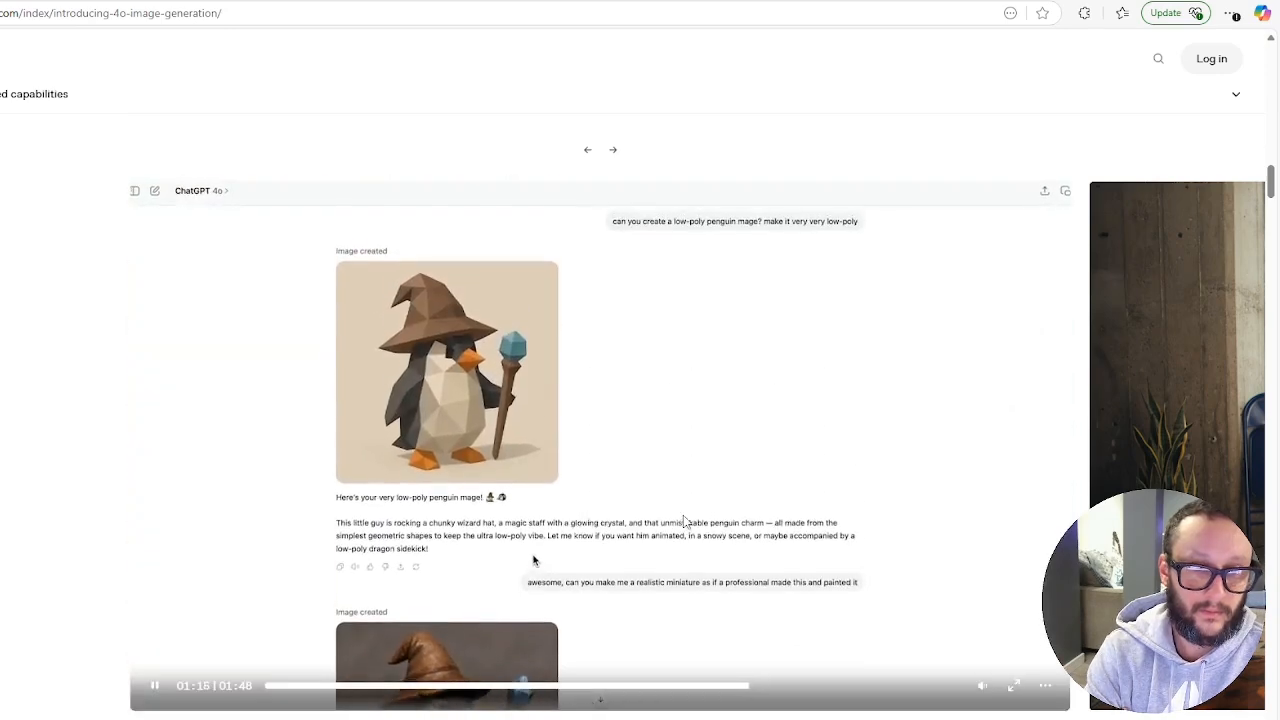
scroll("down", 3)
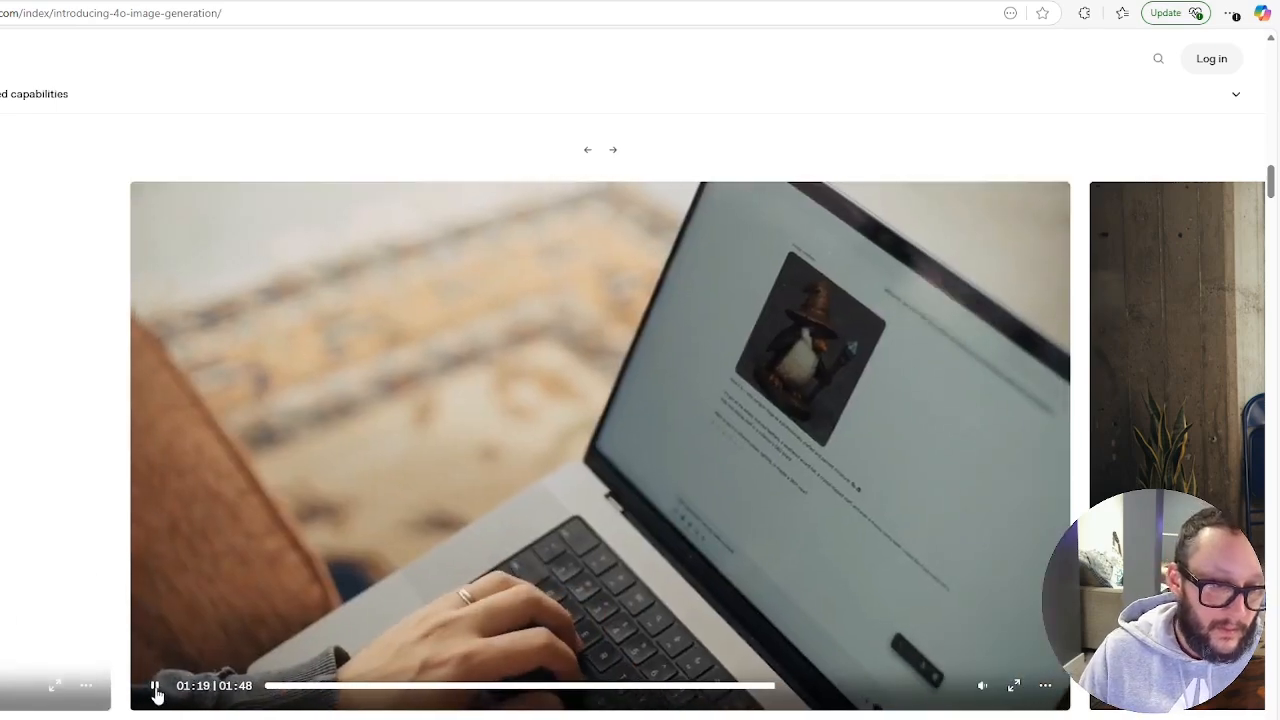
- Finish the penguin mage demo at the red glass figurine, then advance the carousel to the next video
left_click(156, 684)
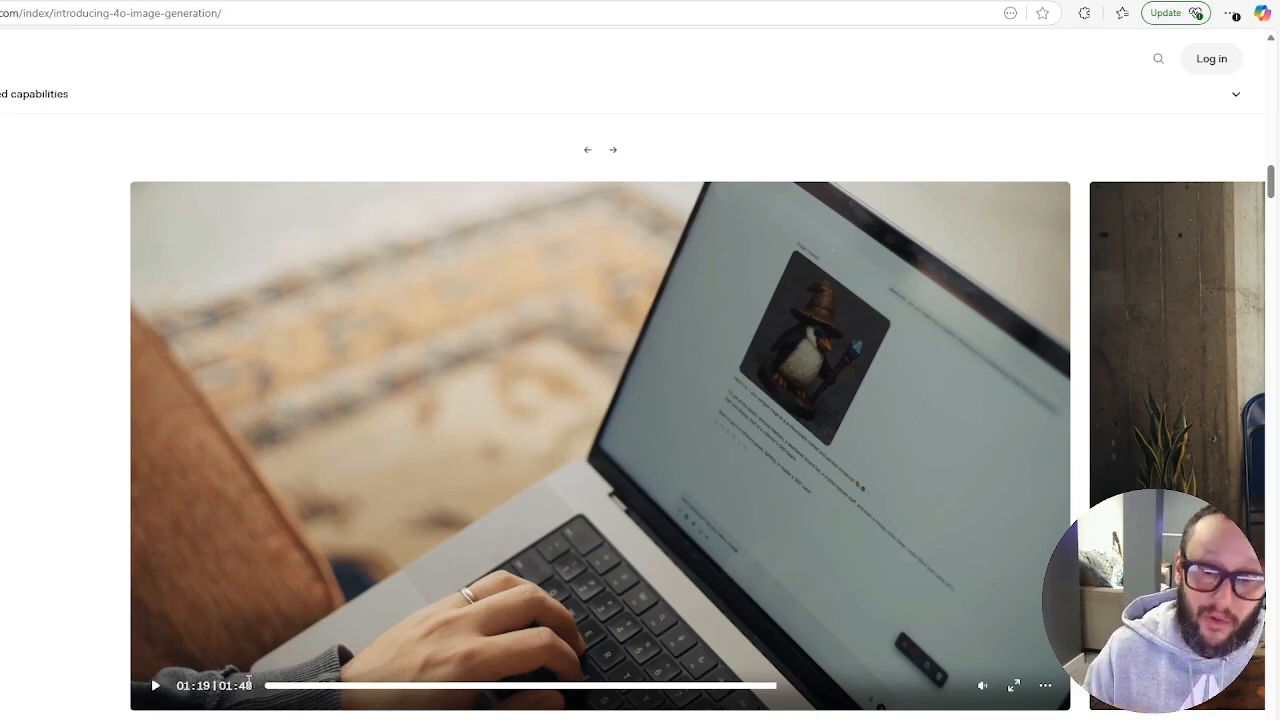
left_click(156, 684)
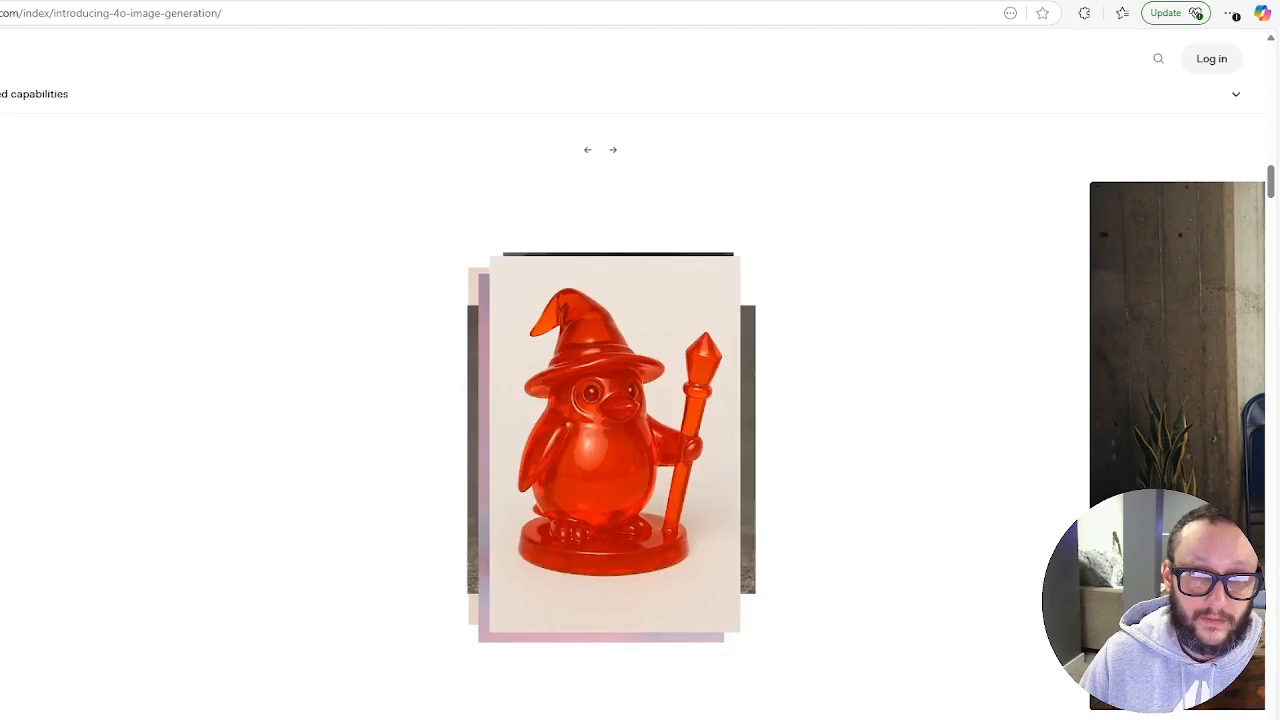
left_click(612, 150)
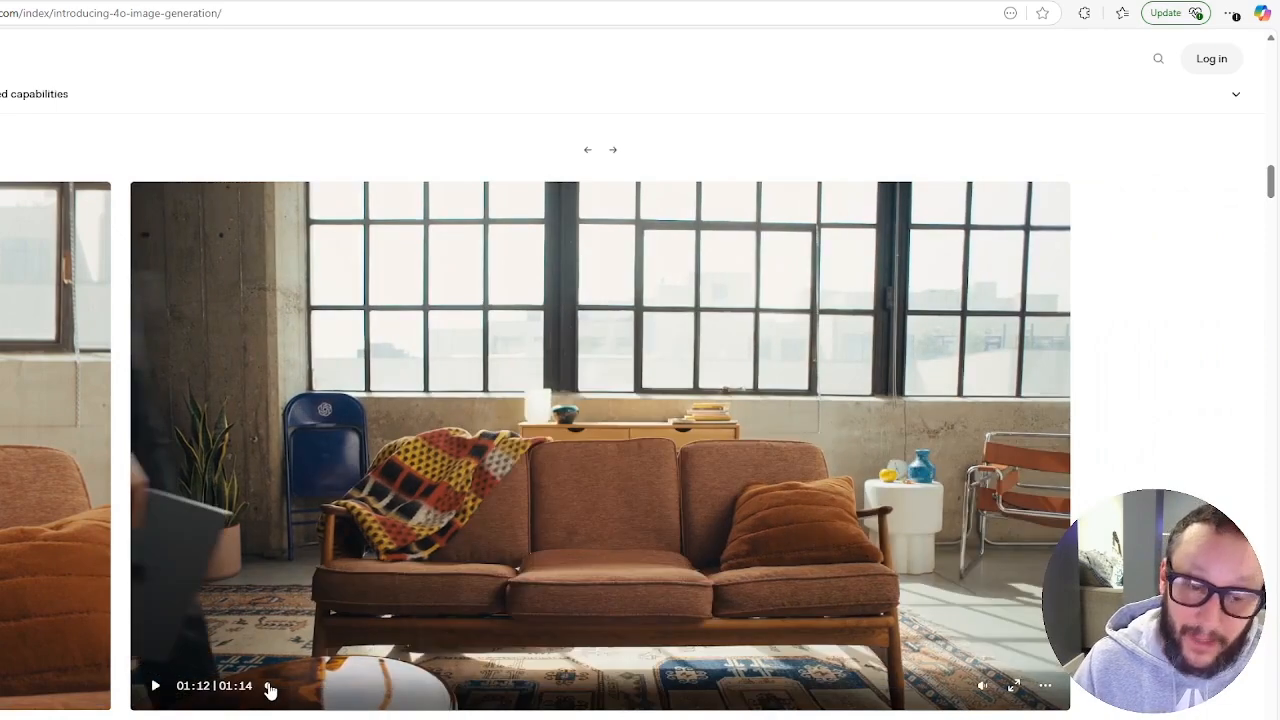
mouse_move(190, 710)
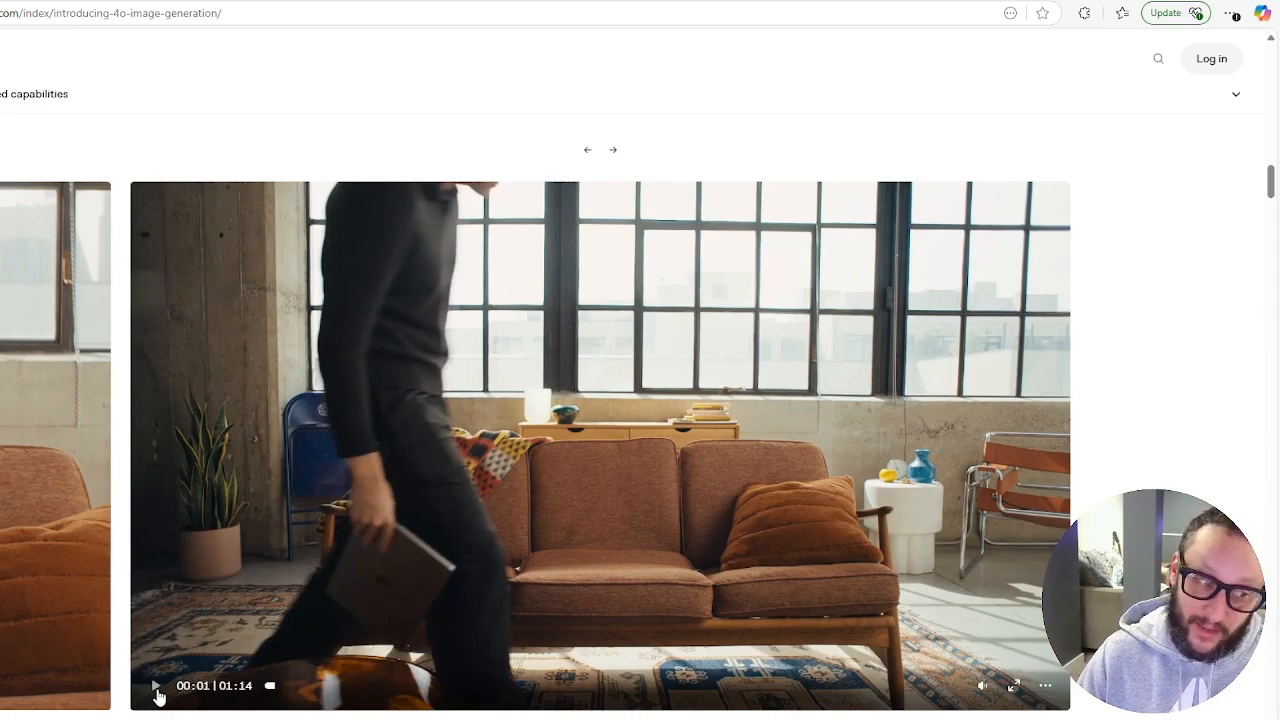
- Play the next demo video up to the Newton's prism experiment infographic on dark blue
left_click(156, 684)
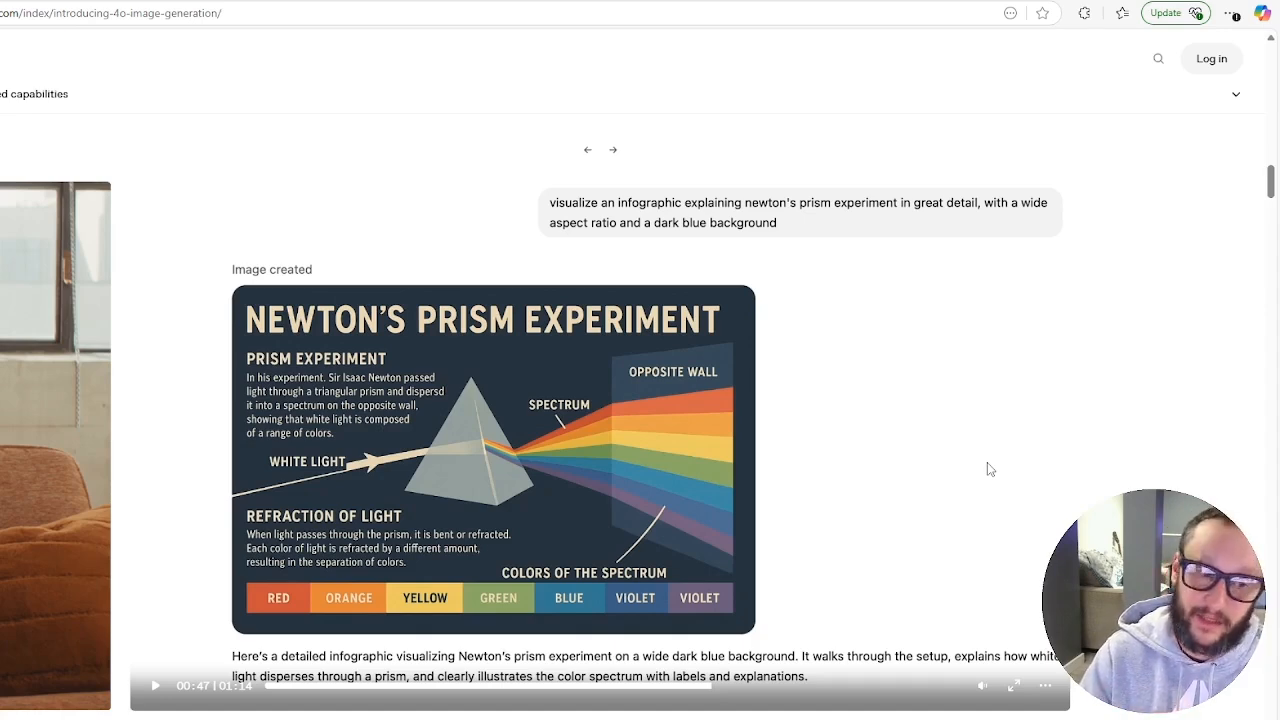
mouse_move(344, 652)
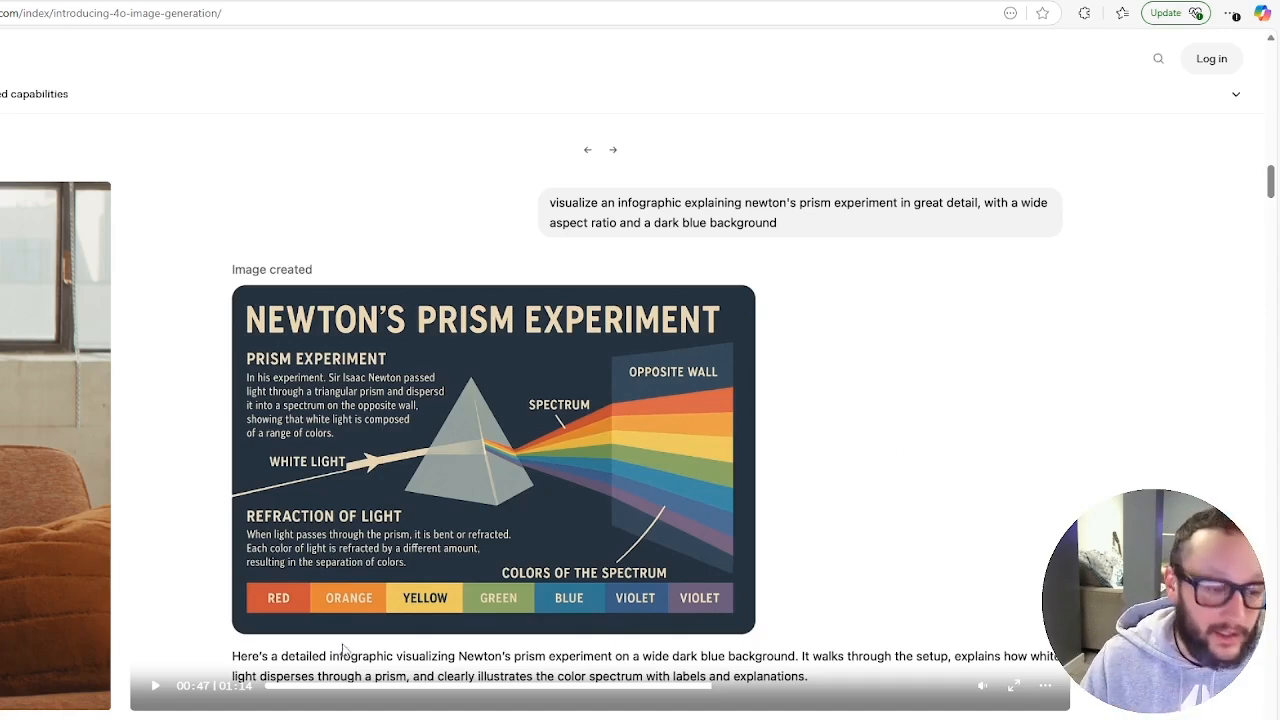
- Go back to the media library showing the 'Explore 150+ AI Tools' AIwithChris.com ad images
left_click(156, 684)
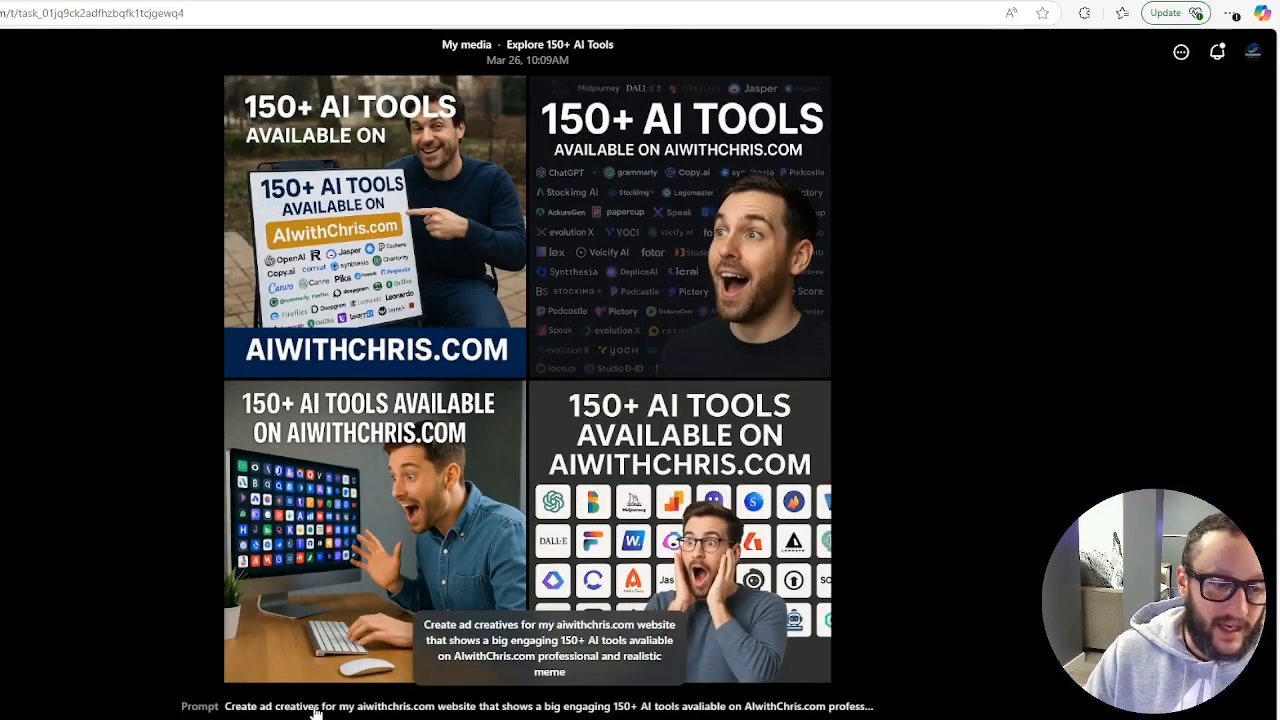
left_click(316, 706)
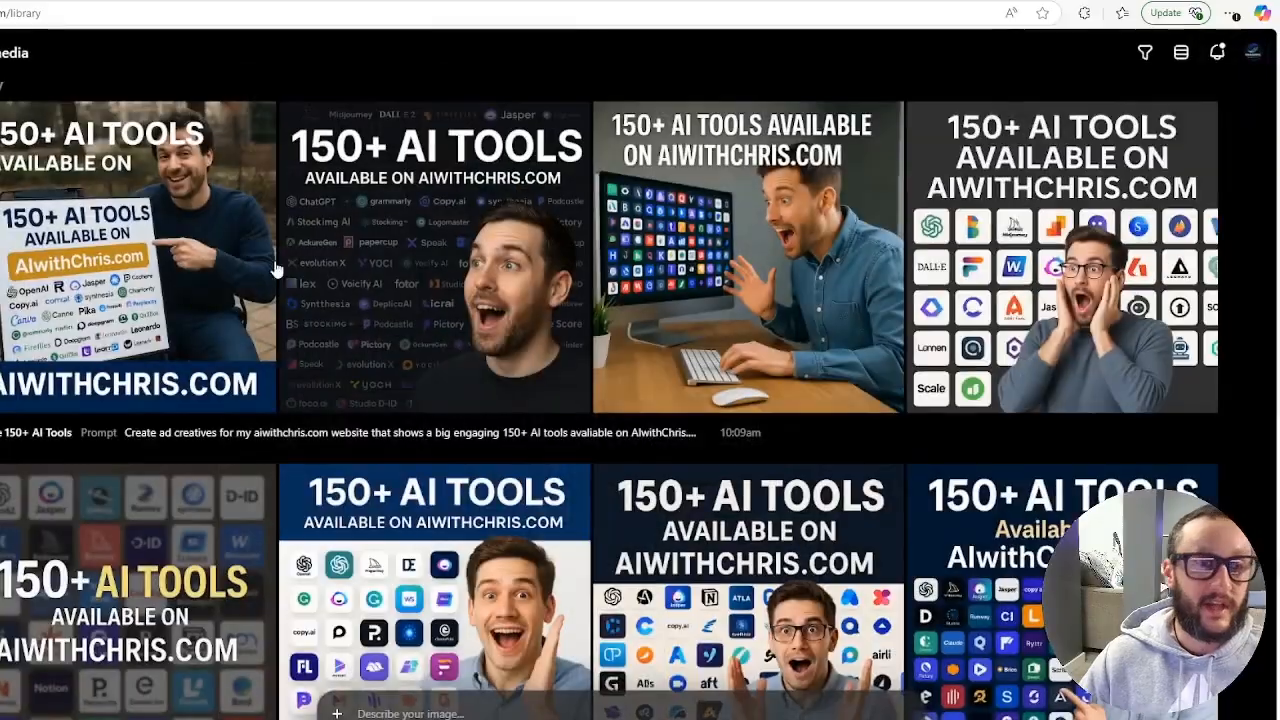
- Scroll down the library grid past the AIwithChris.com ad images to the puzzle-piece ones
scroll("down", 3)
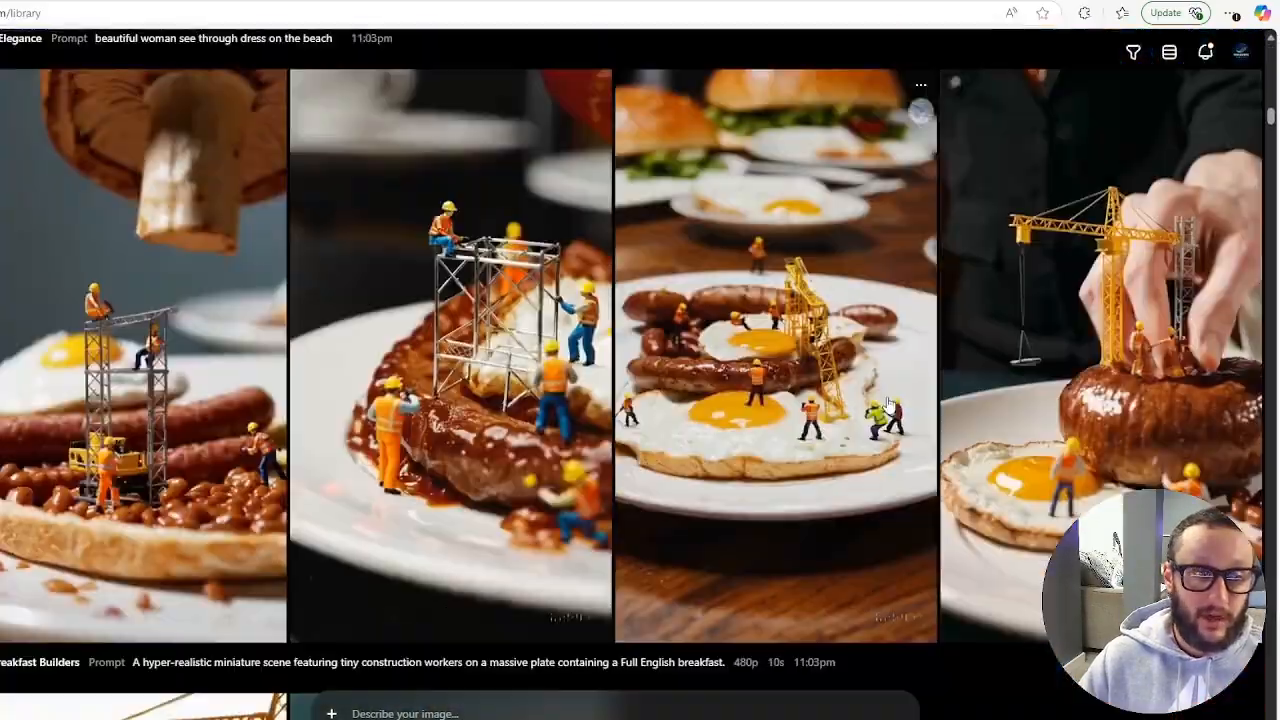
scroll("down", 3)
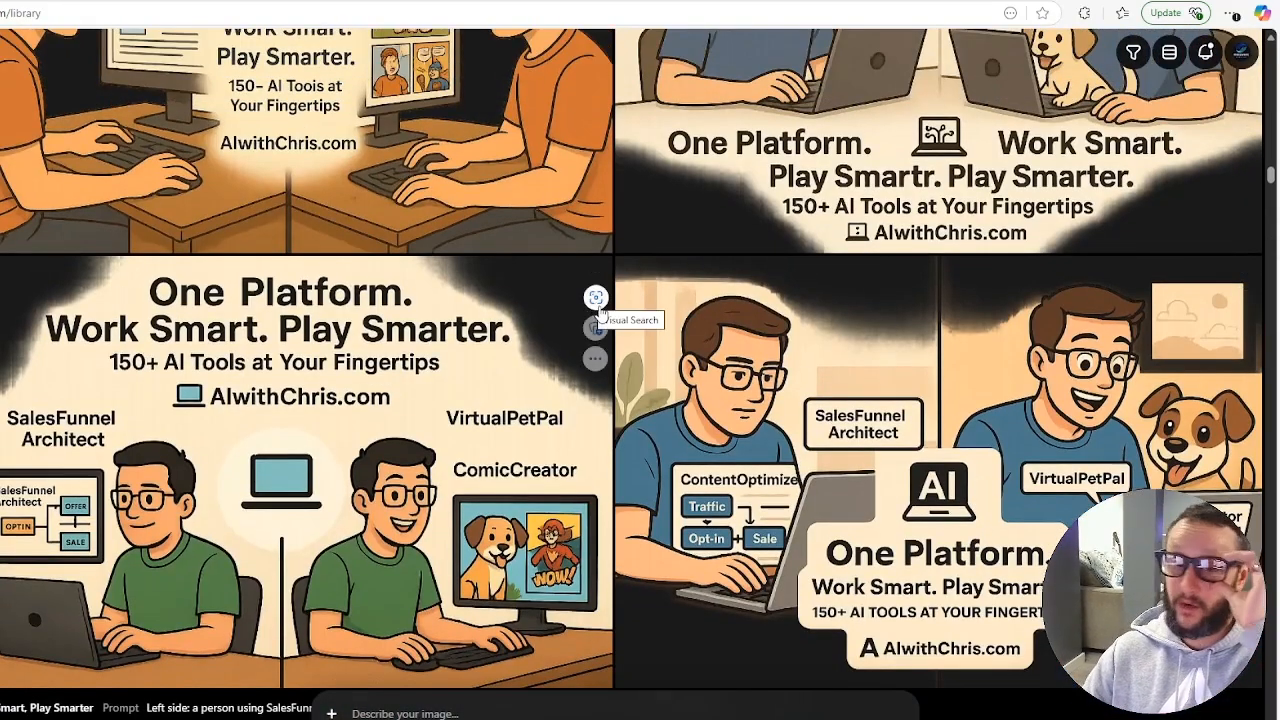
scroll("down", 3)
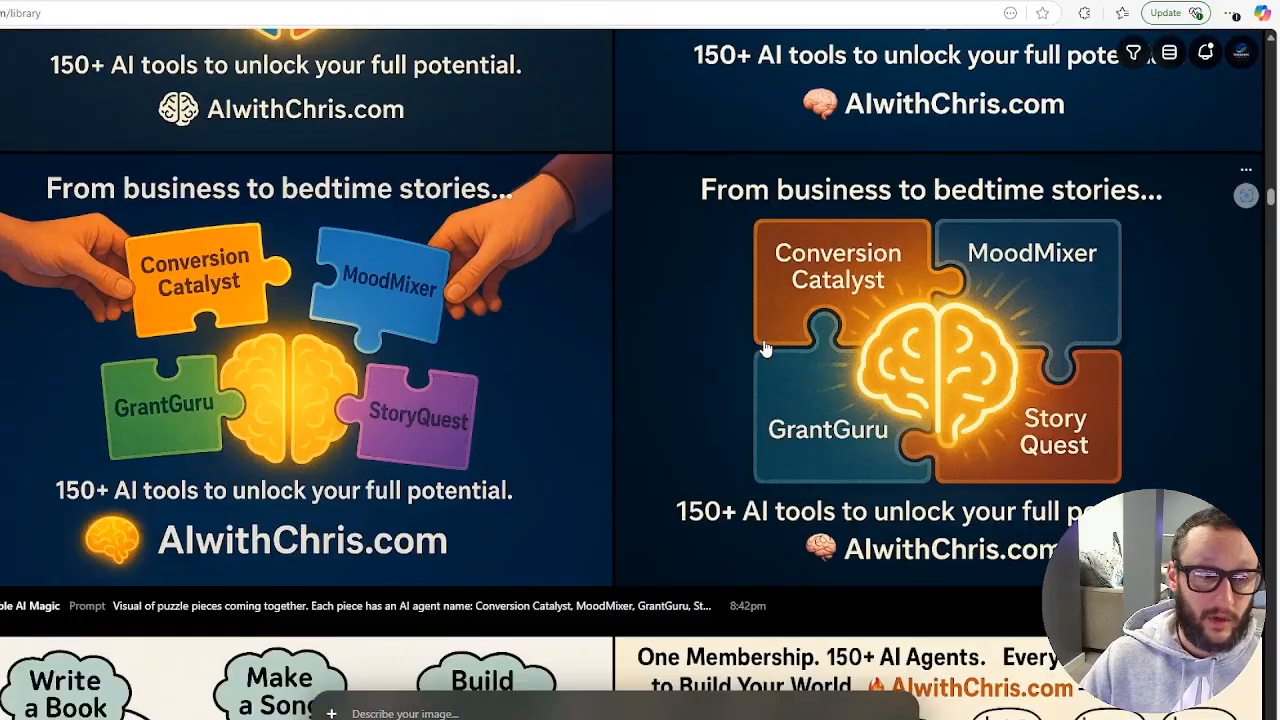
scroll("down", 3)
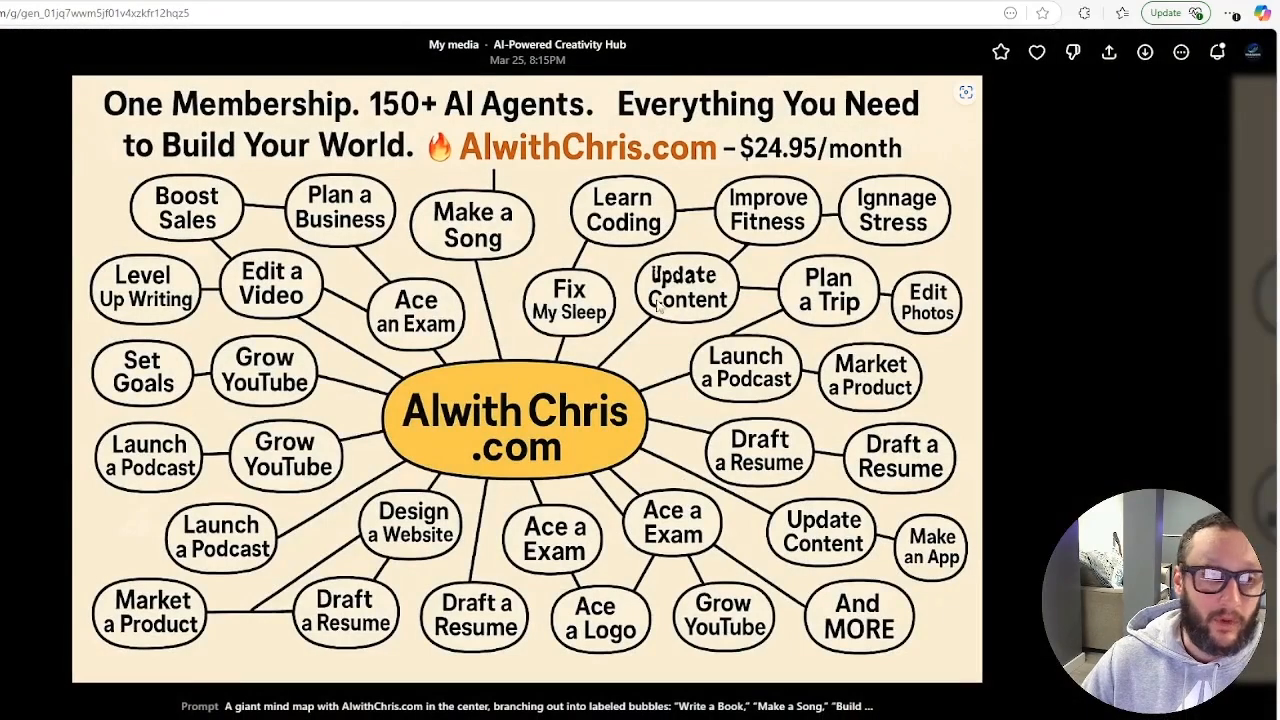
mouse_move(840, 432)
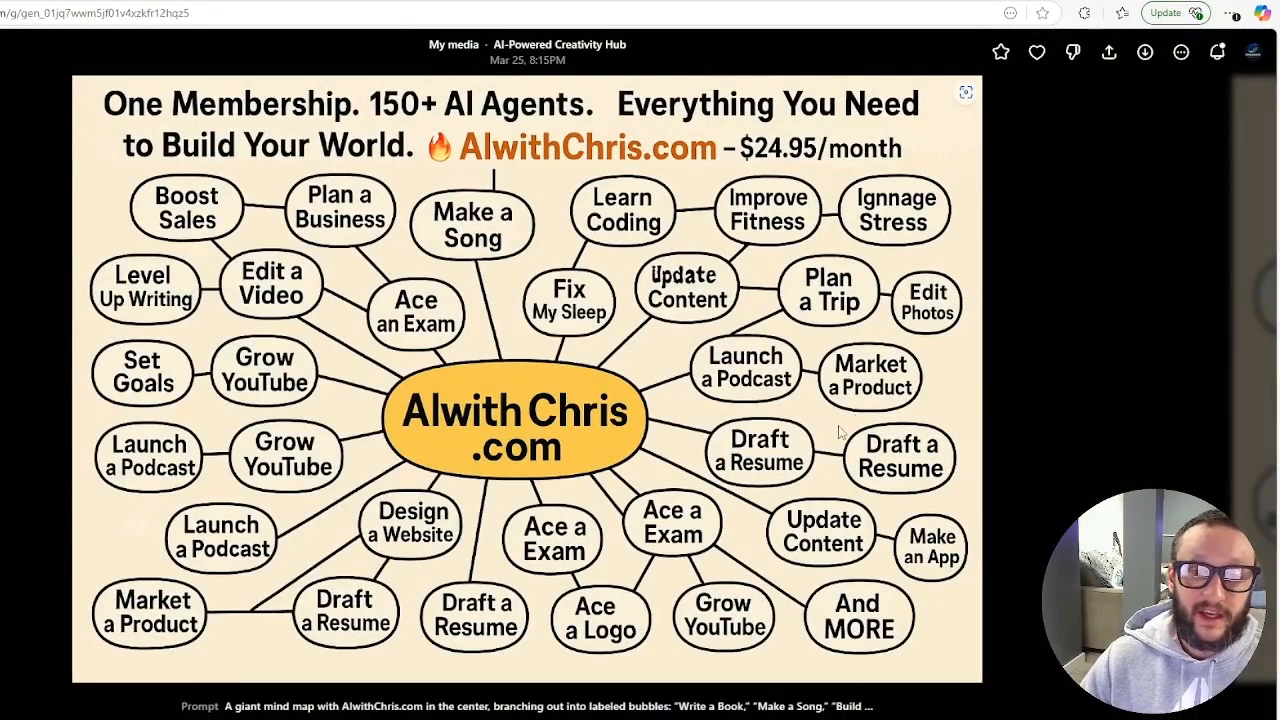
mouse_move(776, 400)
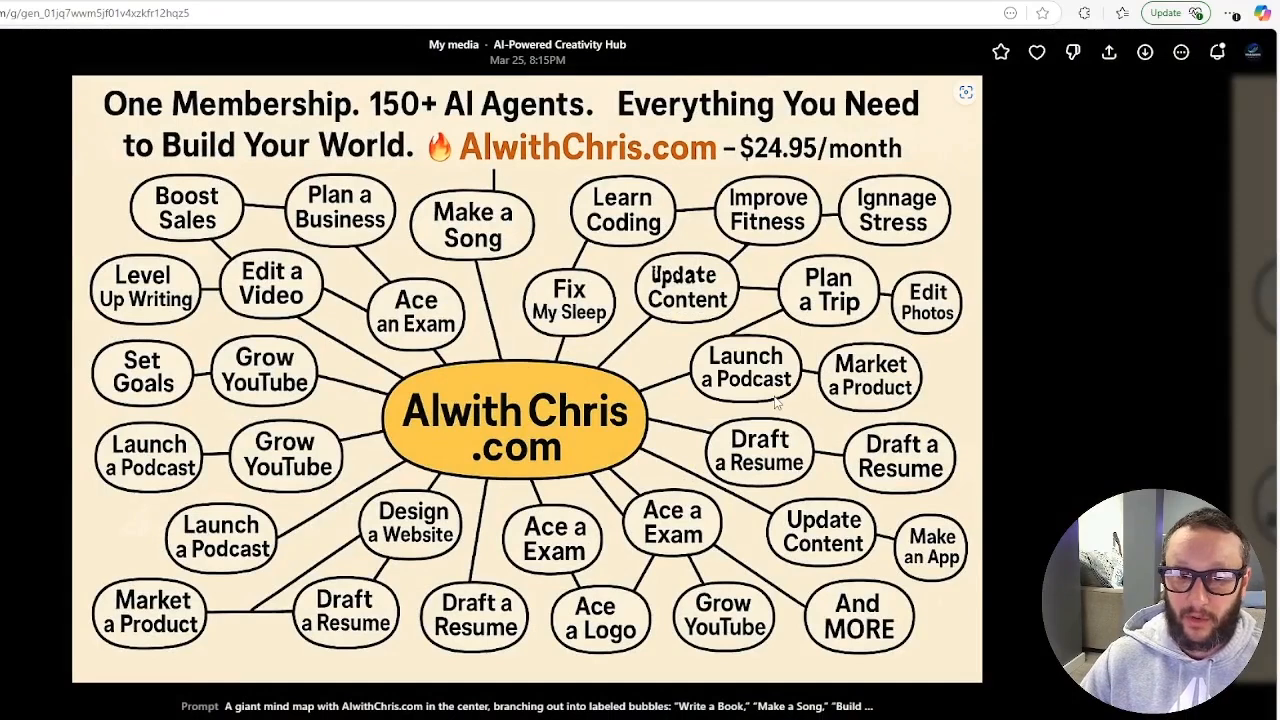
mouse_move(744, 532)
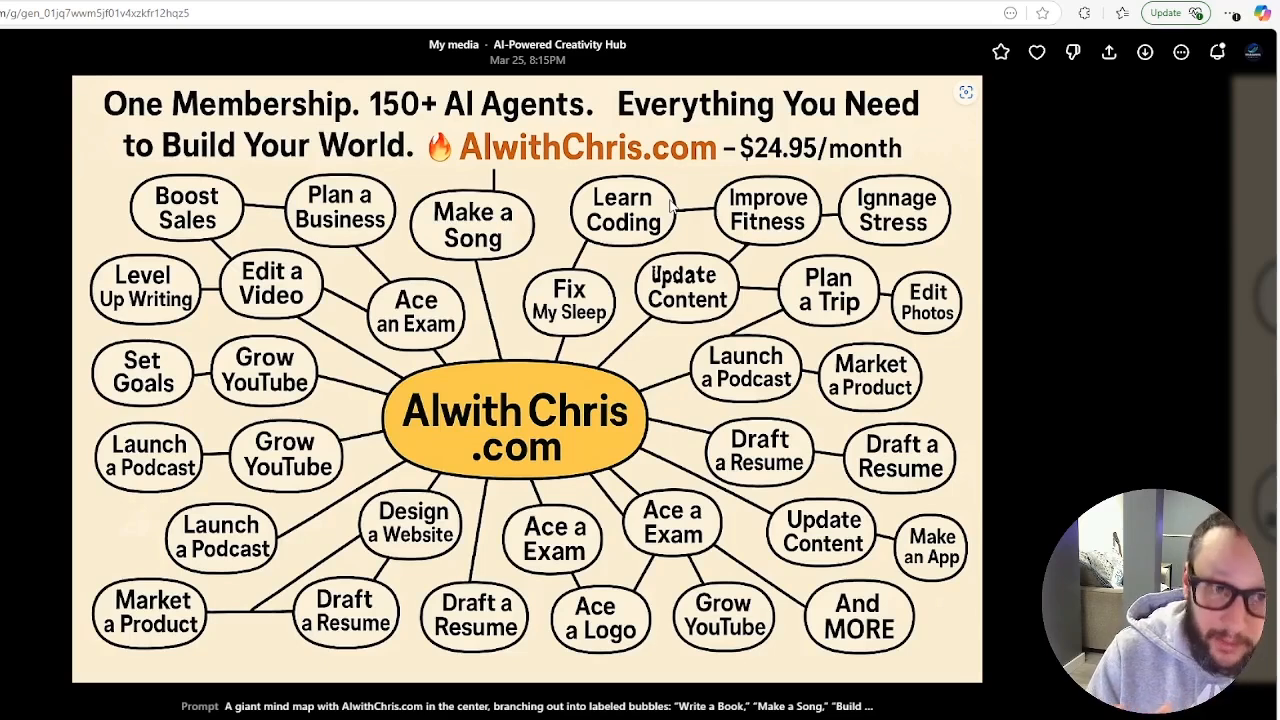
mouse_move(638, 172)
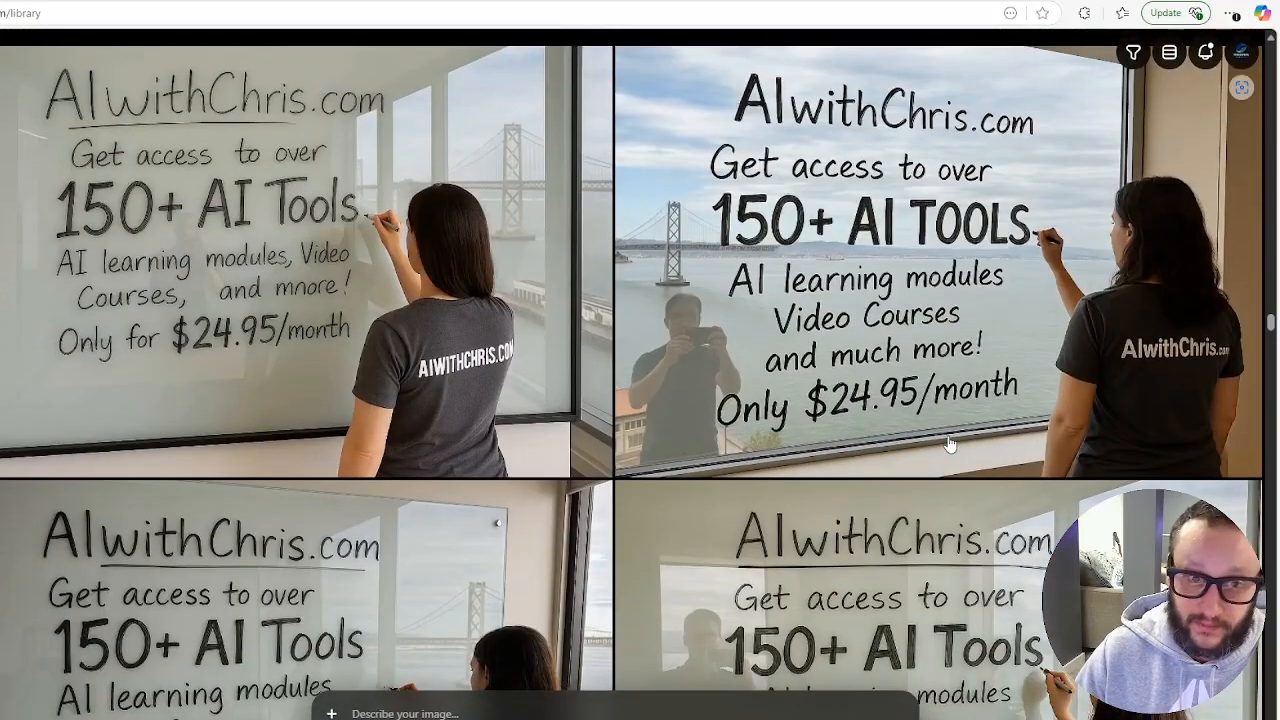
mouse_move(268, 276)
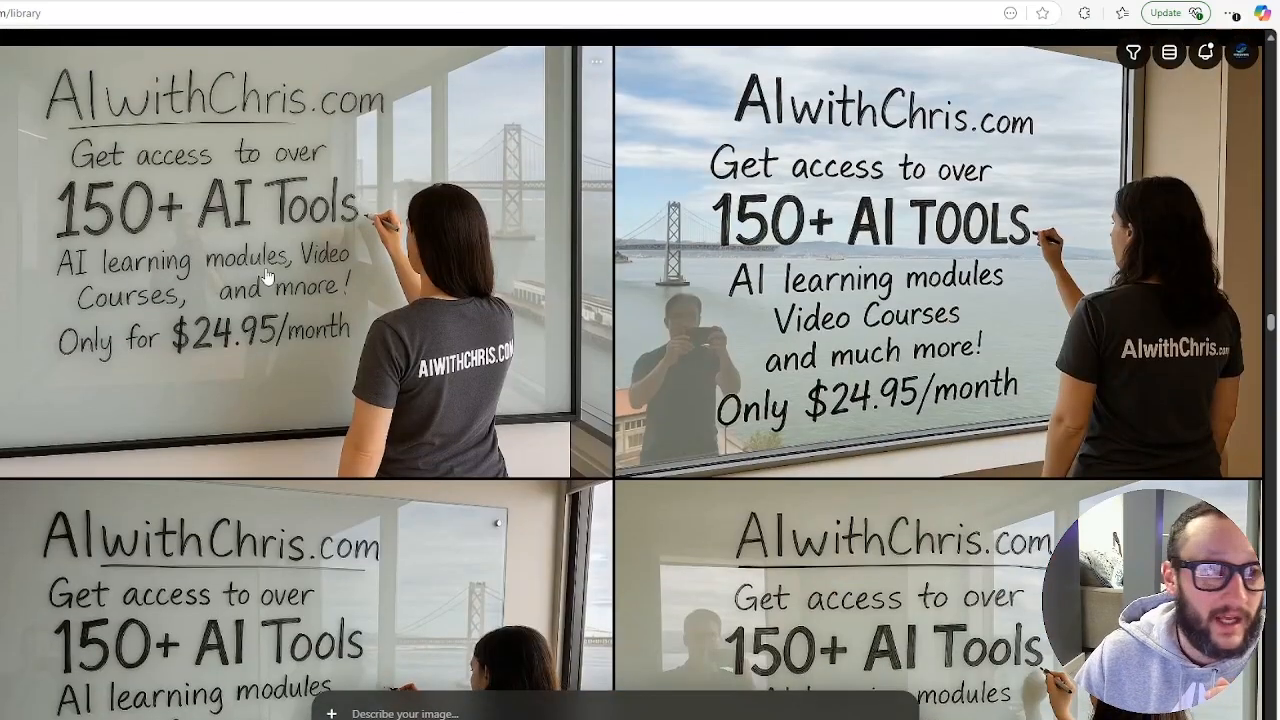
- Open the sidebar chat holding the AIwithChris.com 'My Face When I Discover' meme edit
left_click(290, 260)
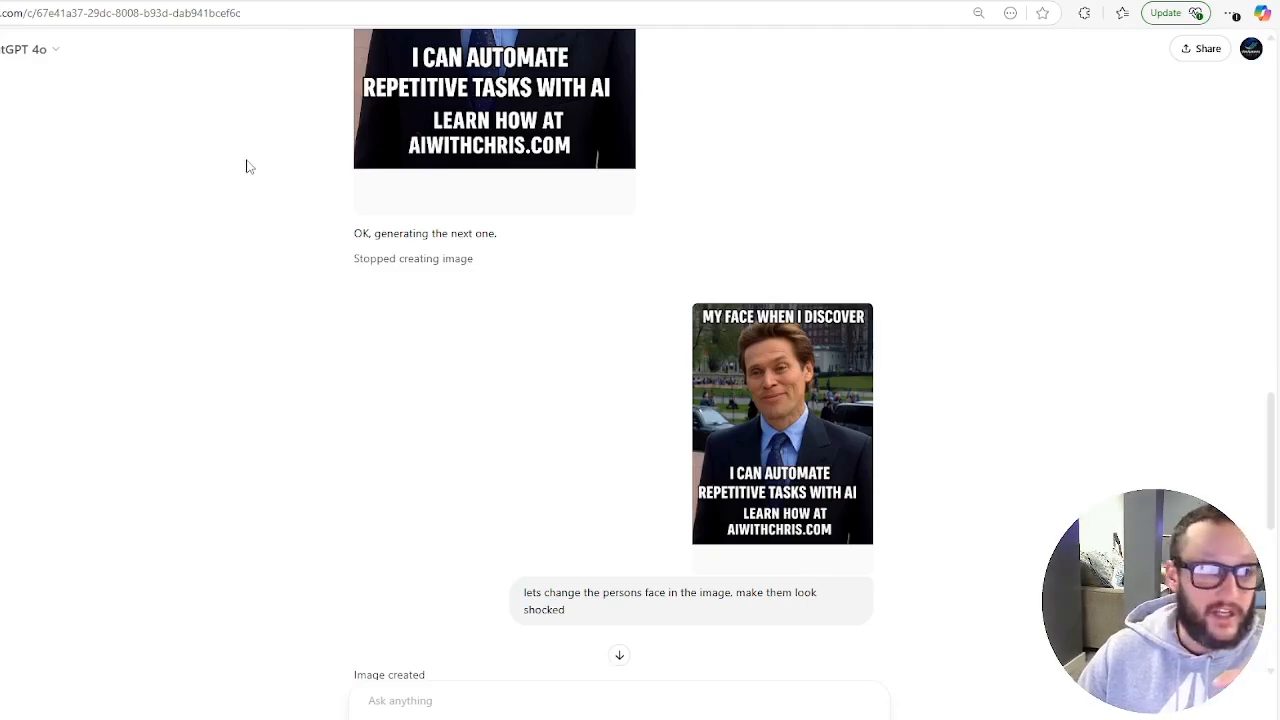
mouse_move(46, 70)
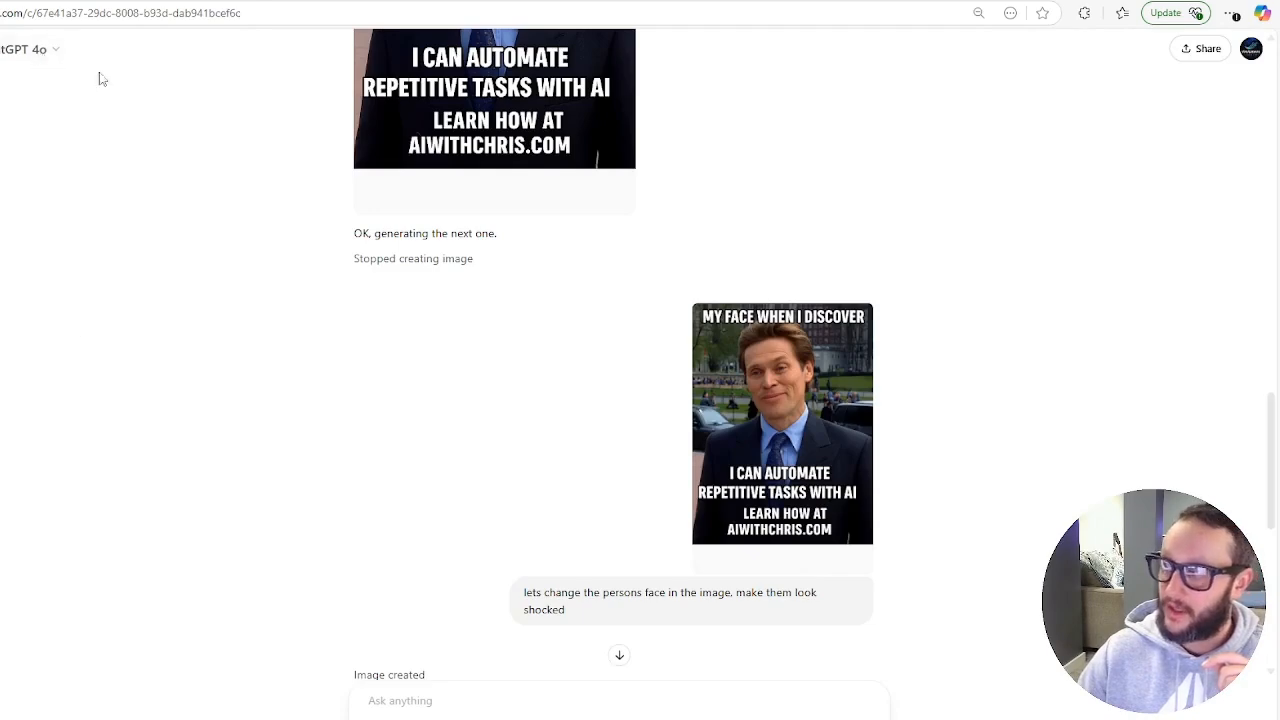
scroll("up", 3)
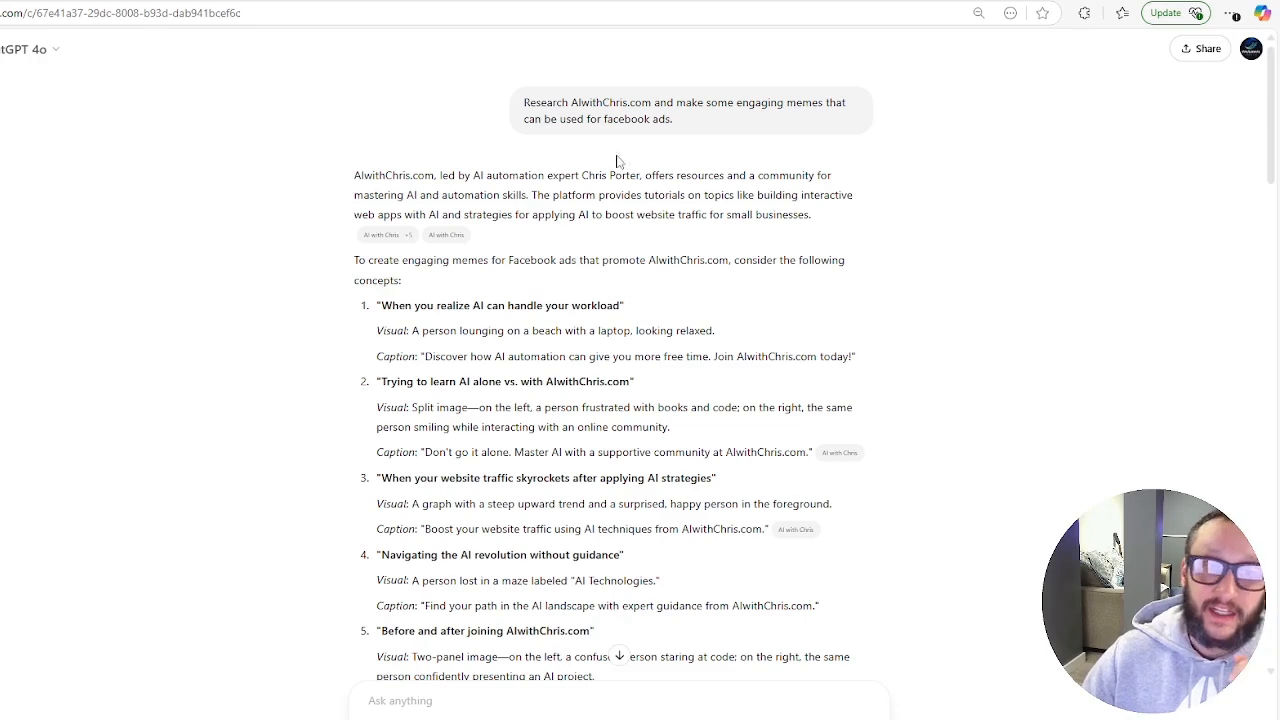
mouse_move(622, 160)
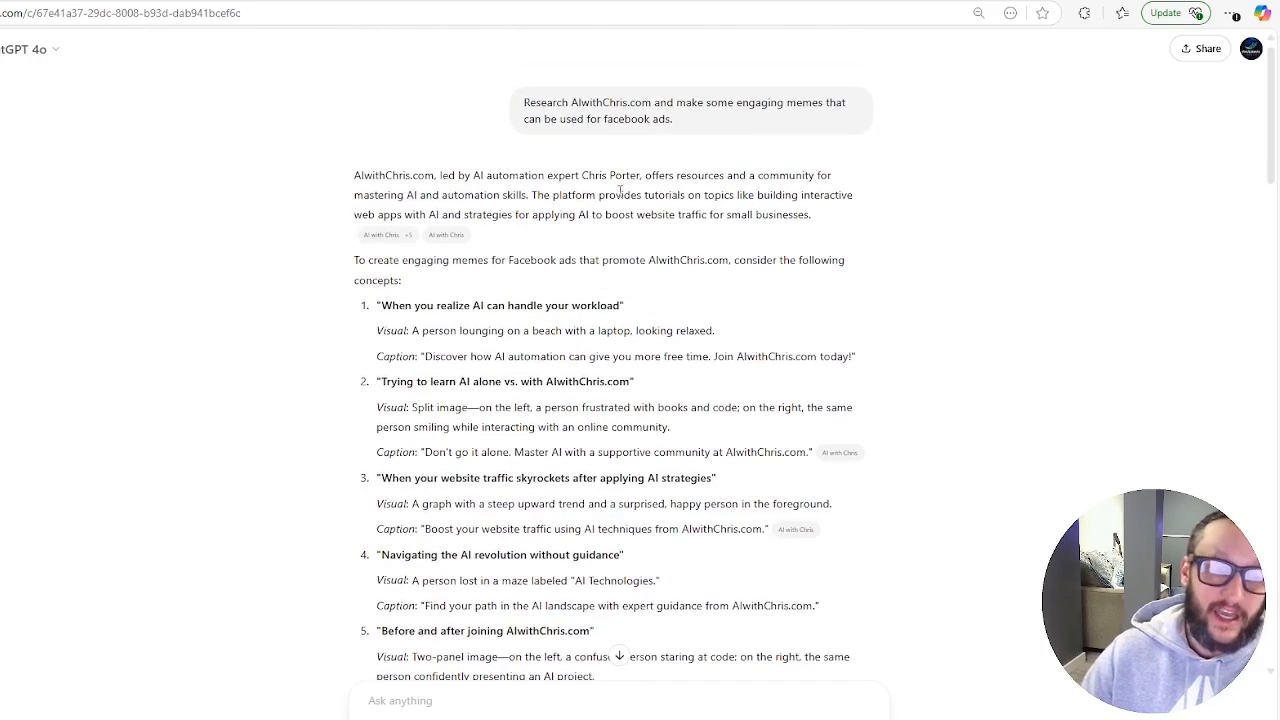
left_click_drag(378, 304, 700, 478)
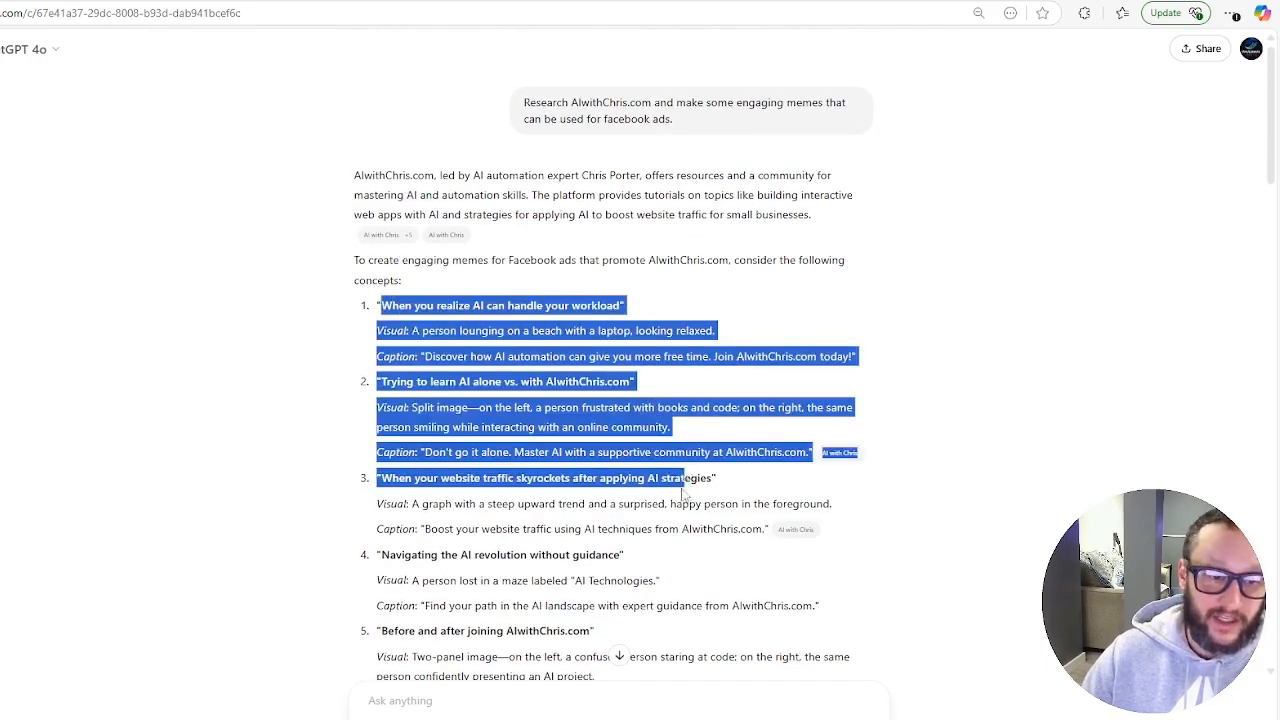
scroll("down", 3)
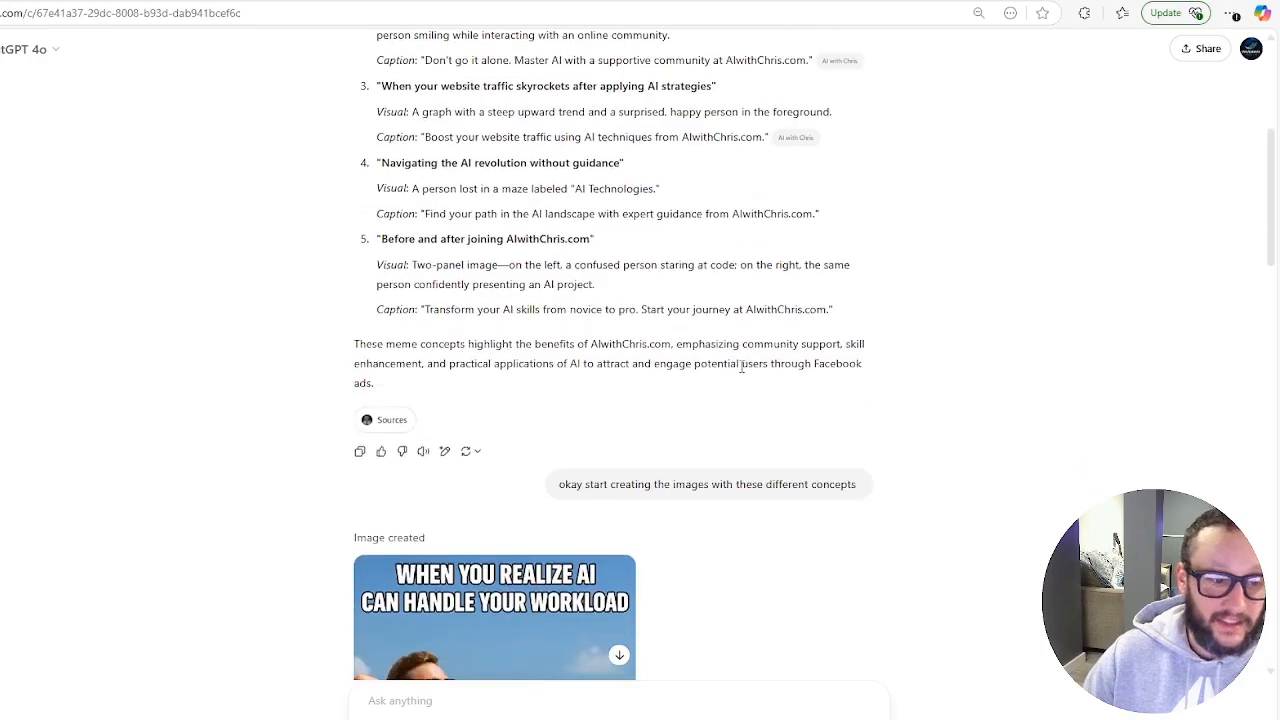
scroll("down", 3)
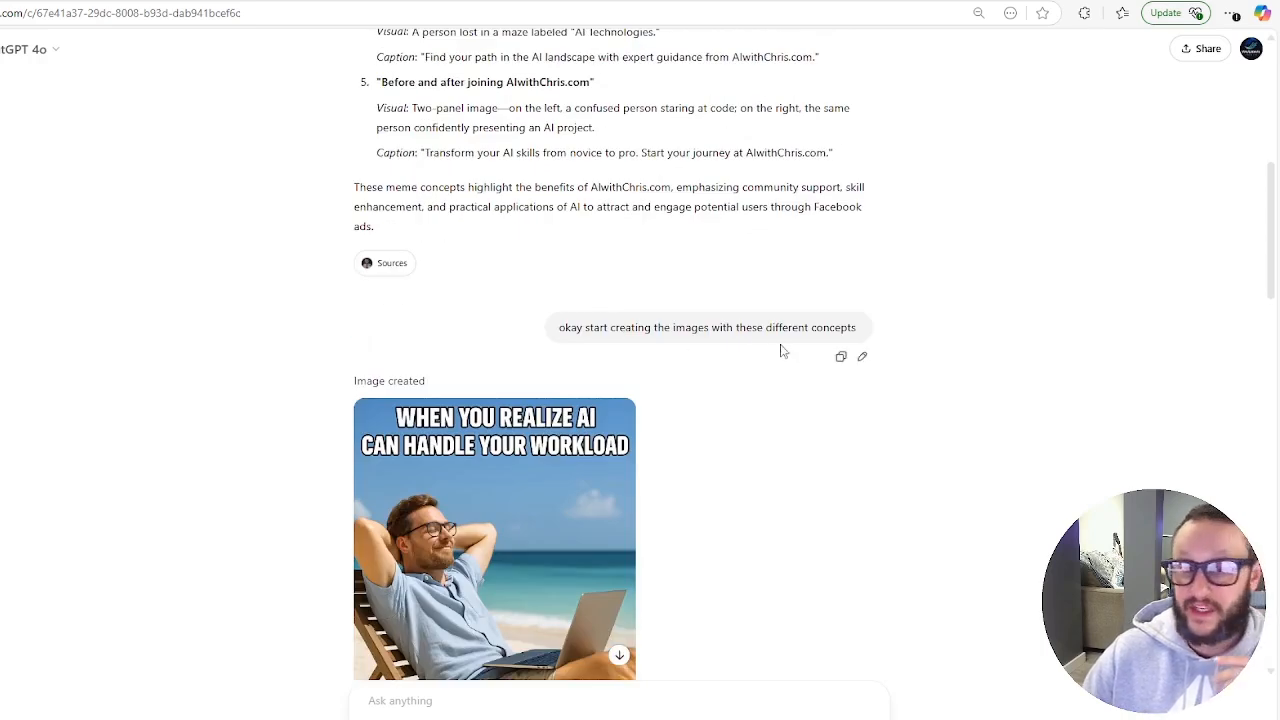
scroll("down", 3)
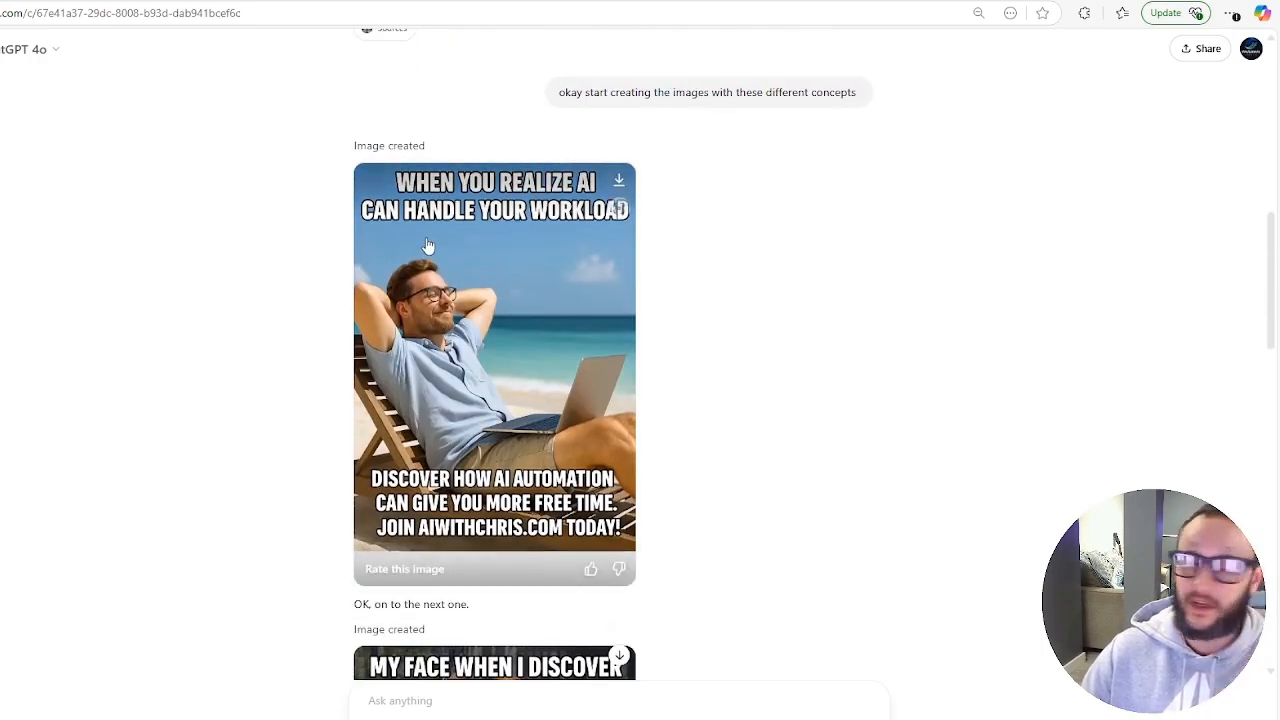
mouse_move(1192, 374)
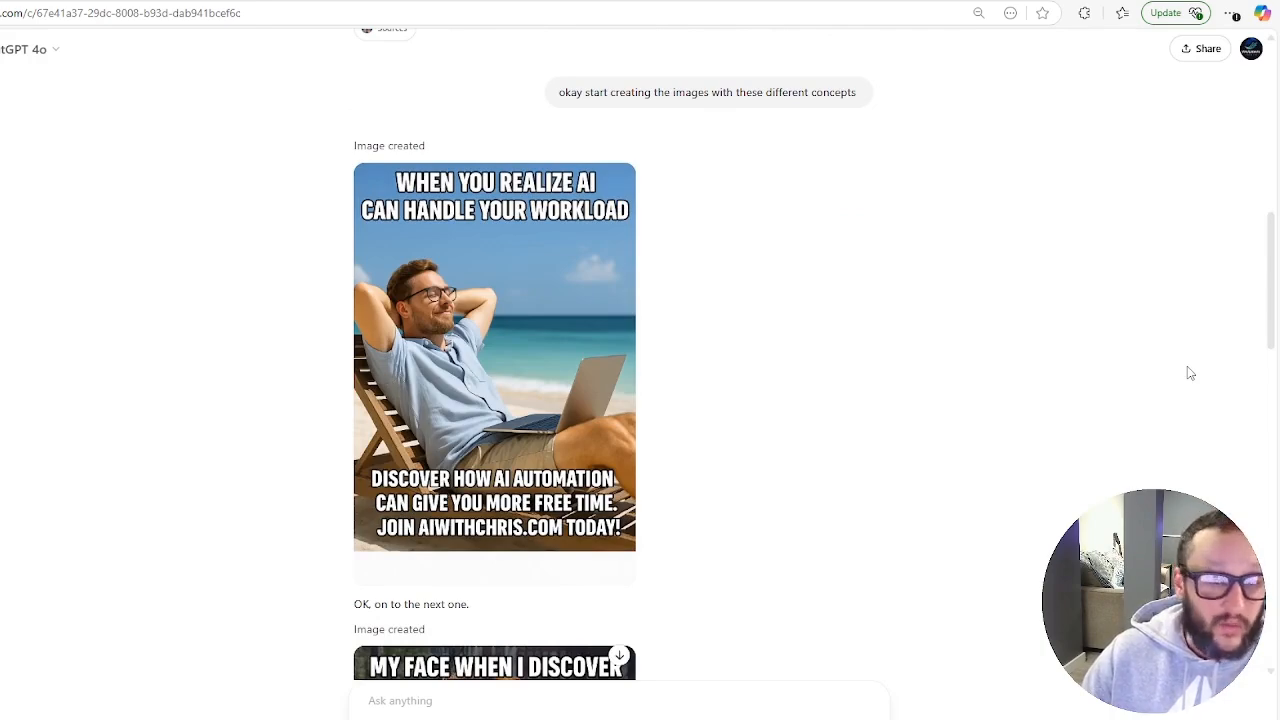
mouse_move(1116, 394)
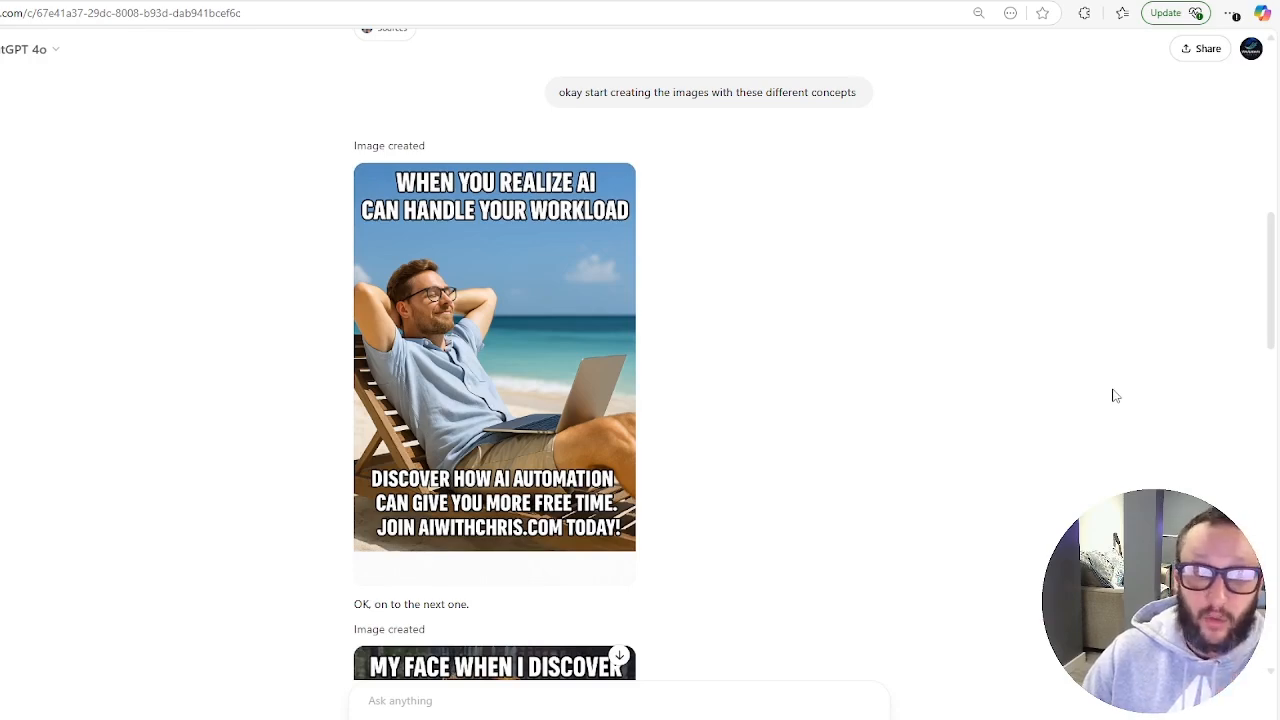
scroll("down", 3)
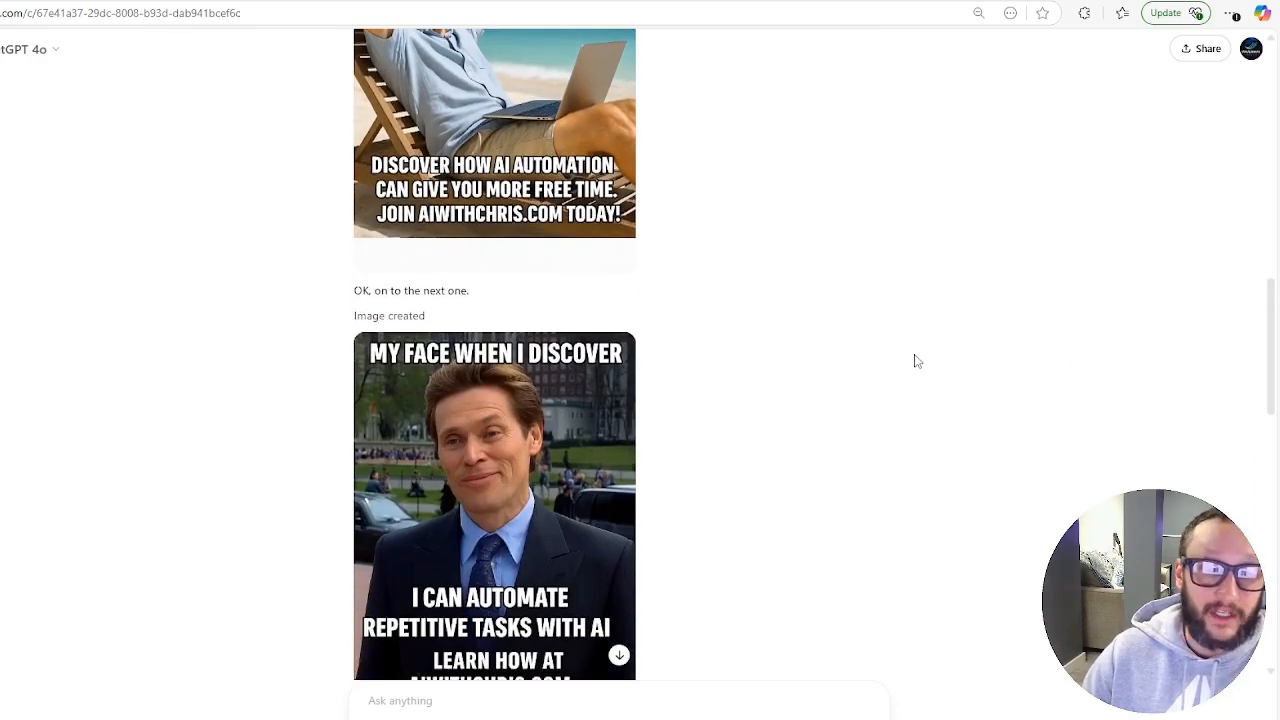
scroll("down", 3)
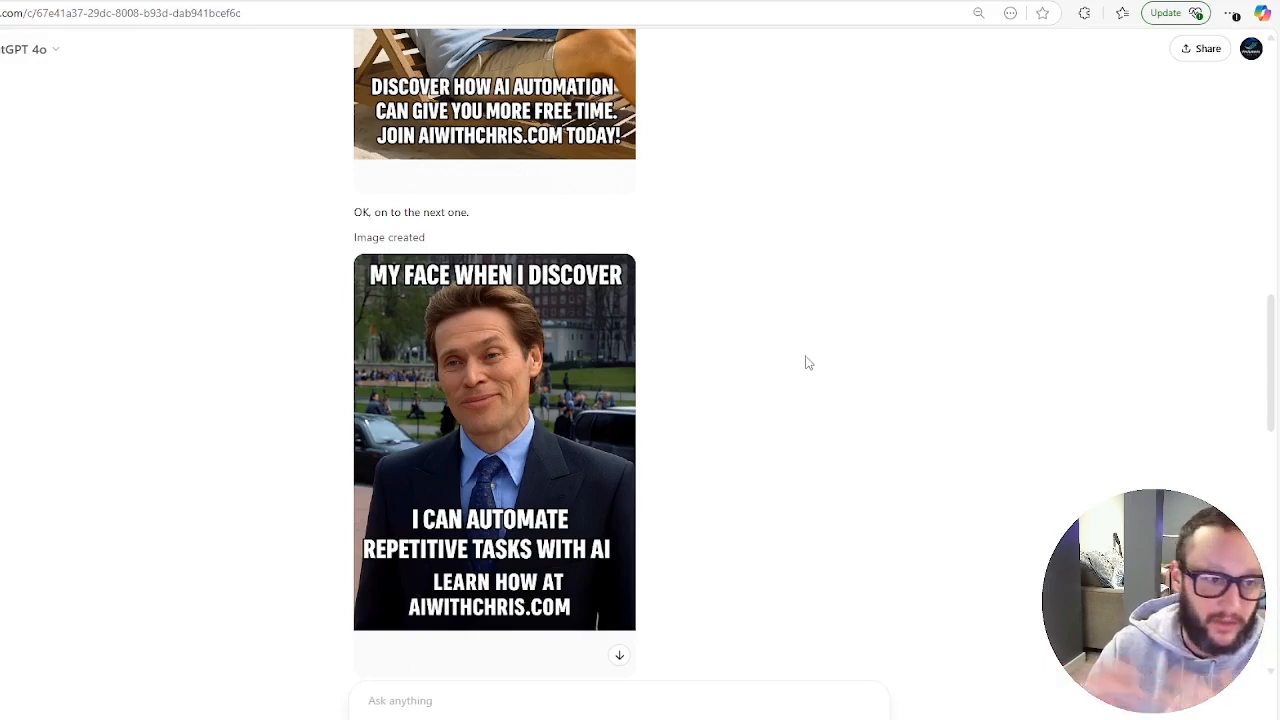
scroll("down", 3)
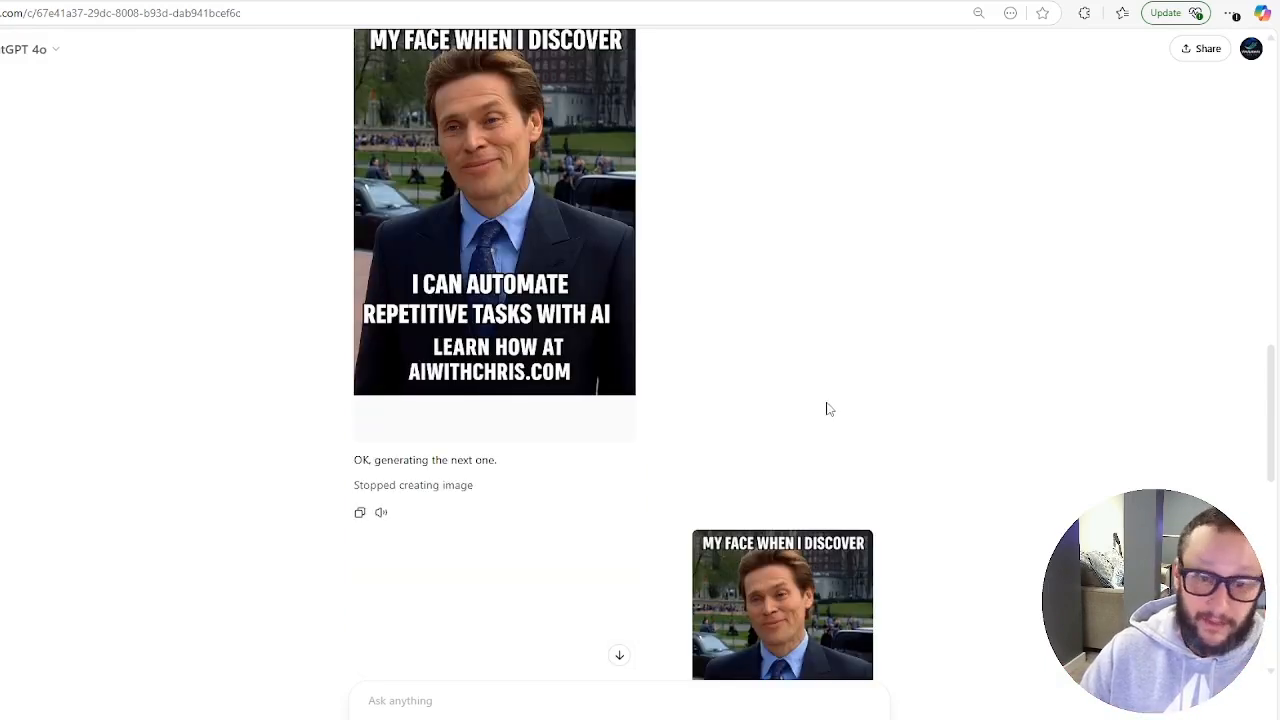
scroll("down", 3)
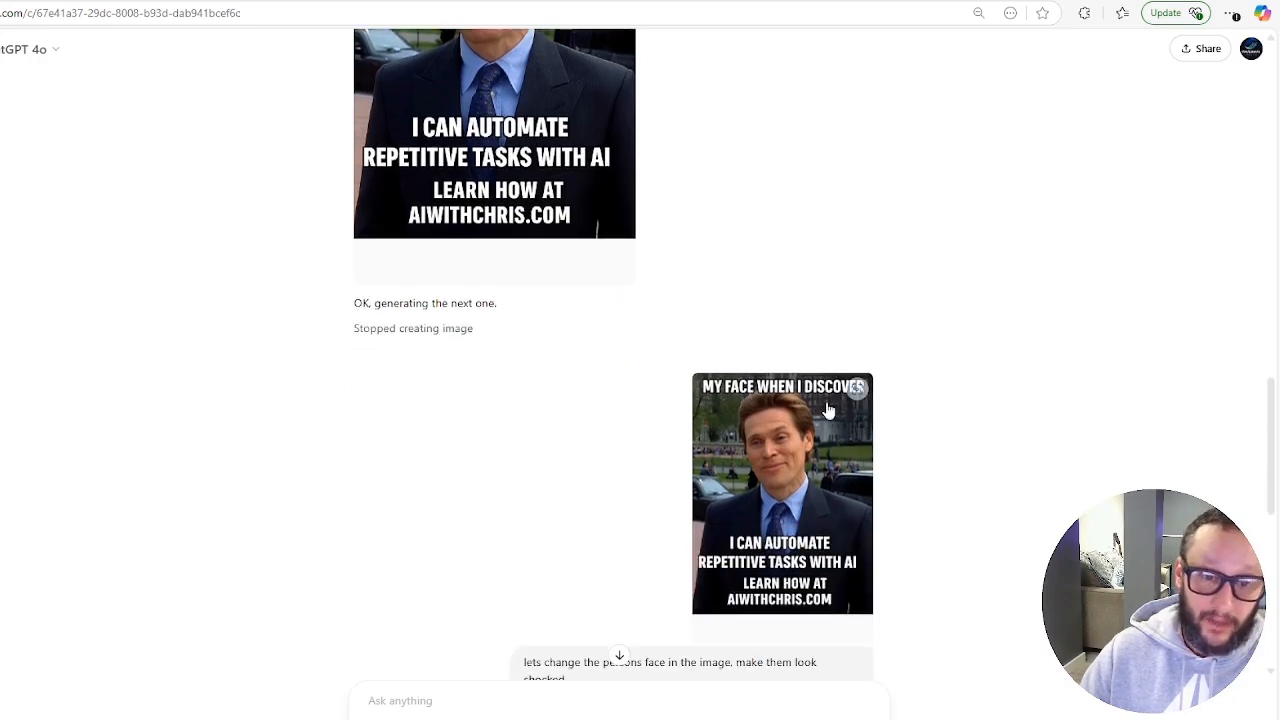
scroll("down", 3)
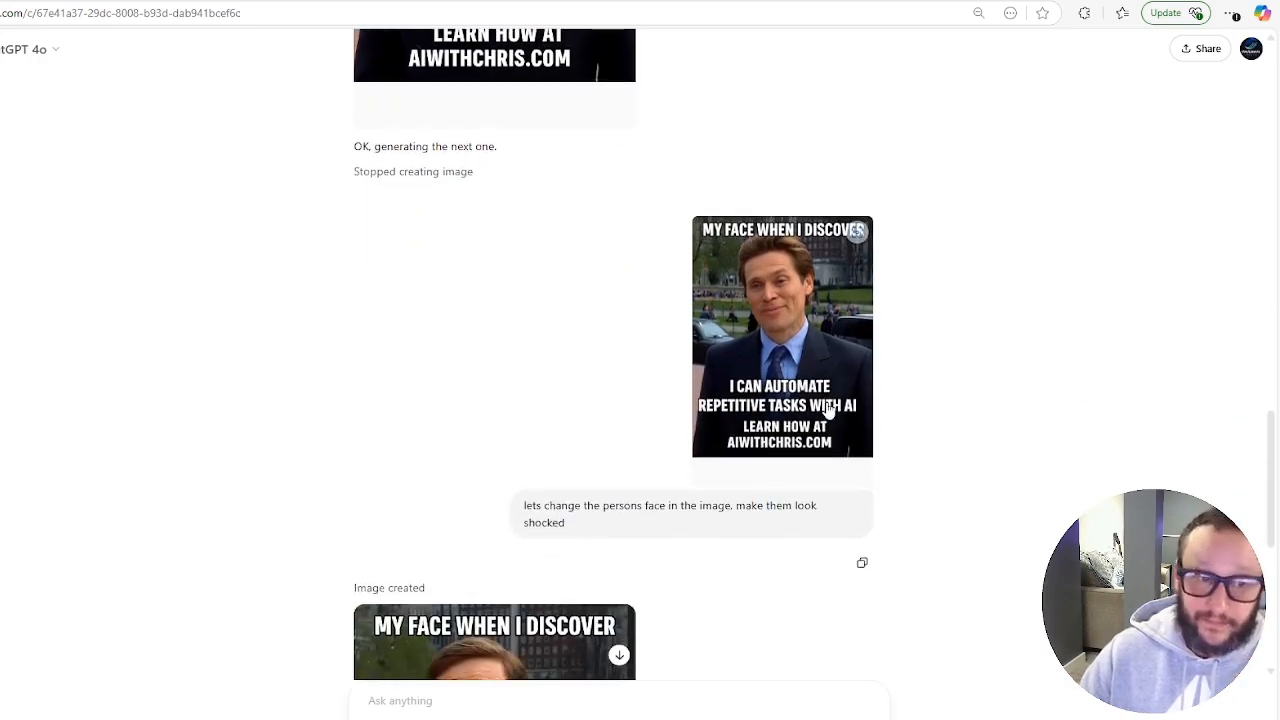
mouse_move(464, 56)
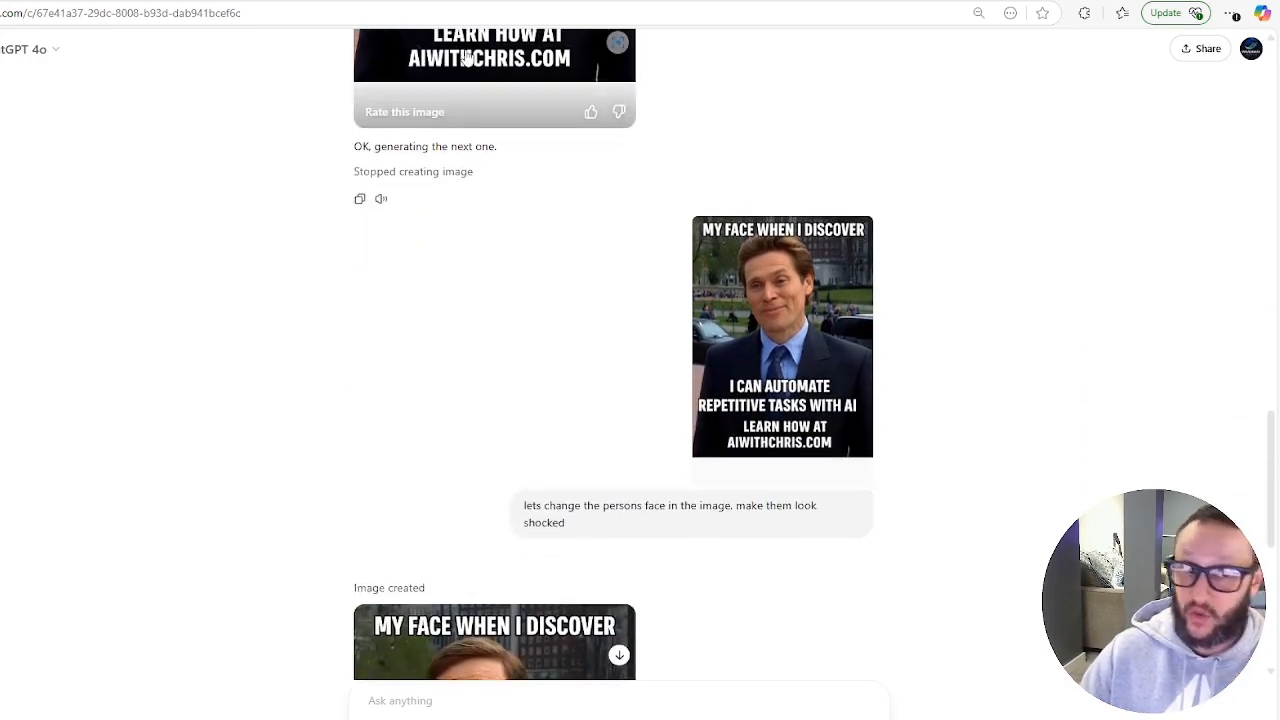
mouse_move(578, 252)
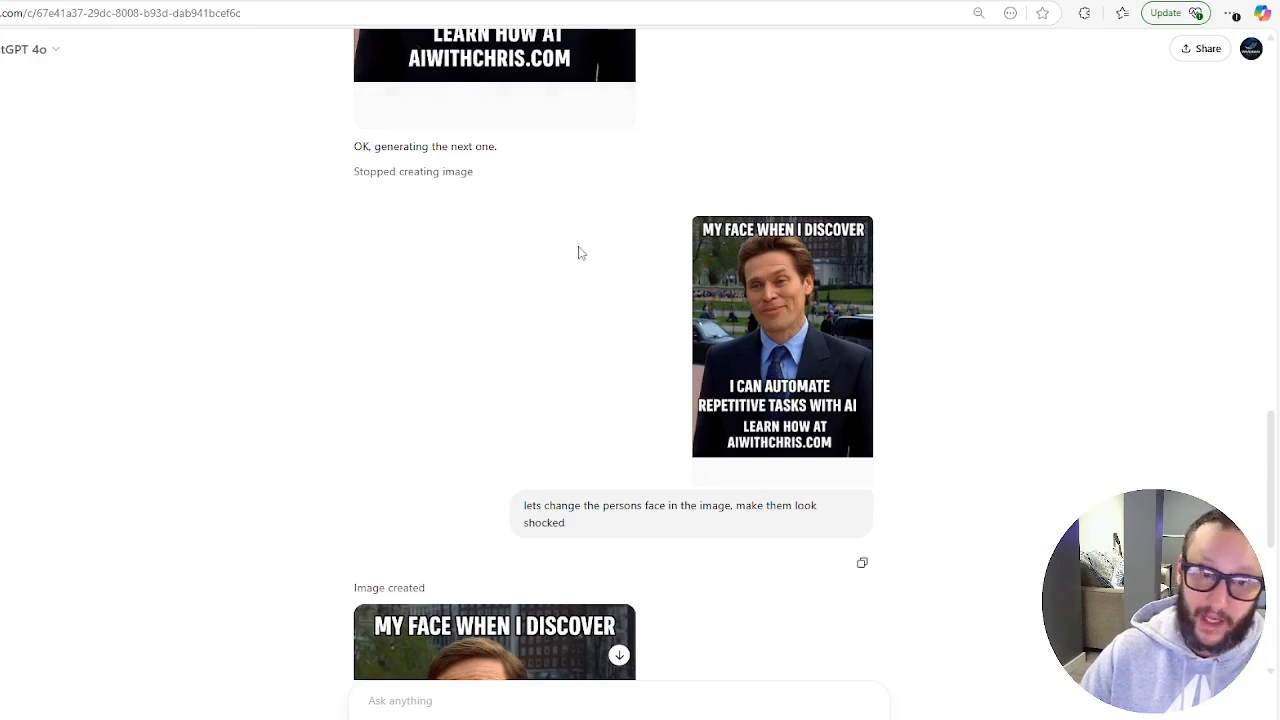
mouse_move(716, 342)
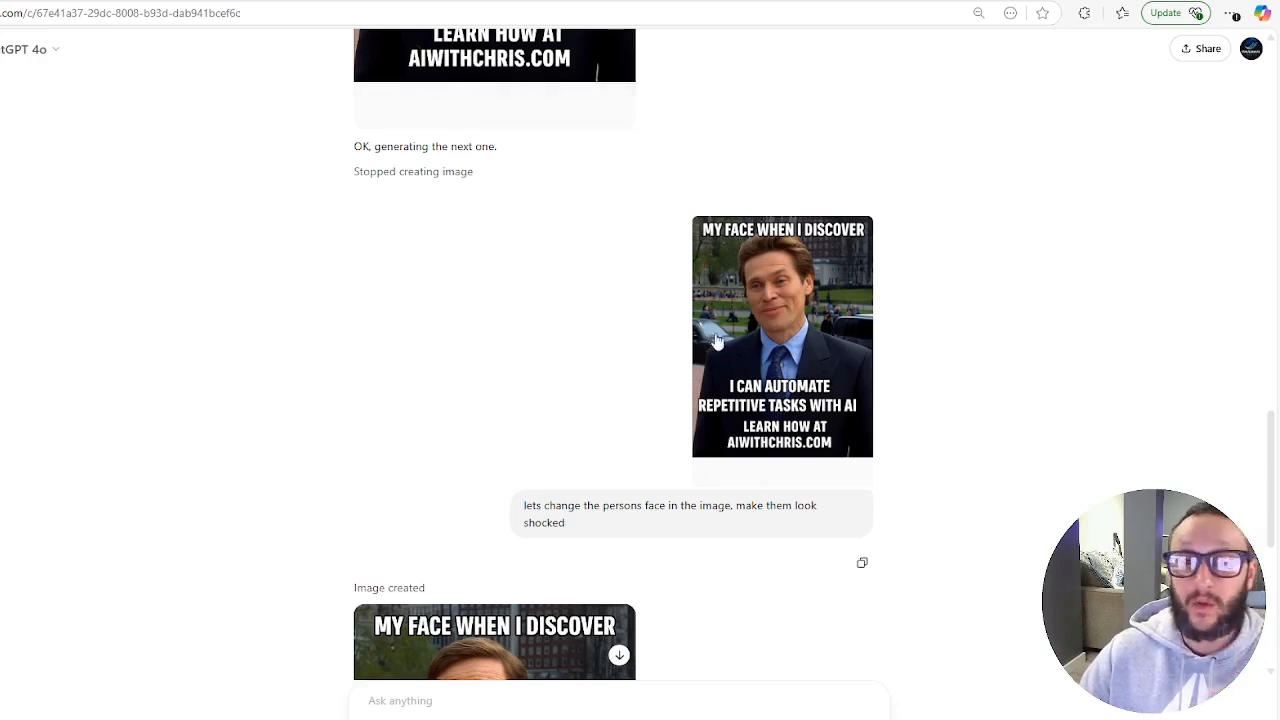
mouse_move(824, 372)
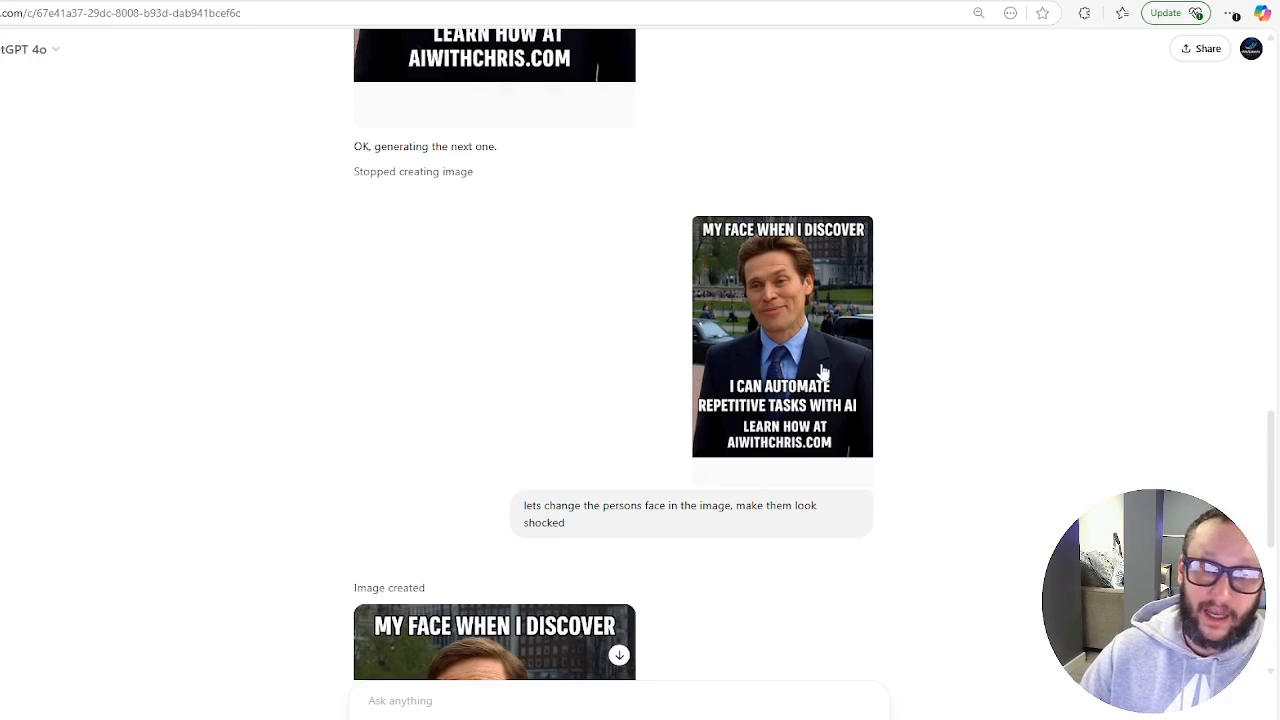
mouse_move(728, 608)
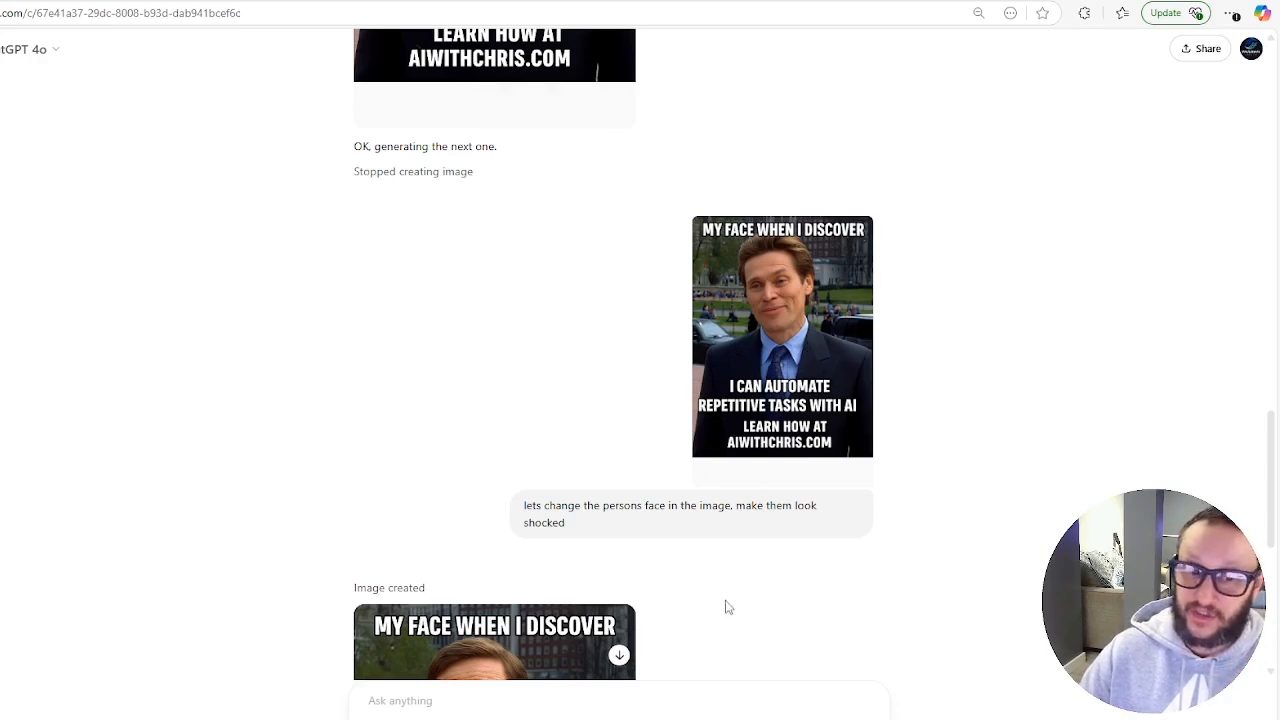
mouse_move(820, 524)
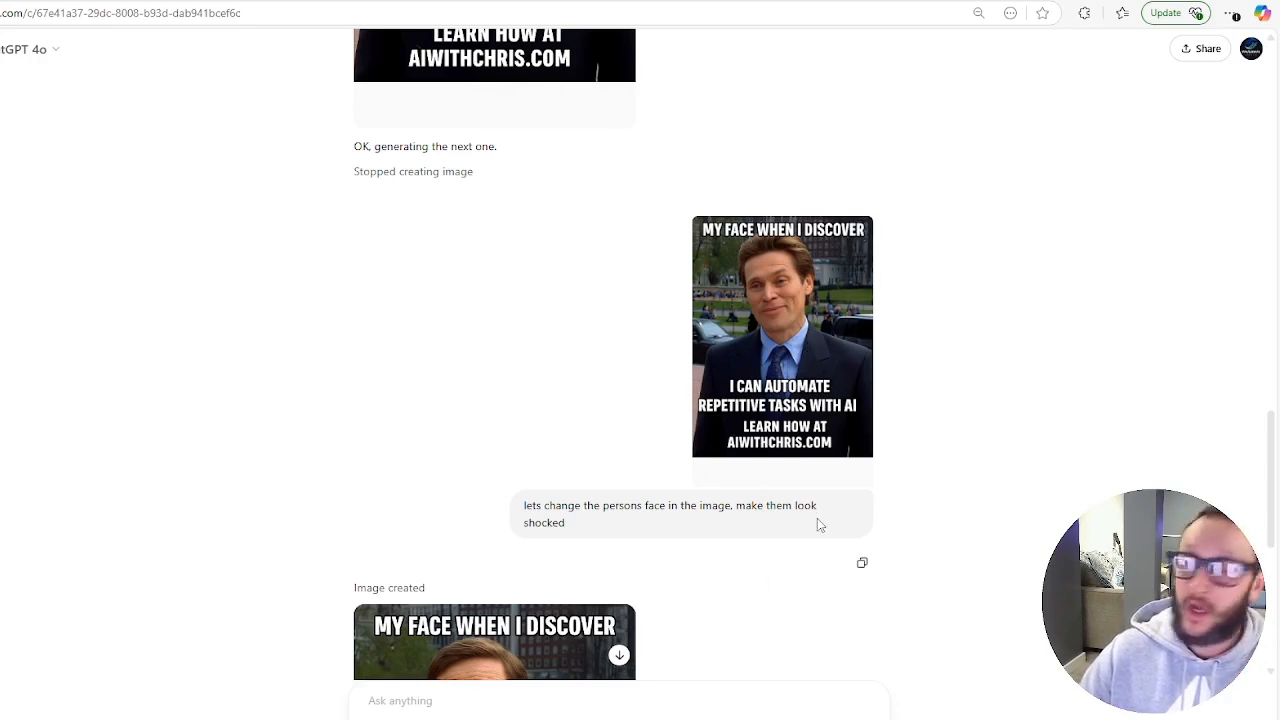
scroll("down", 3)
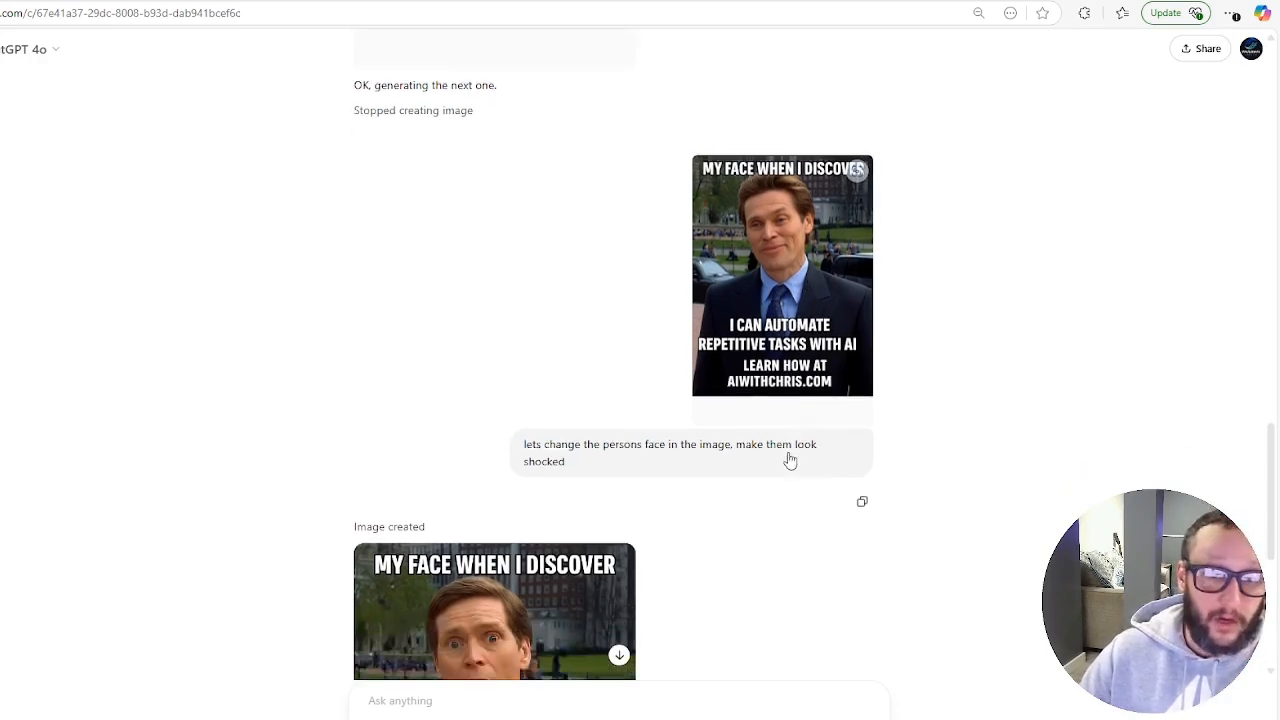
scroll("down", 3)
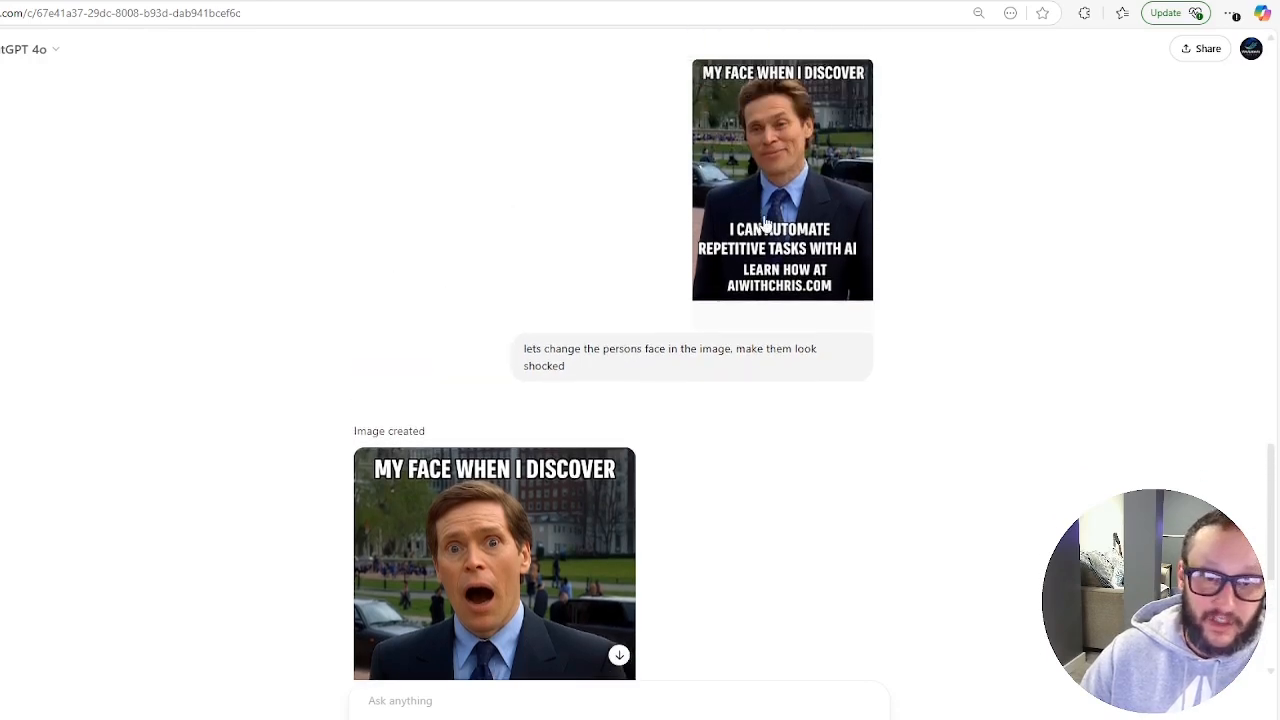
scroll("down", 3)
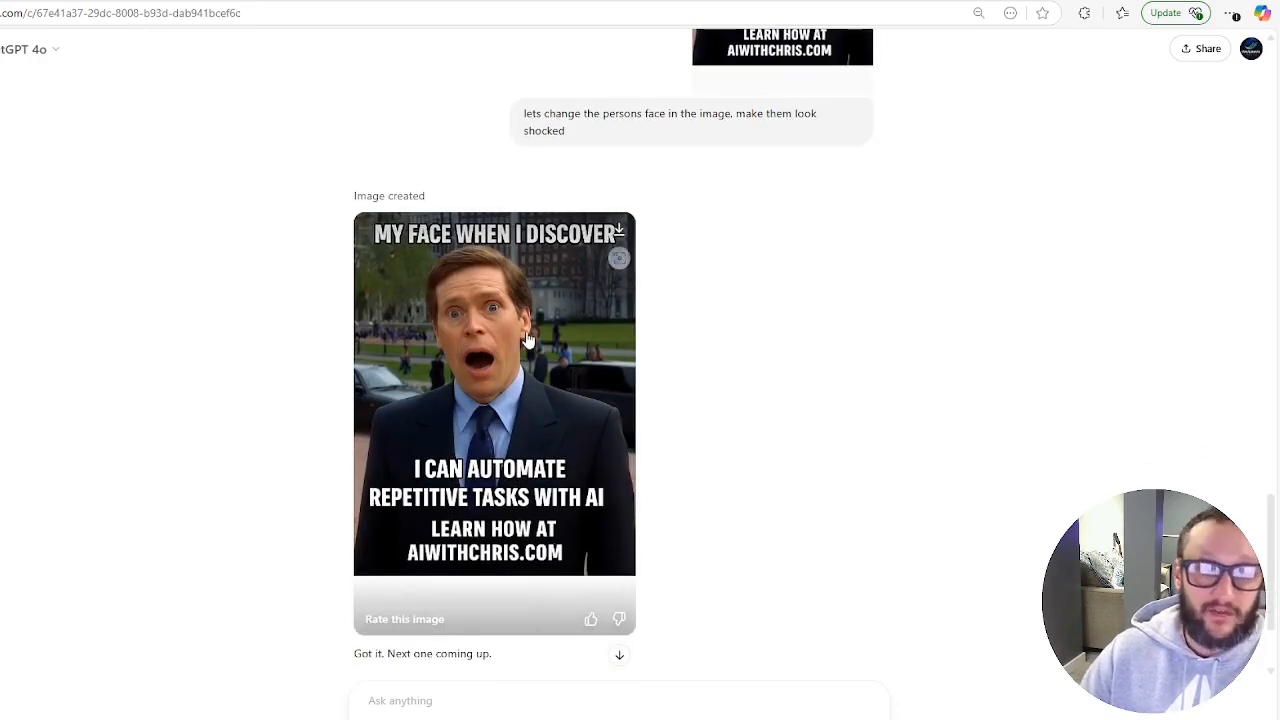
mouse_move(536, 356)
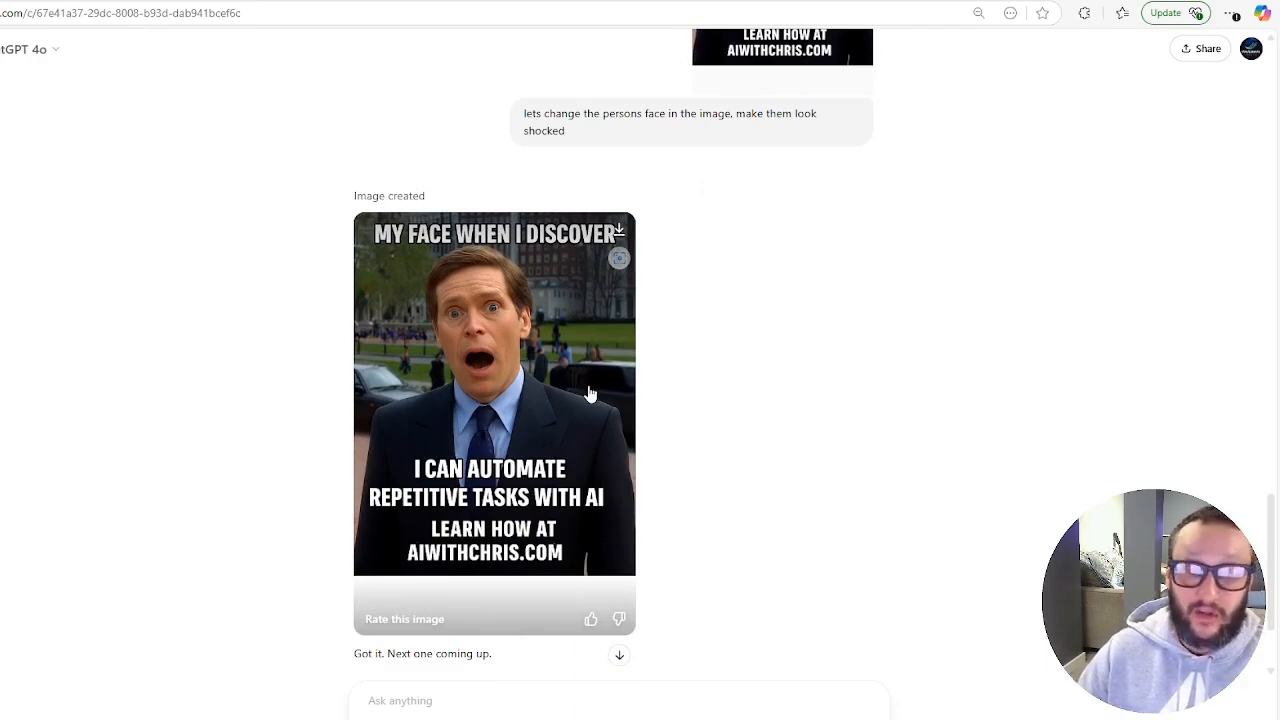
scroll("down", 3)
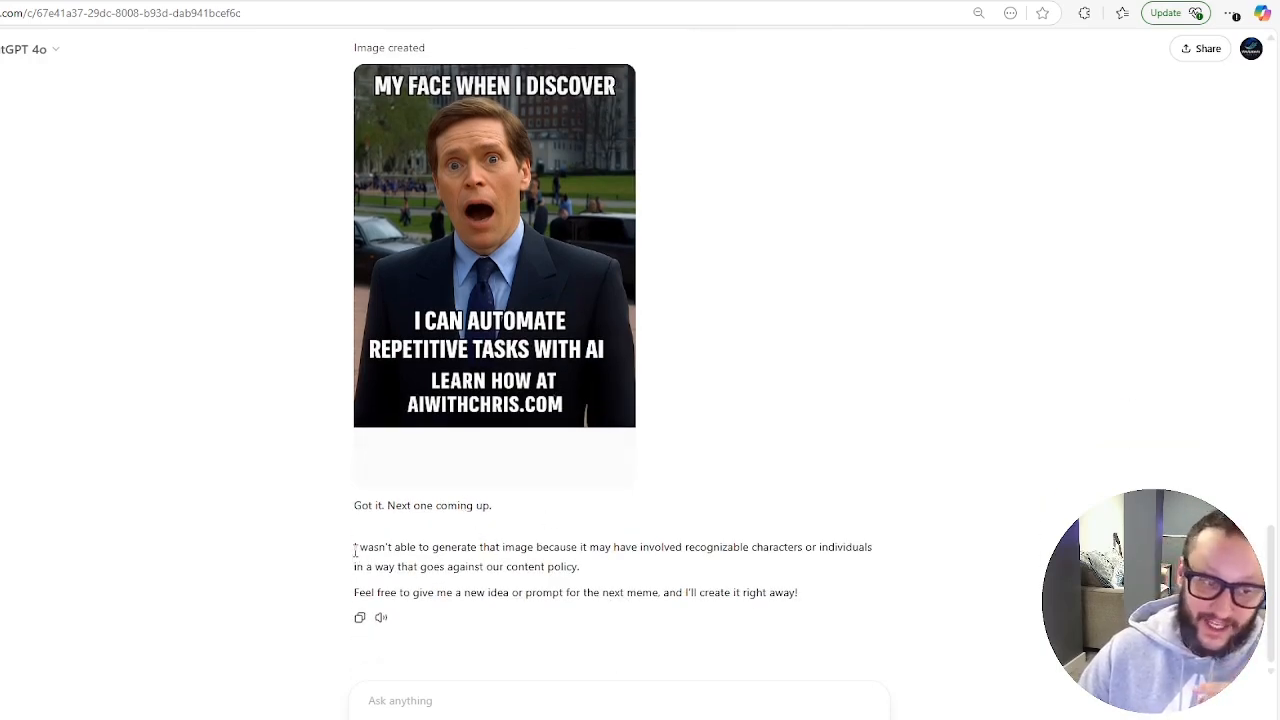
- Highlight the content-policy refusal message and look around the chat before switching
left_click_drag(354, 548, 590, 548)
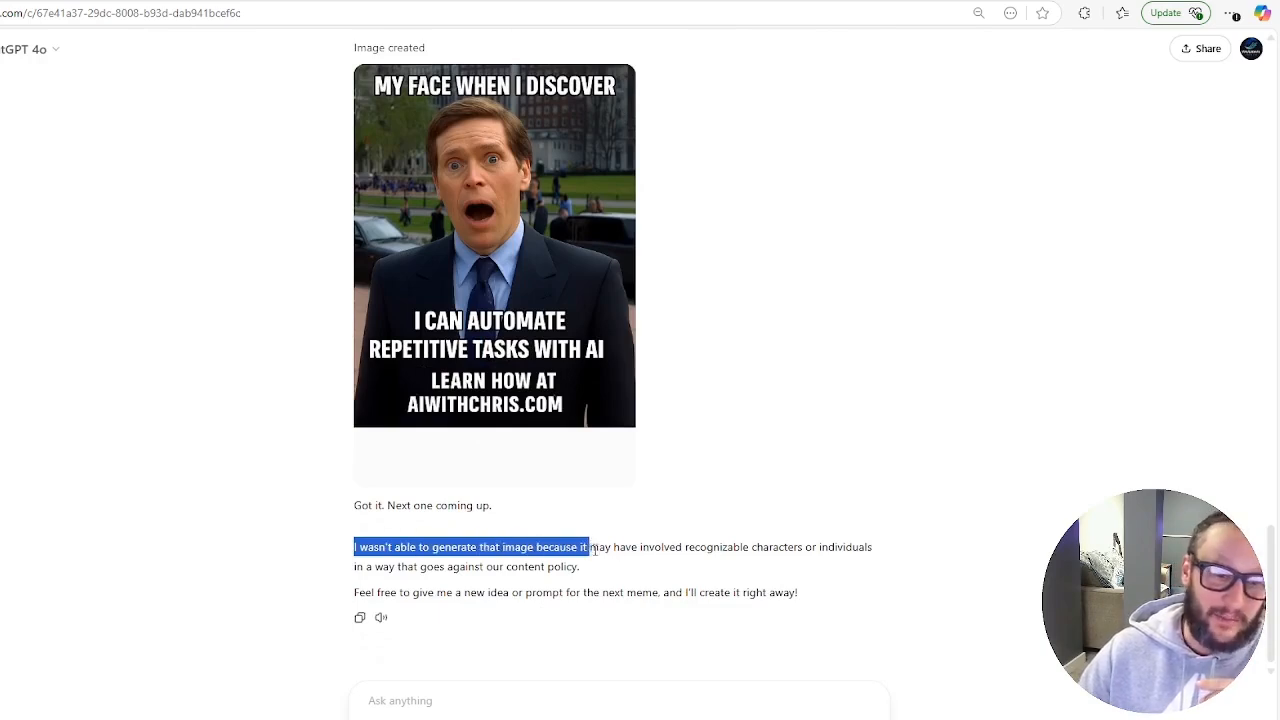
left_click_drag(584, 548, 816, 548)
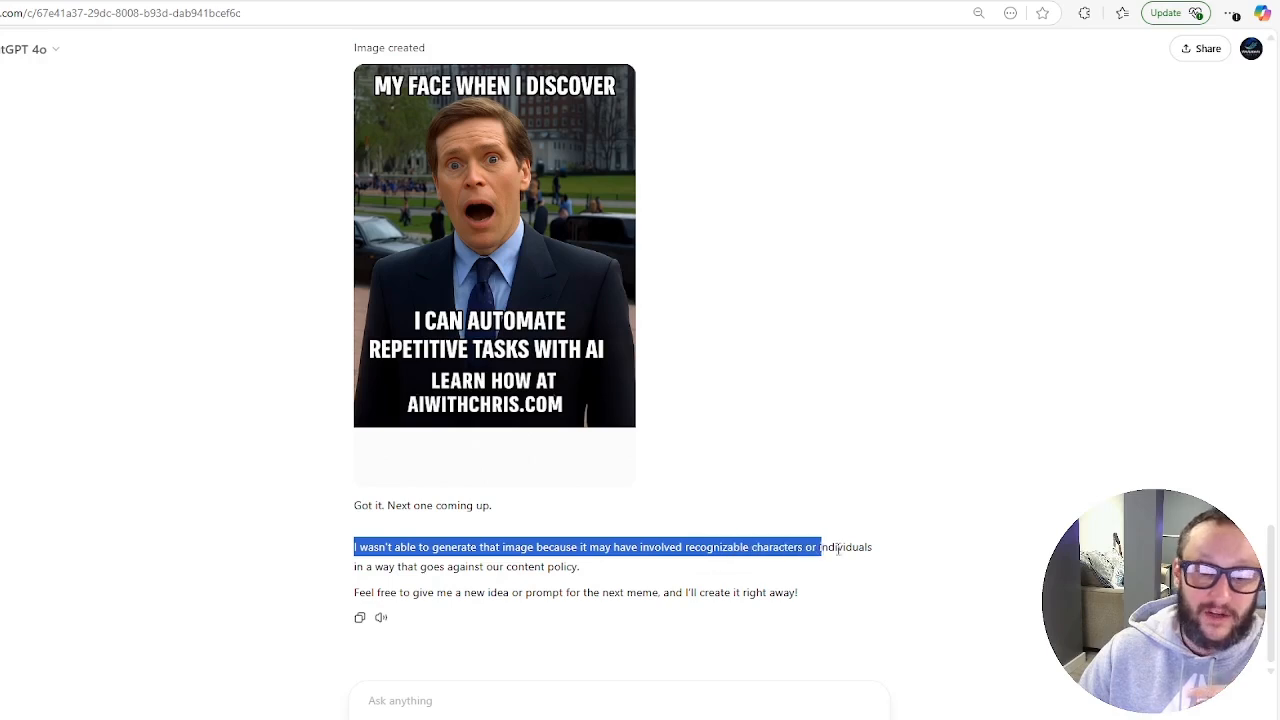
left_click_drag(816, 548, 432, 568)
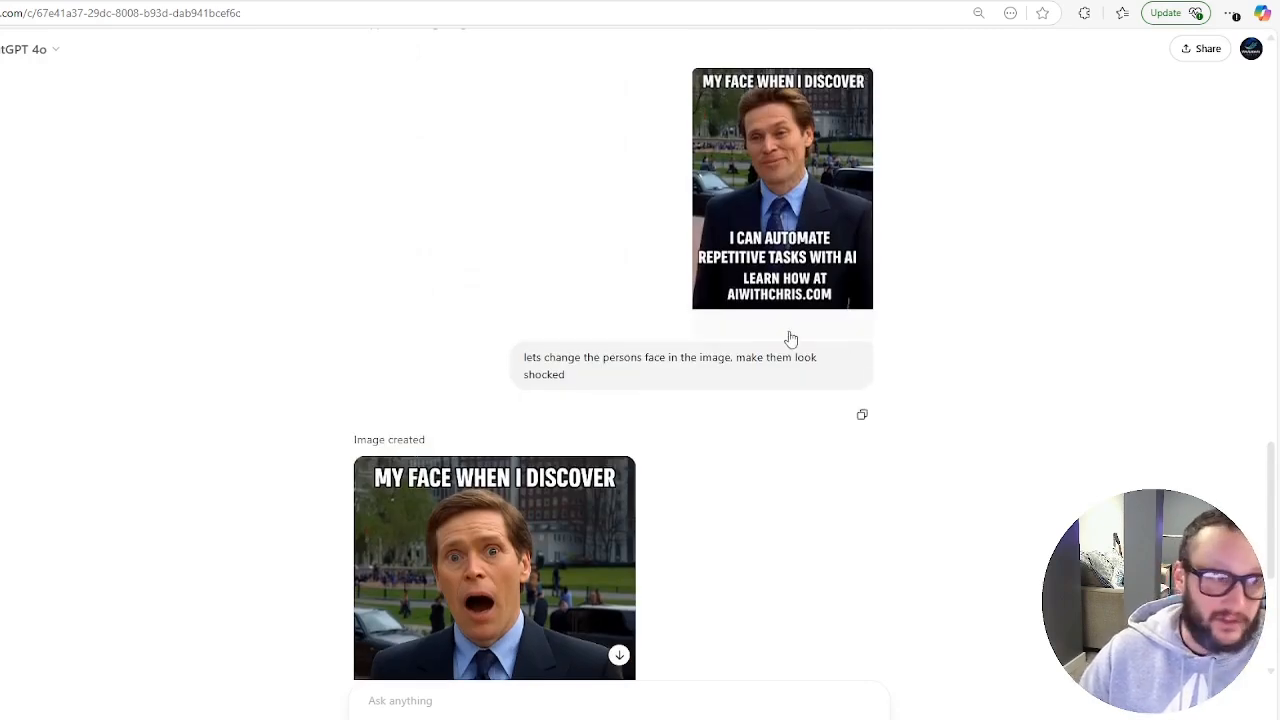
scroll("down", 3)
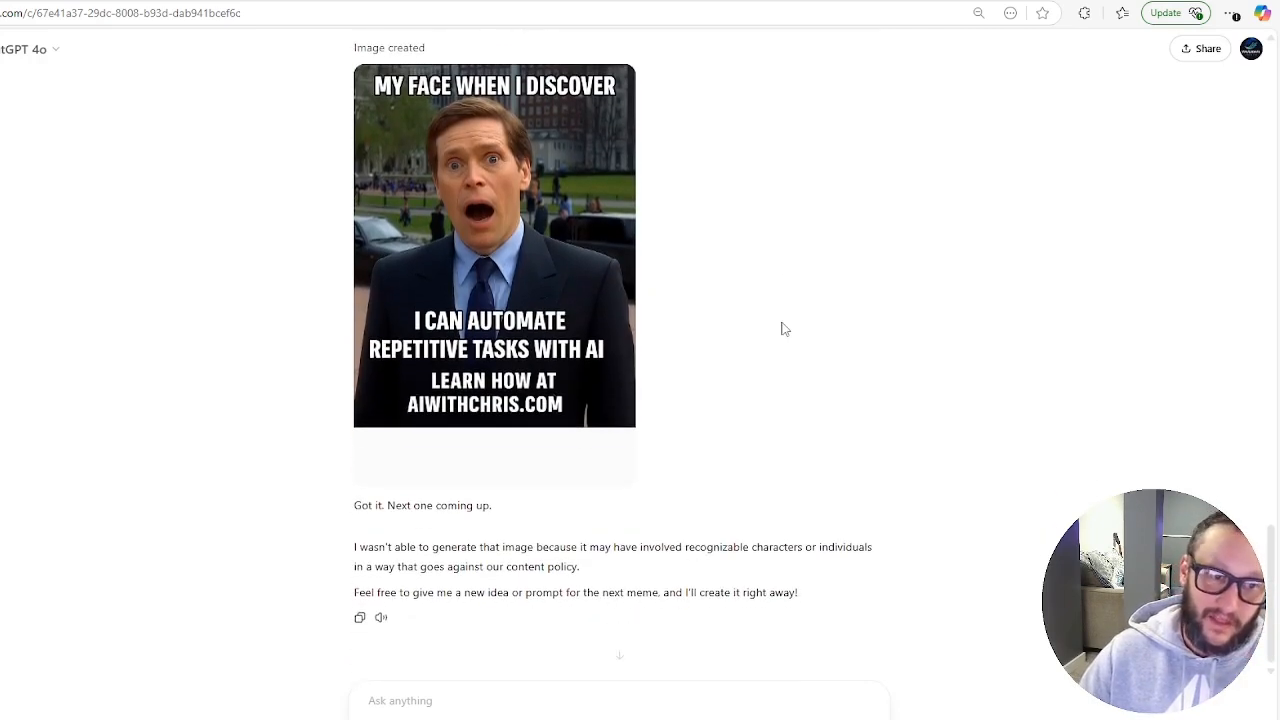
scroll("up", 3)
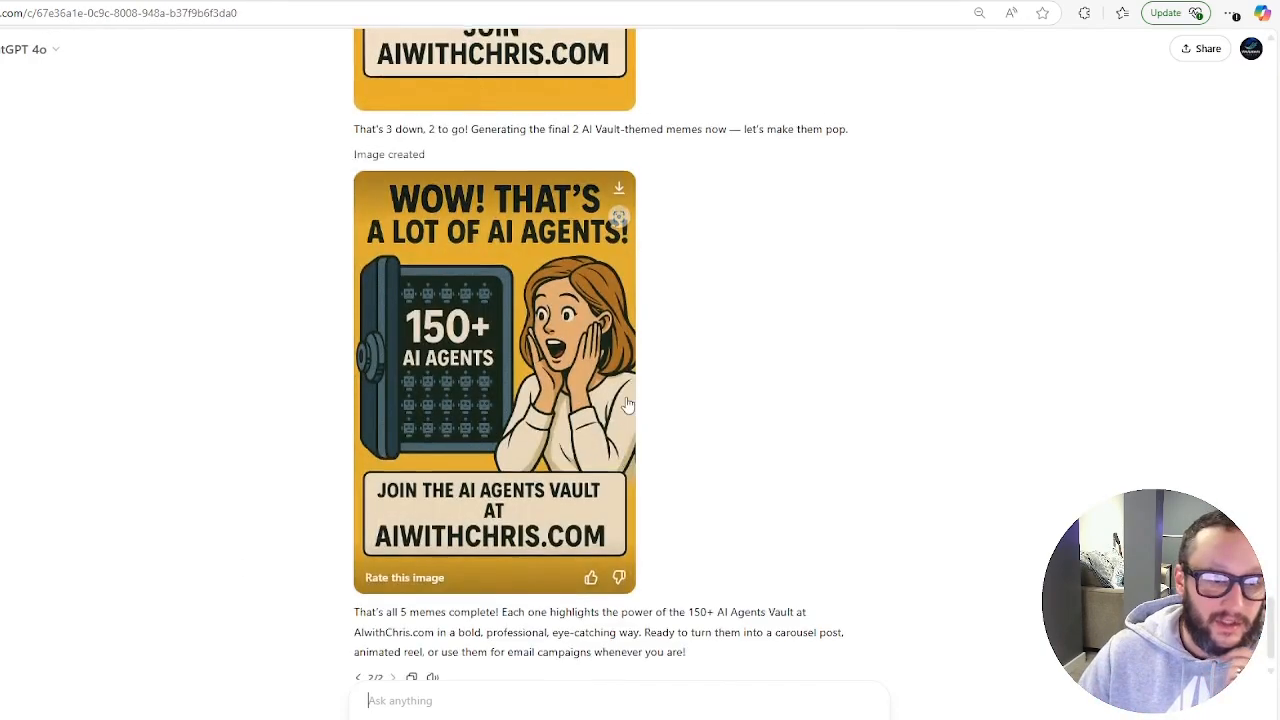
scroll("up", 3)
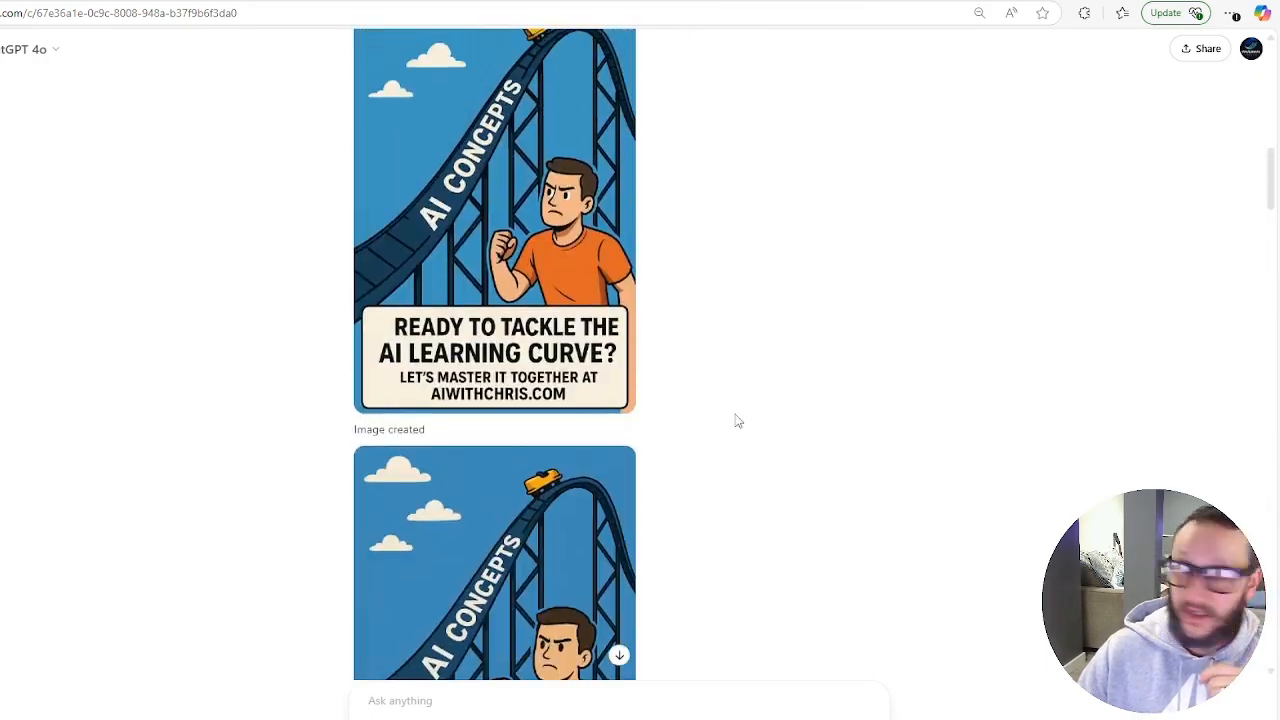
scroll("up", 3)
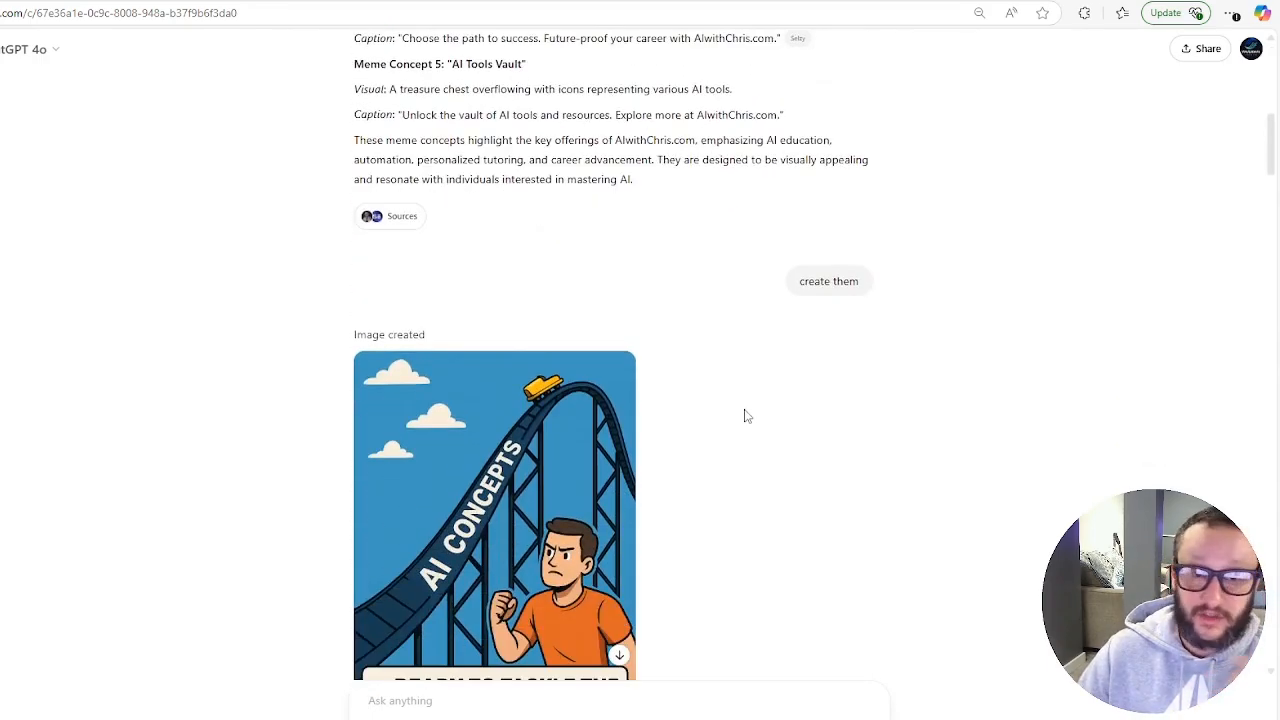
scroll("down", 3)
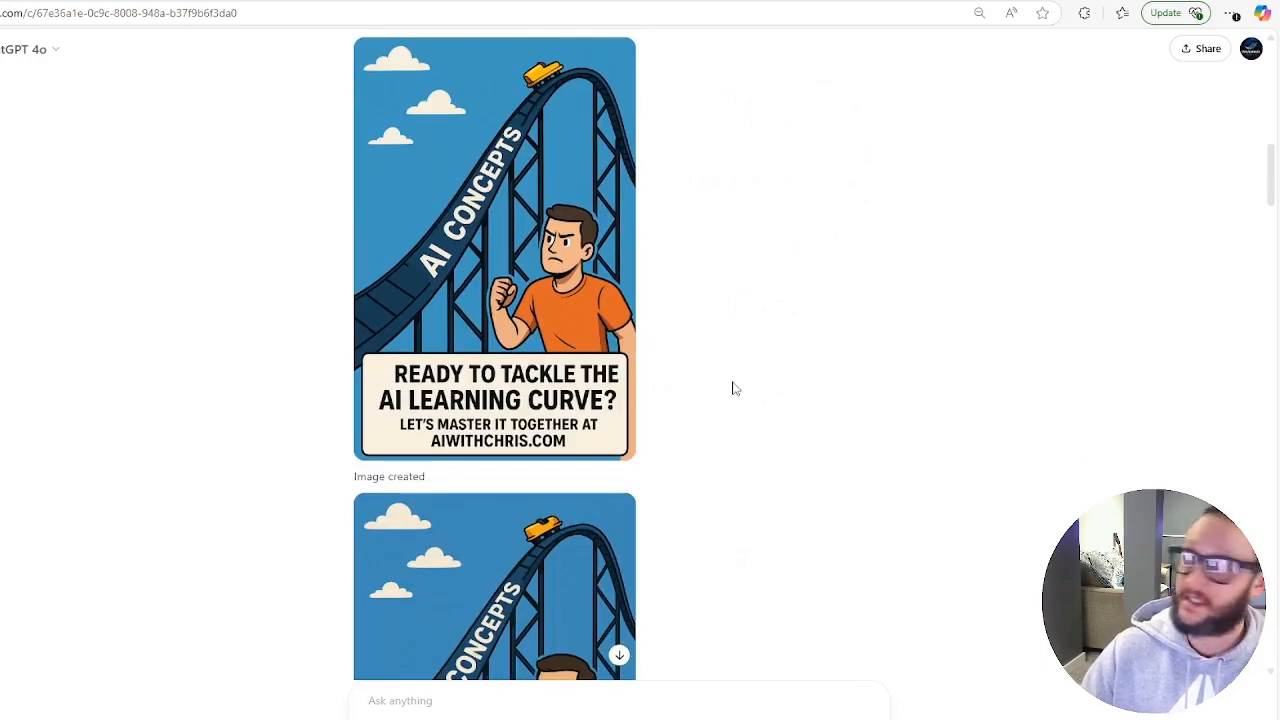
scroll("down", 3)
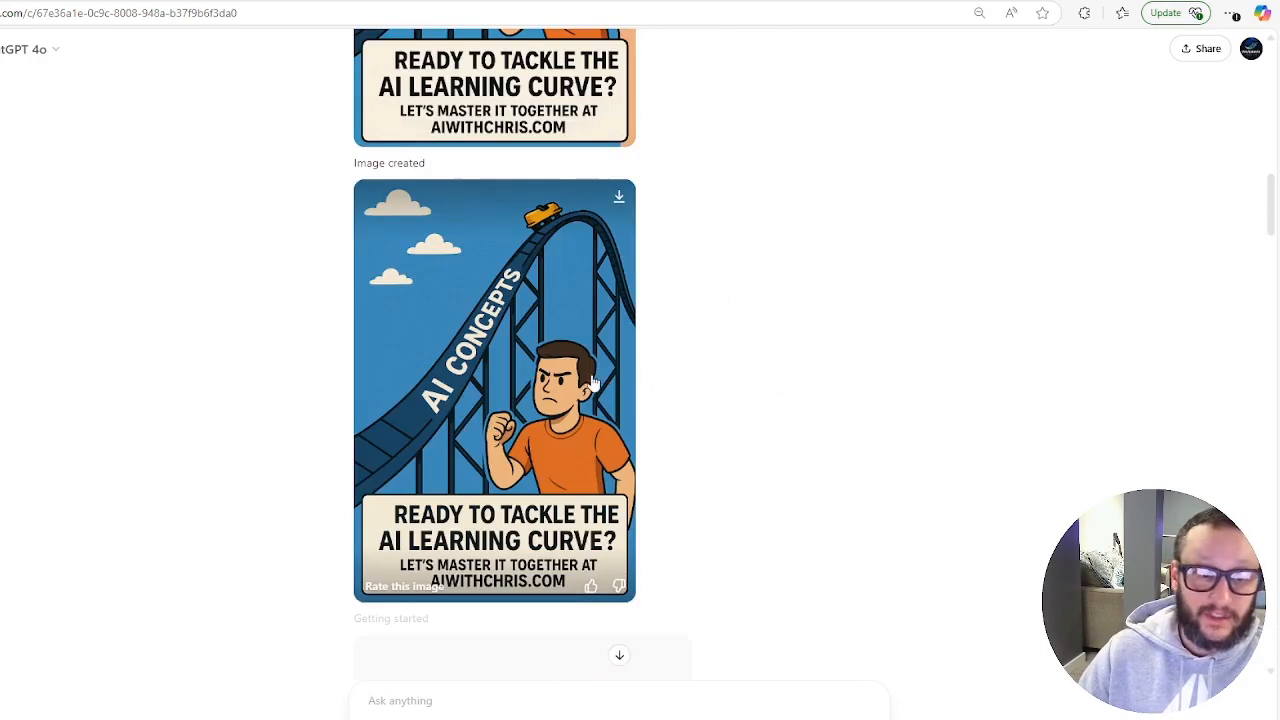
scroll("up", 3)
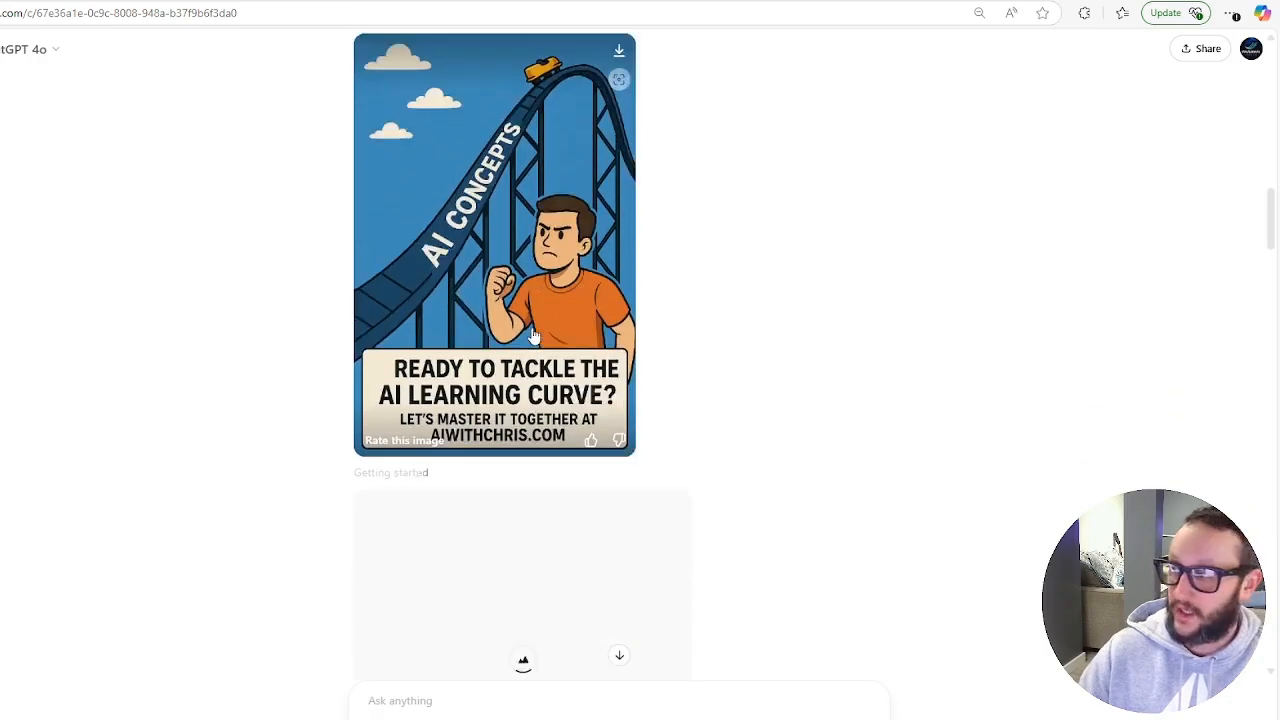
scroll("up", 3)
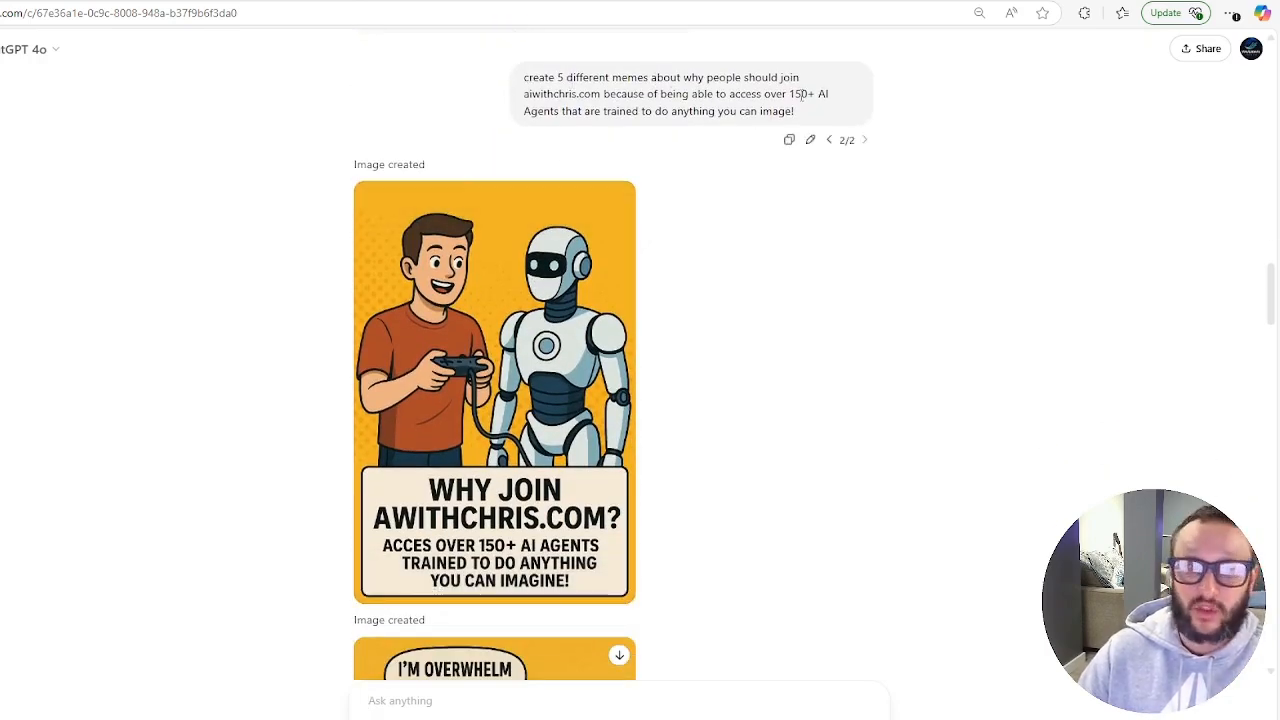
scroll("down", 3)
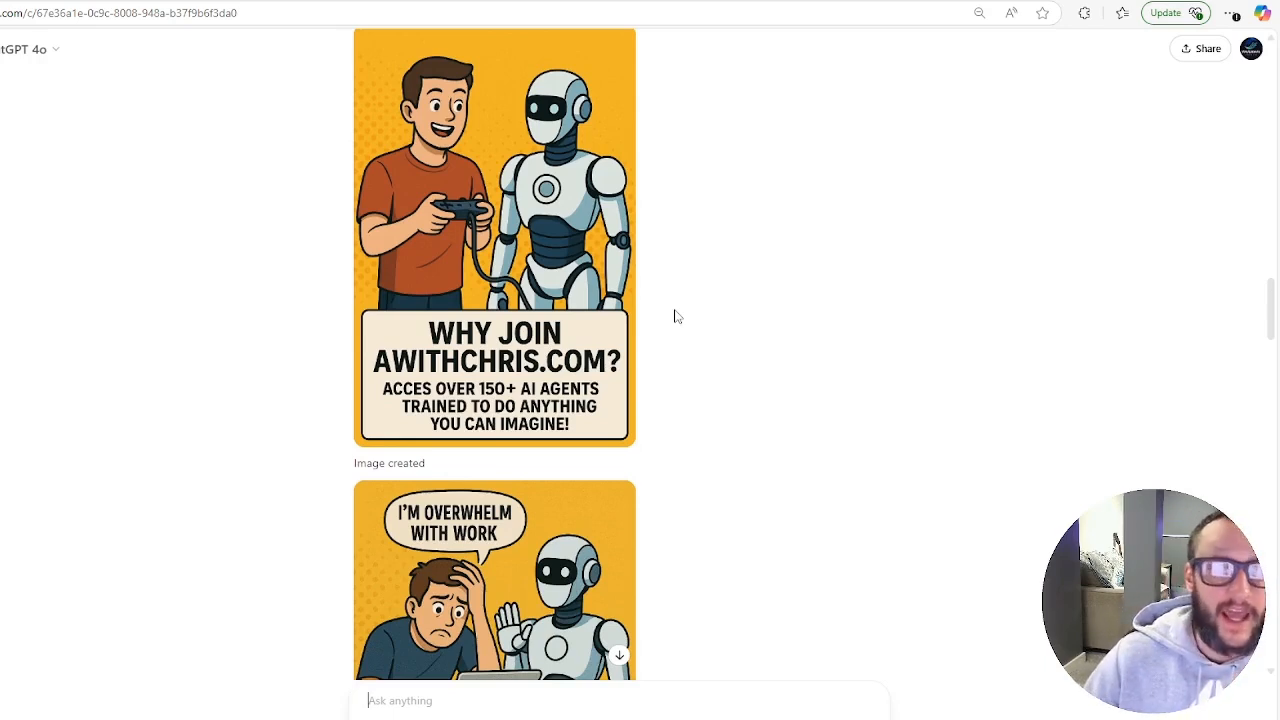
scroll("down", 3)
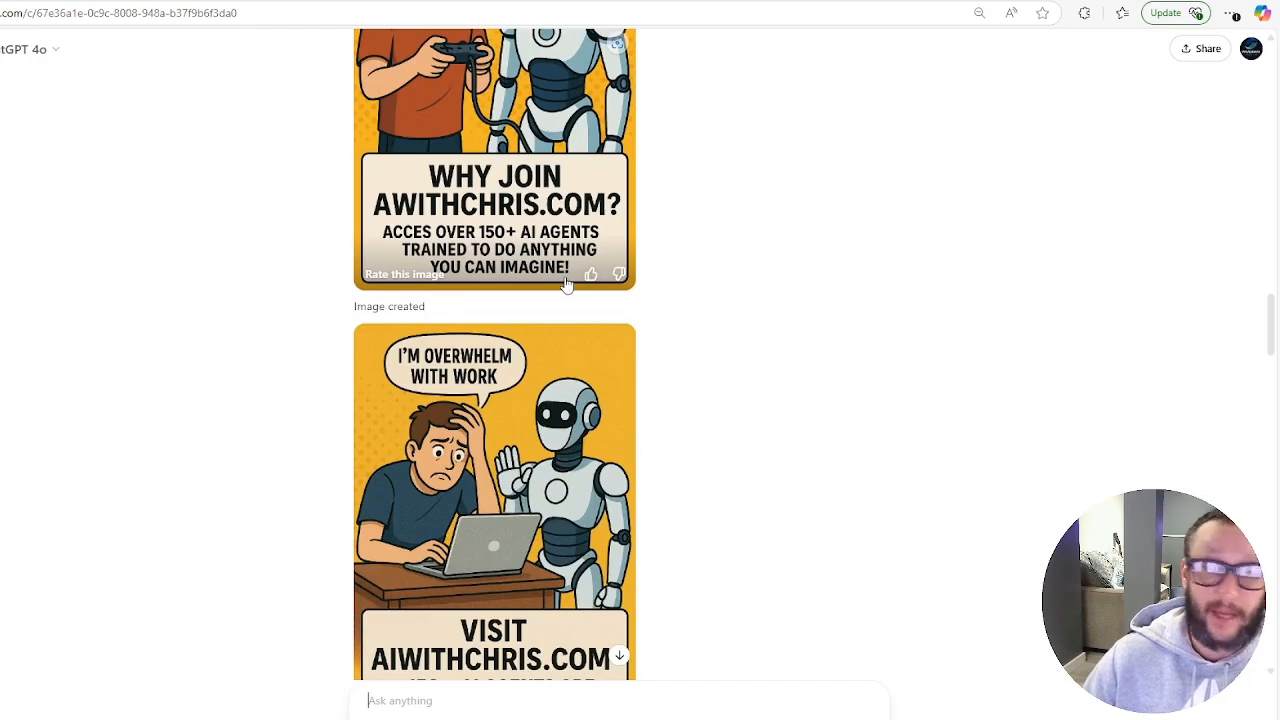
scroll("down", 3)
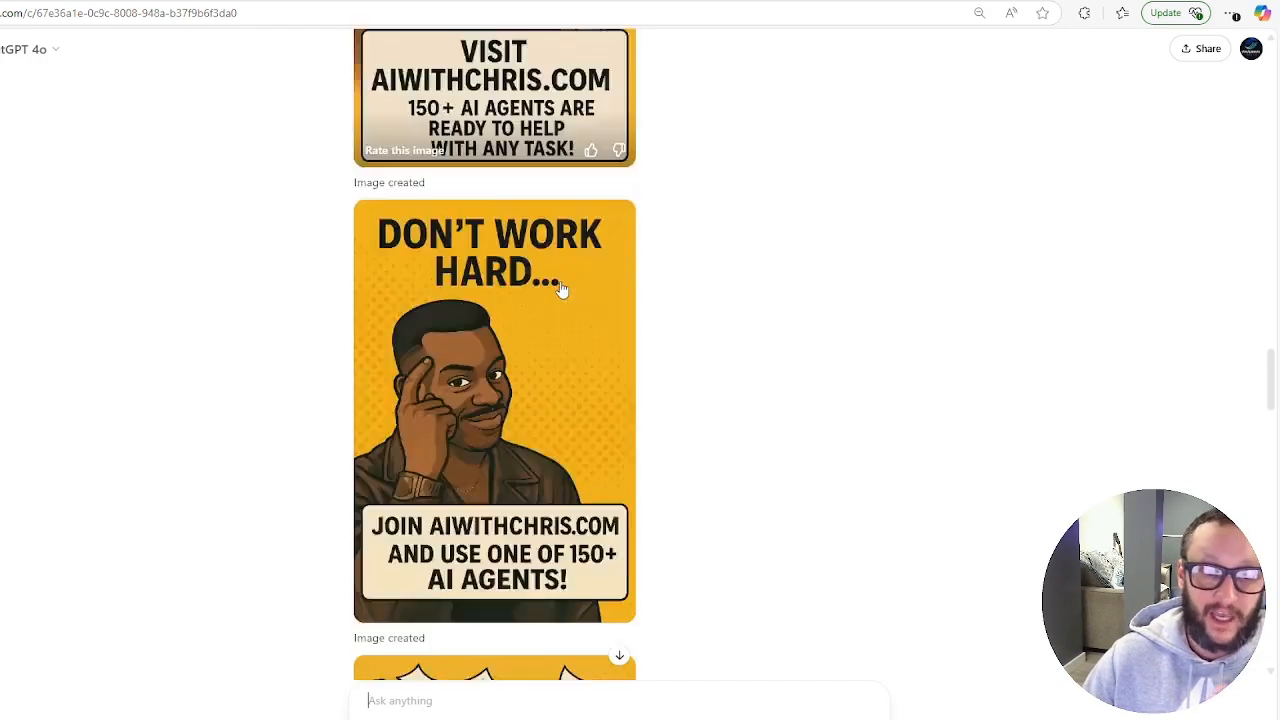
scroll("down", 3)
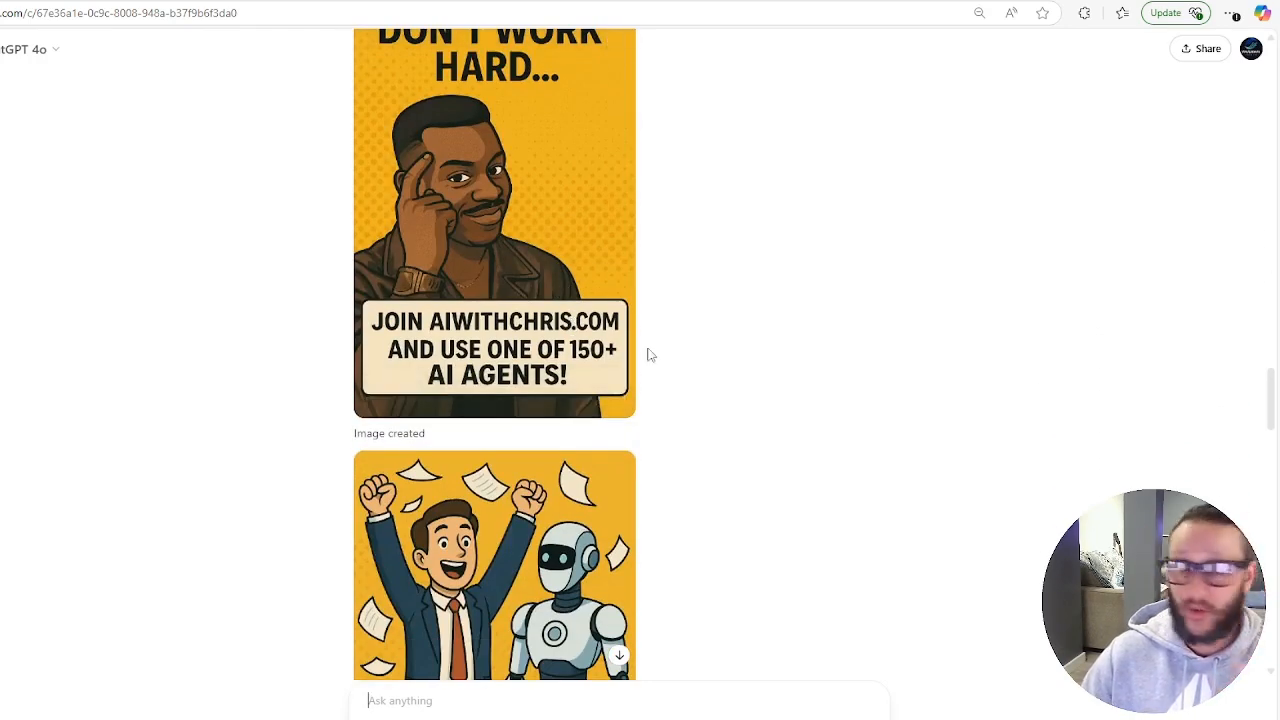
scroll("up", 3)
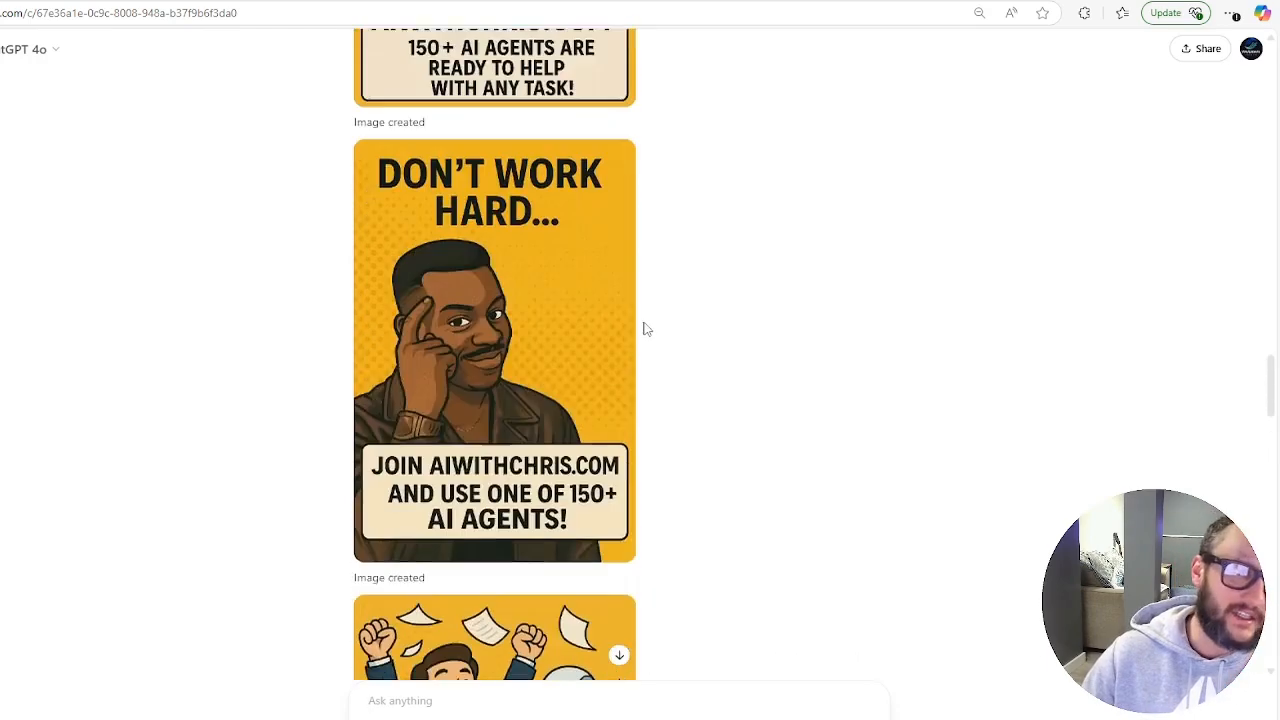
scroll("down", 3)
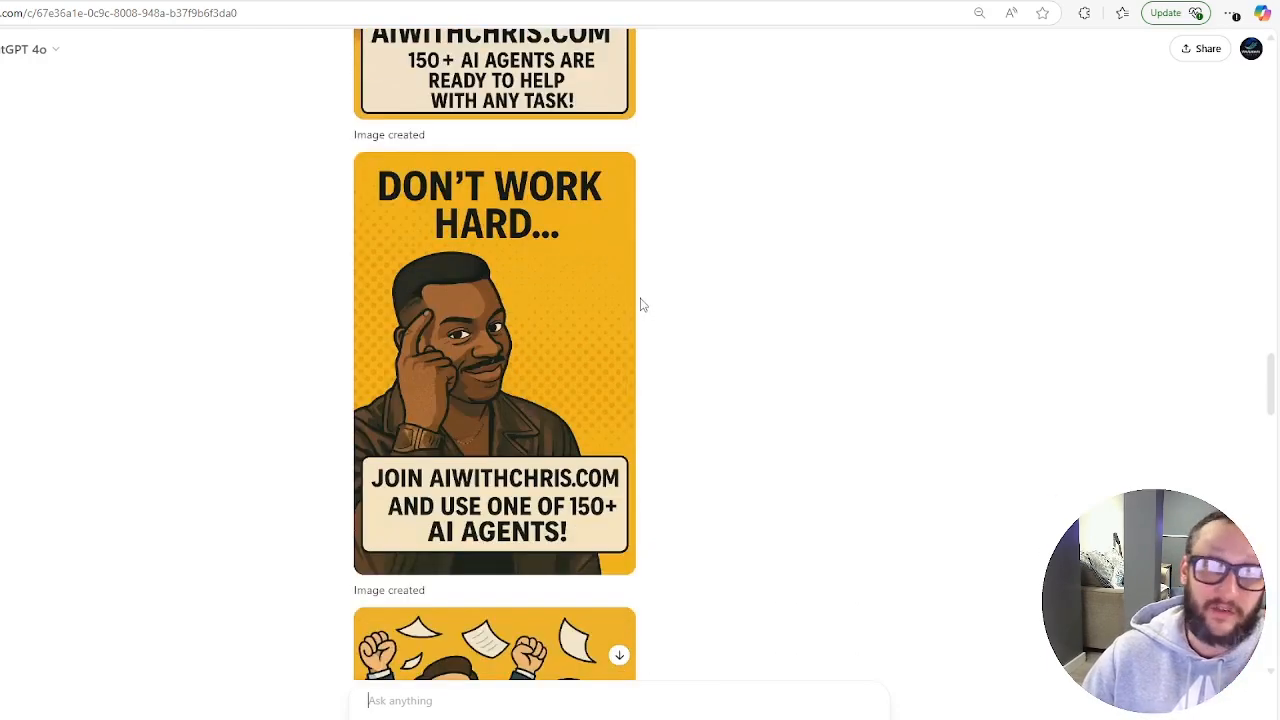
scroll("down", 3)
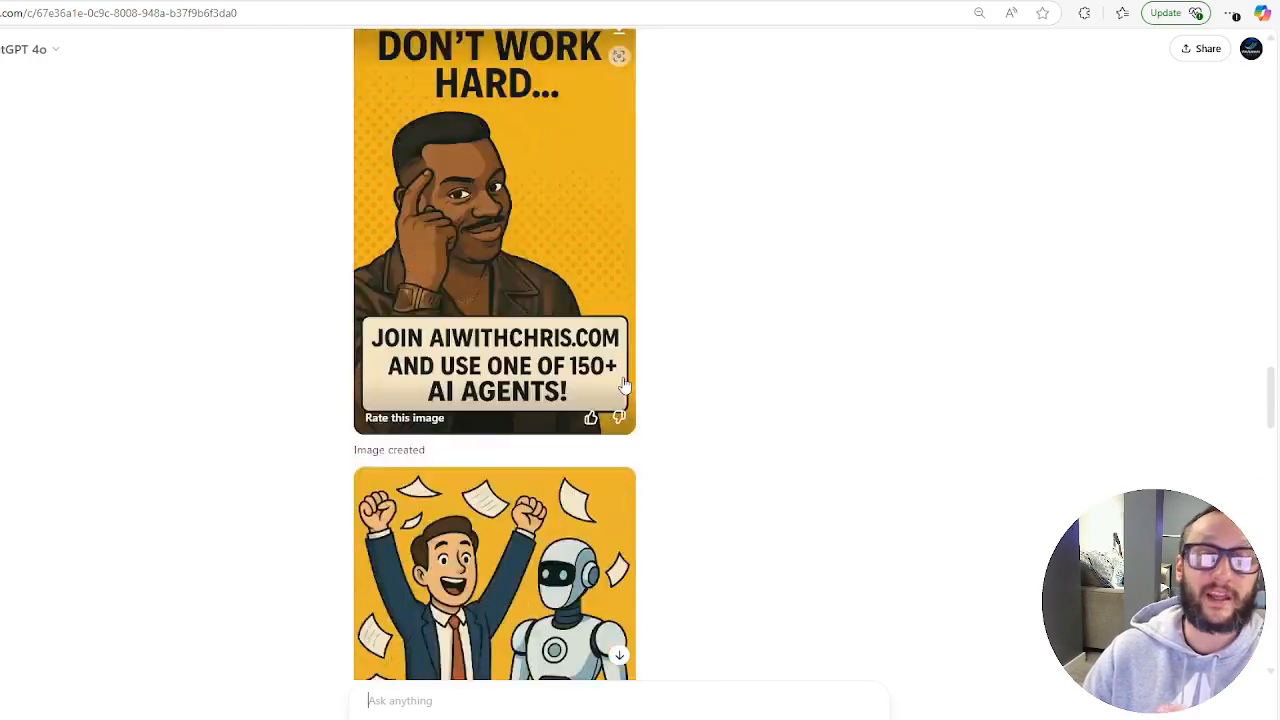
scroll("down", 3)
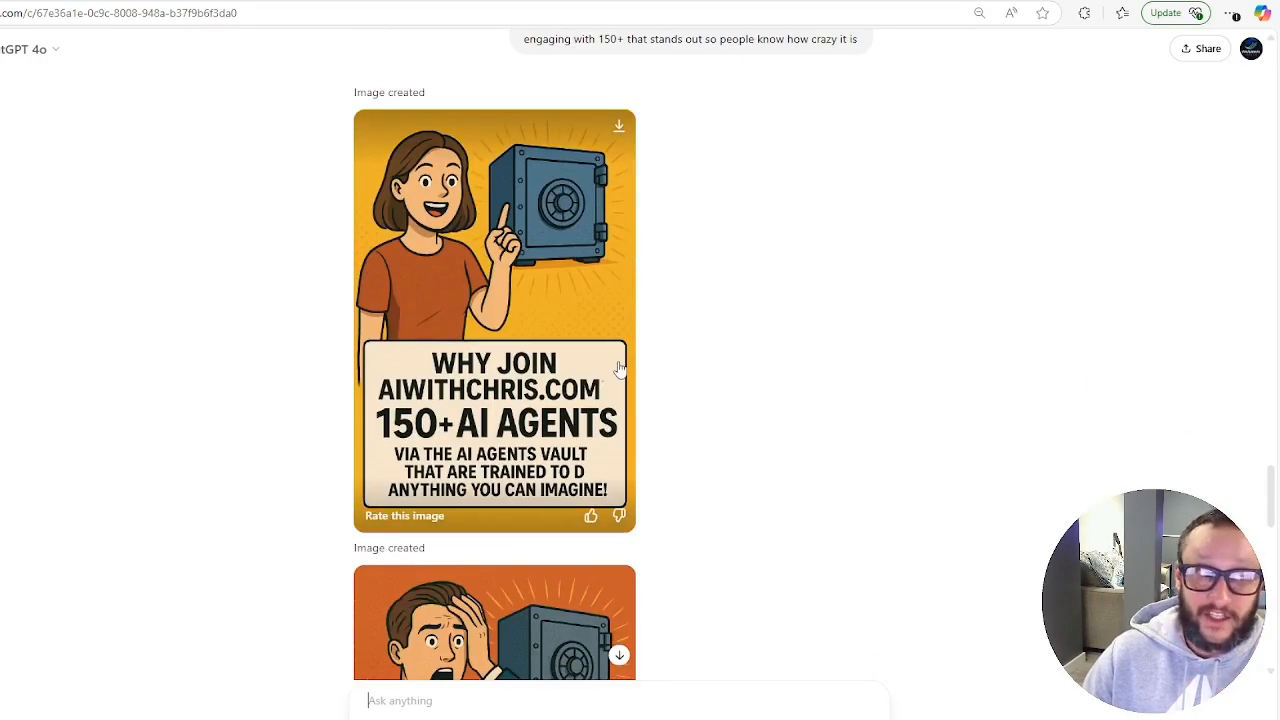
scroll("down", 3)
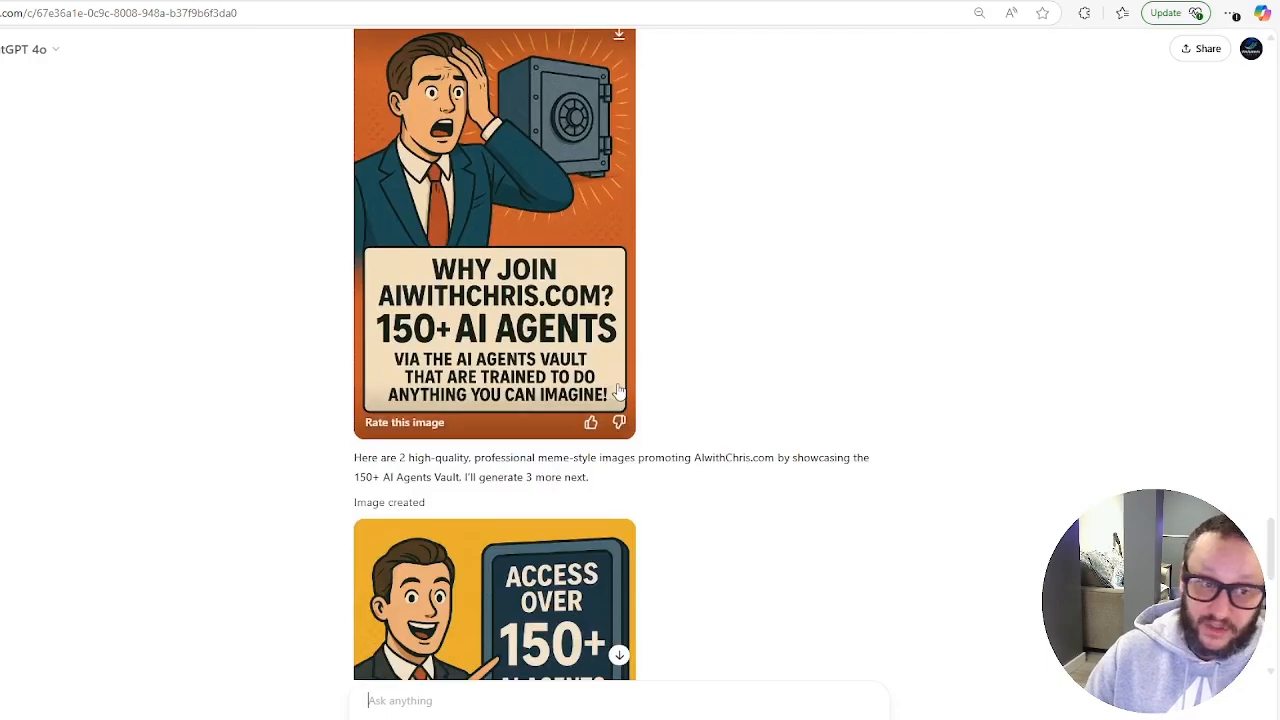
scroll("down", 3)
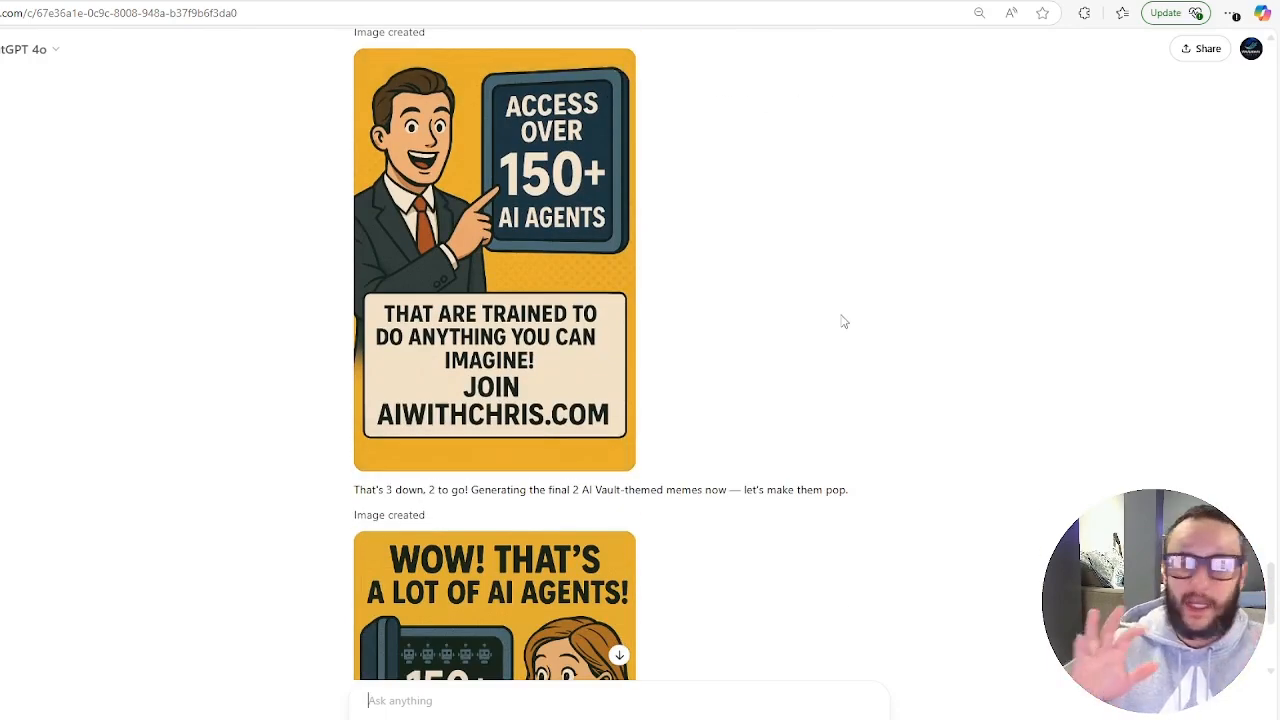